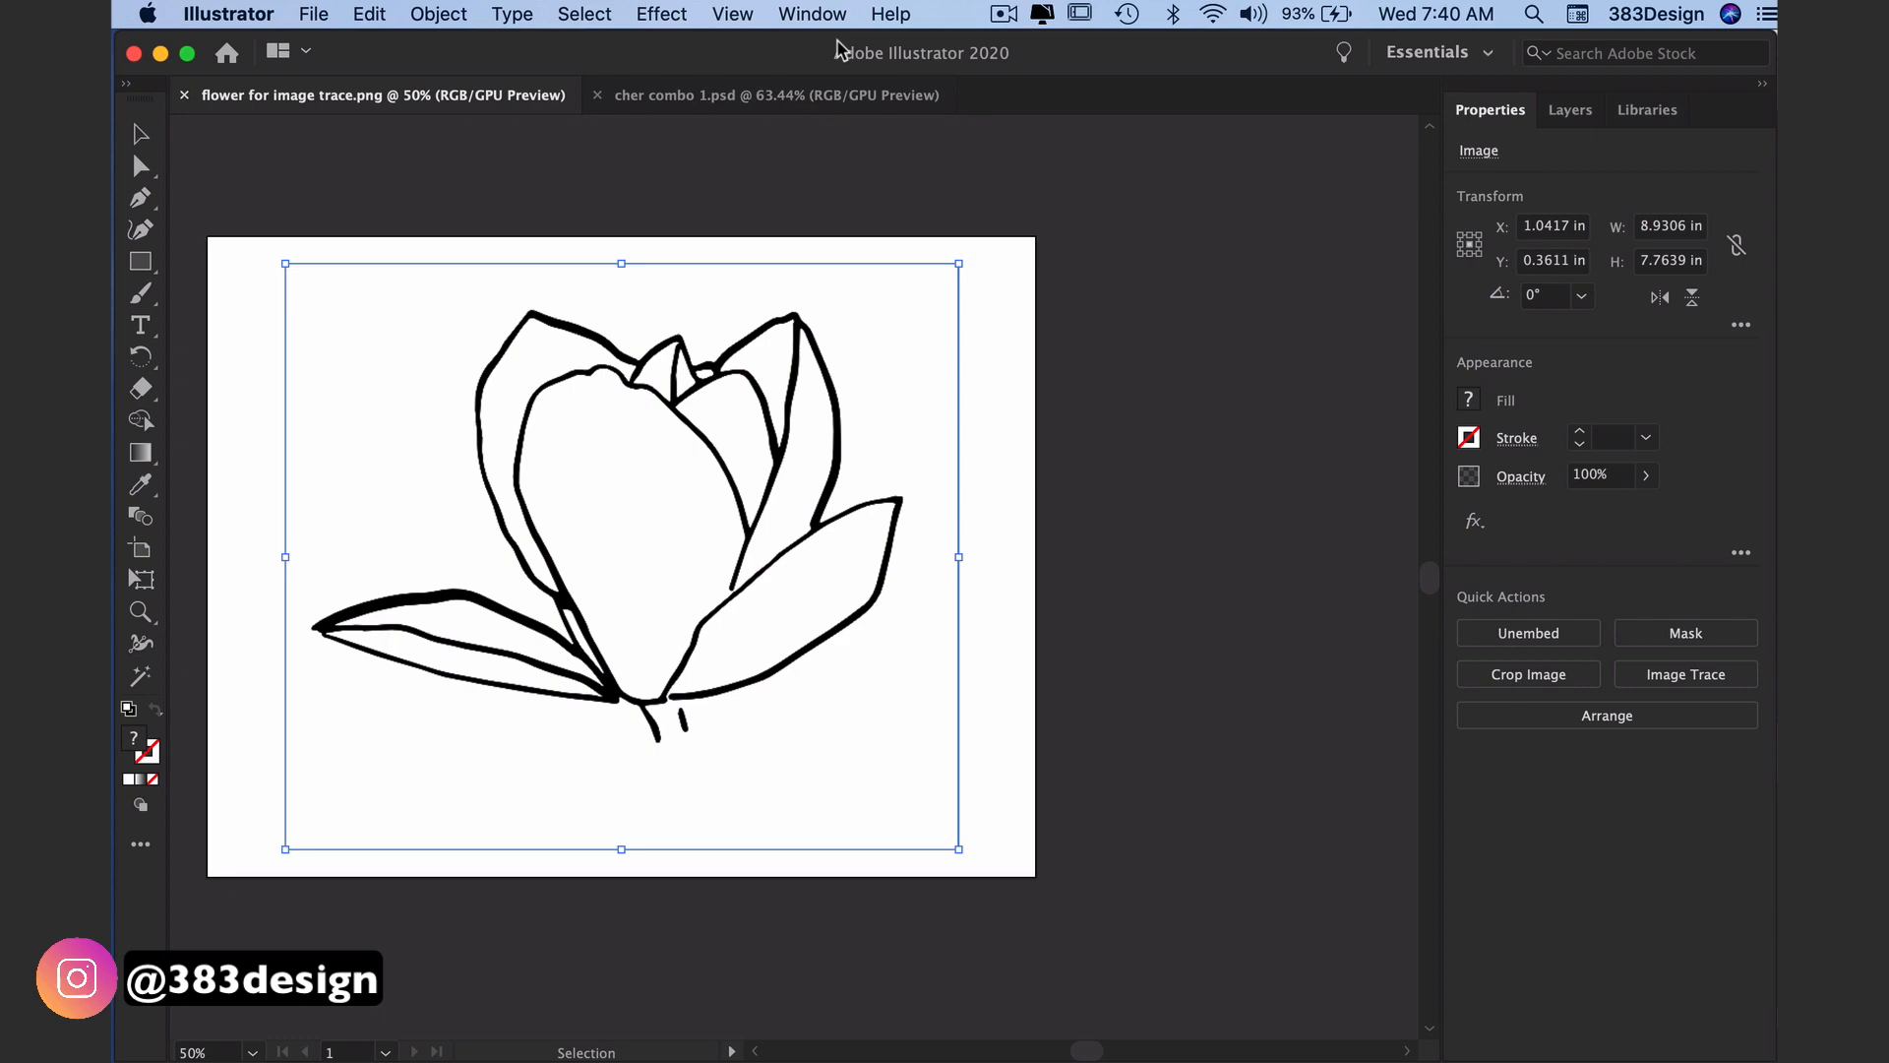
# Step: Show the Image Trace panel from the Window menu for the placed magnolia drawing
pyautogui.click(813, 14)
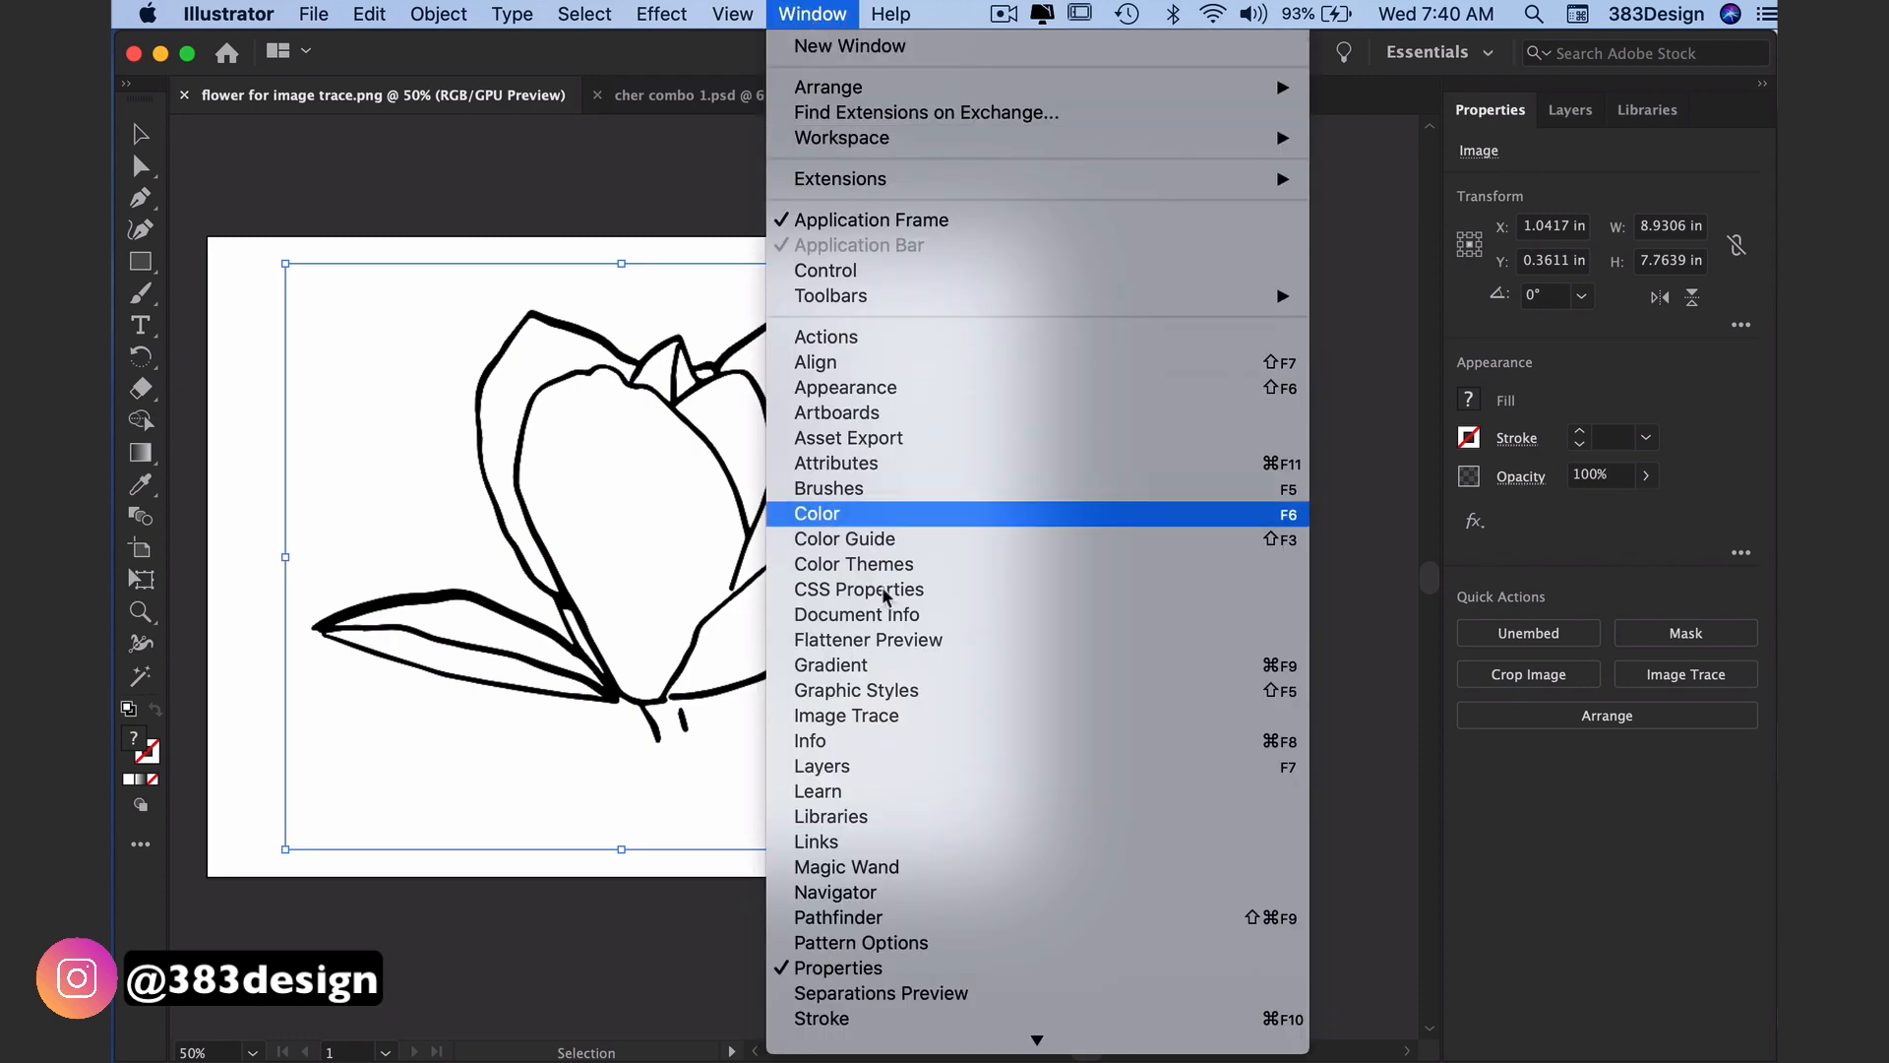
pyautogui.moveTo(919, 720)
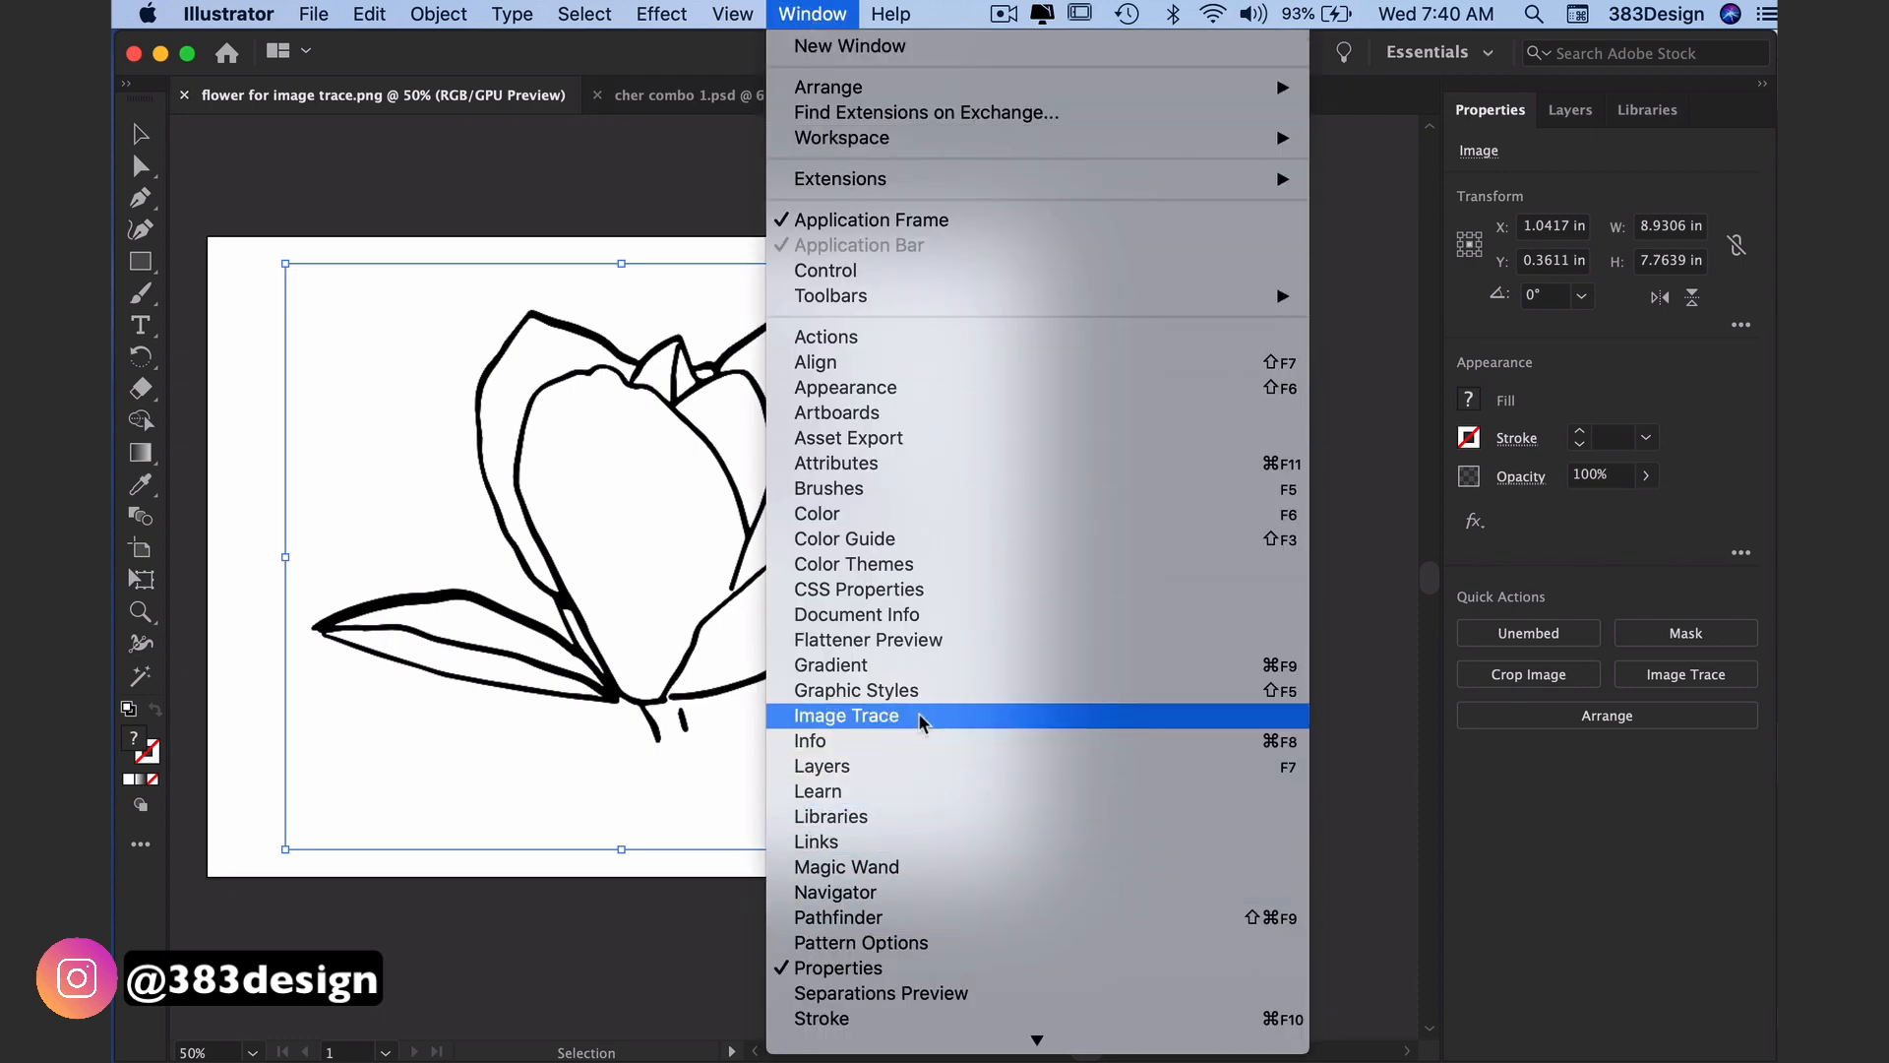
pyautogui.click(847, 717)
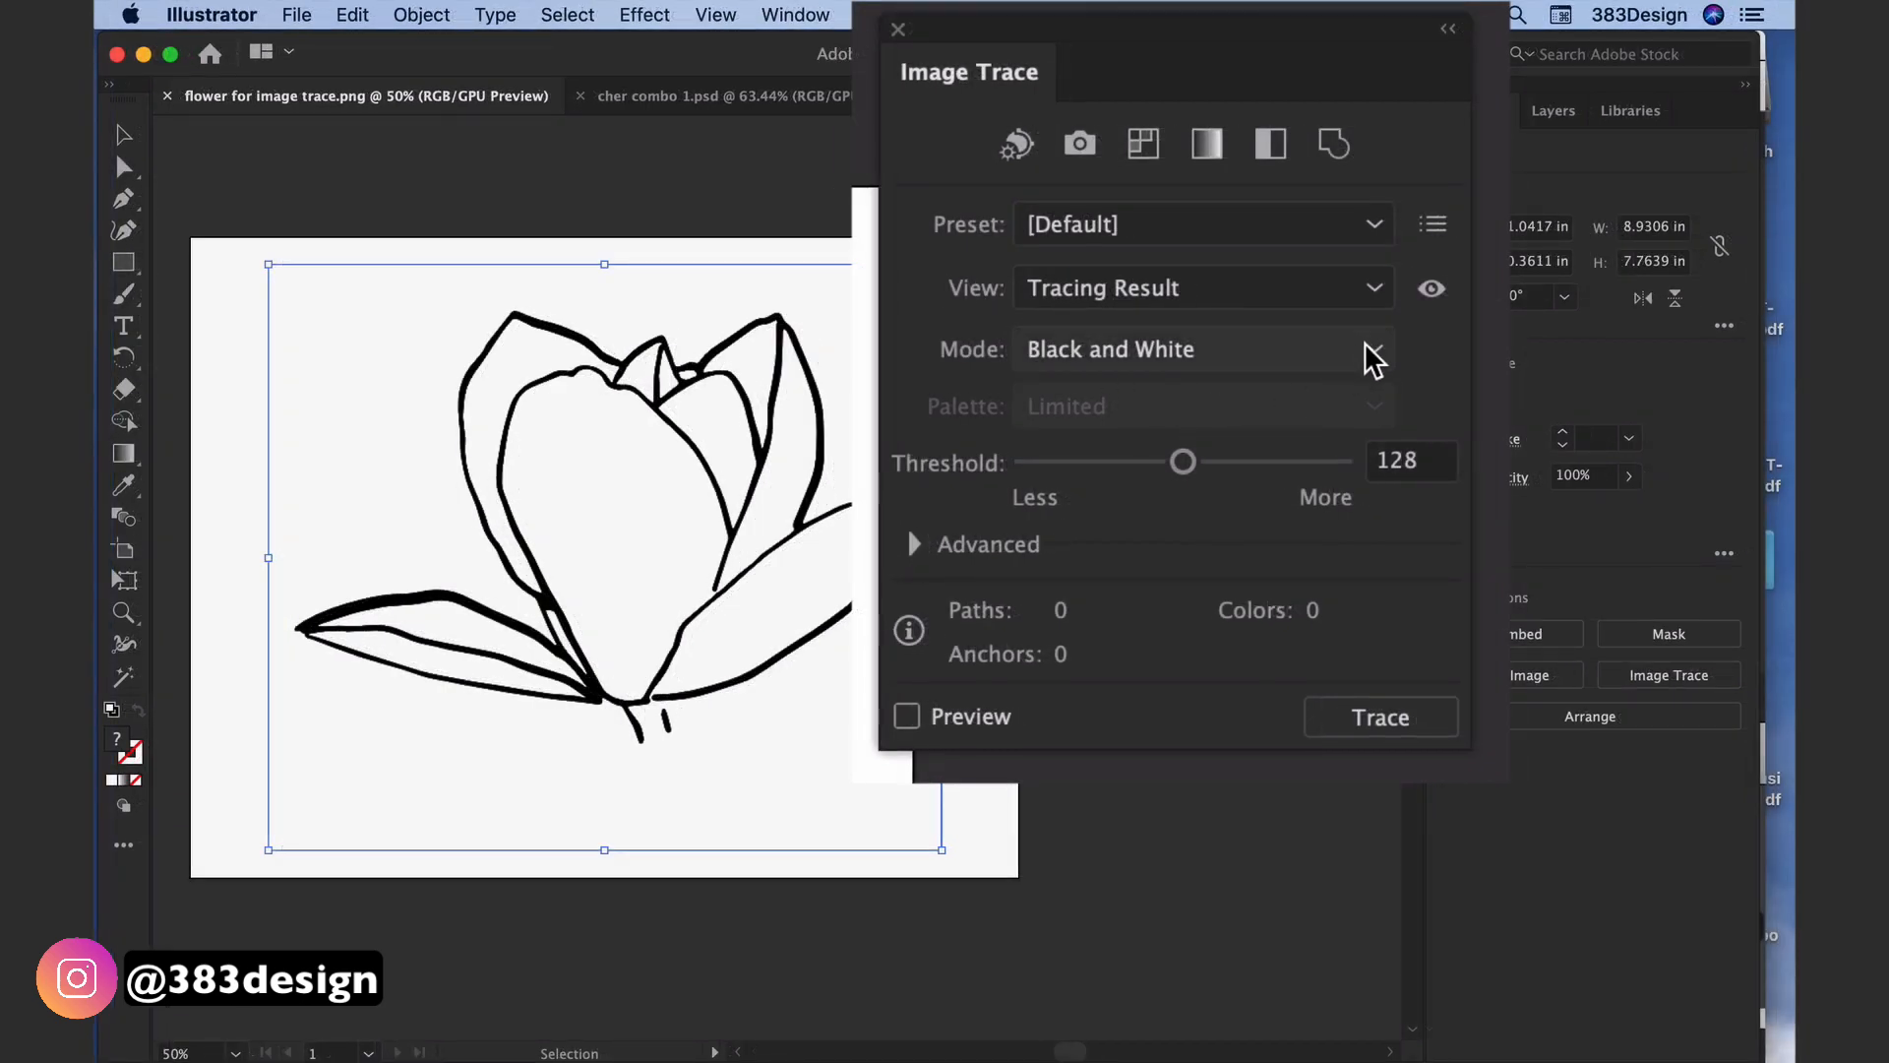
# Step: Keep the trace Mode on Black and White from the colour-mode list
pyautogui.click(1371, 348)
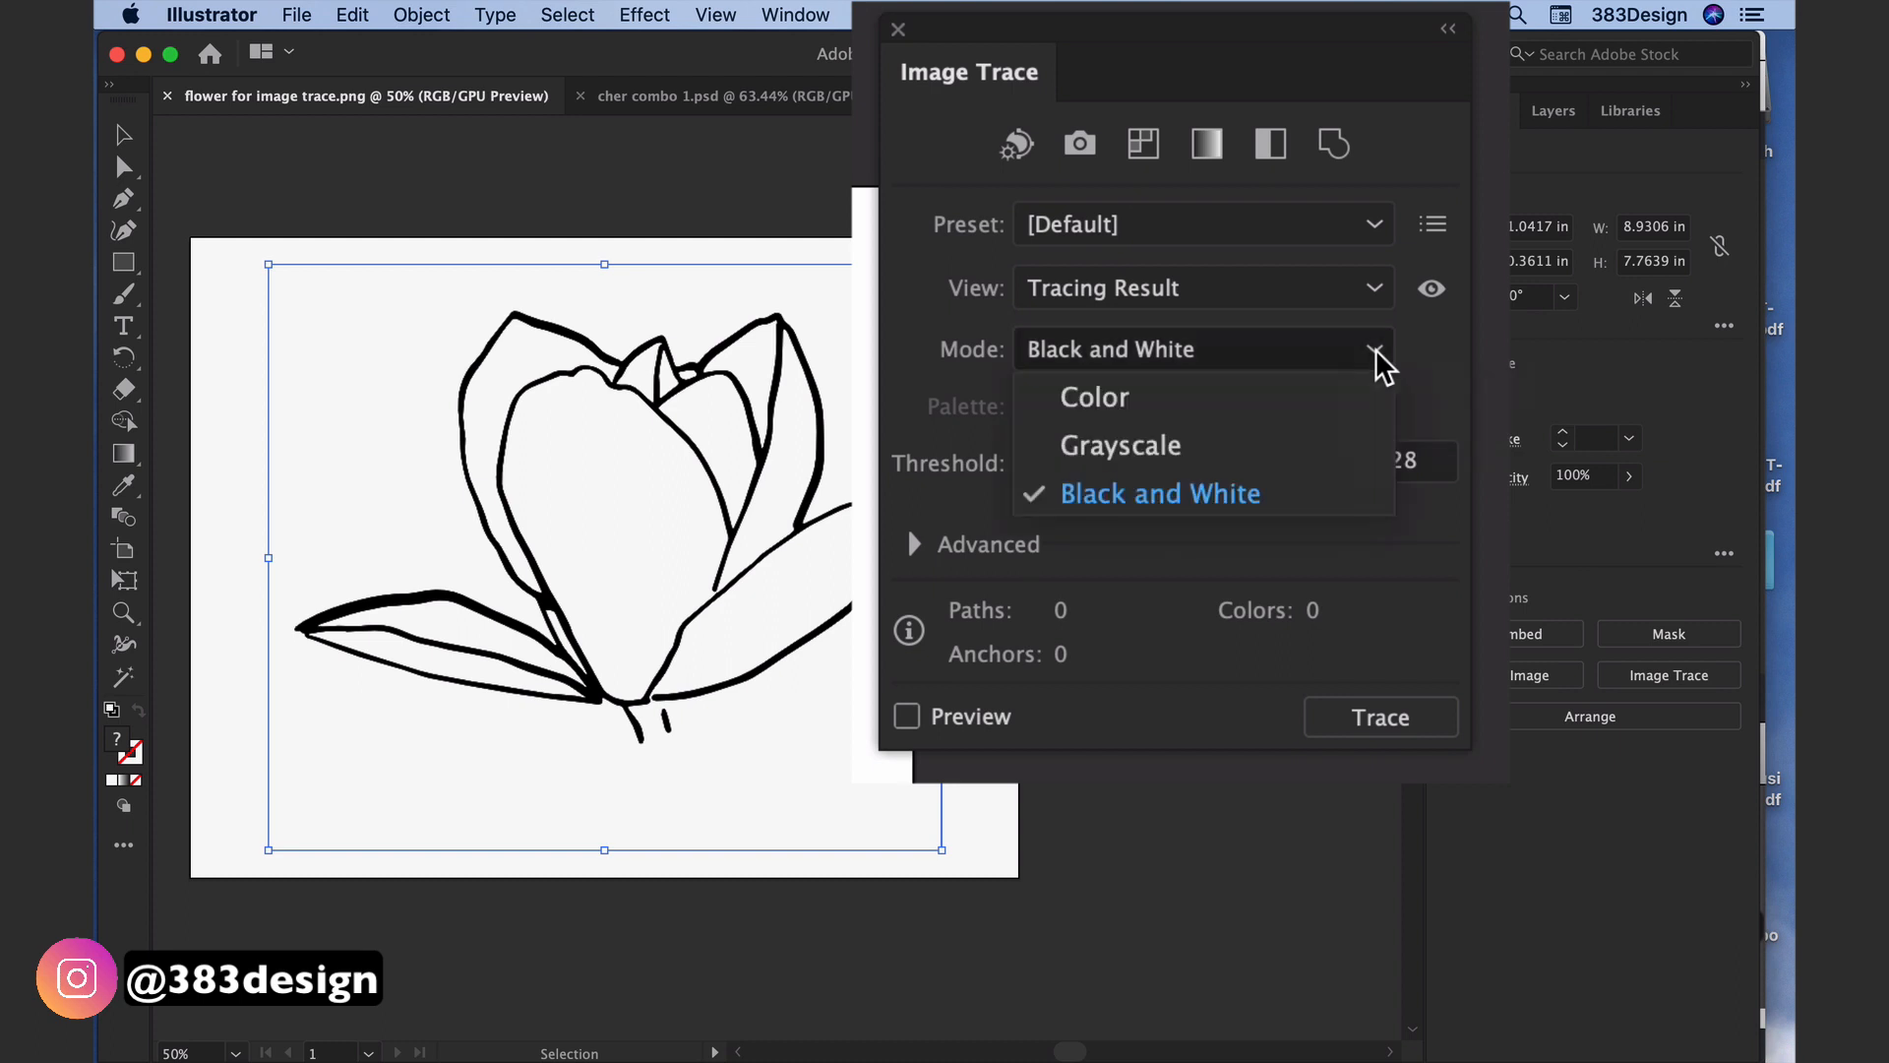
pyautogui.moveTo(1257, 557)
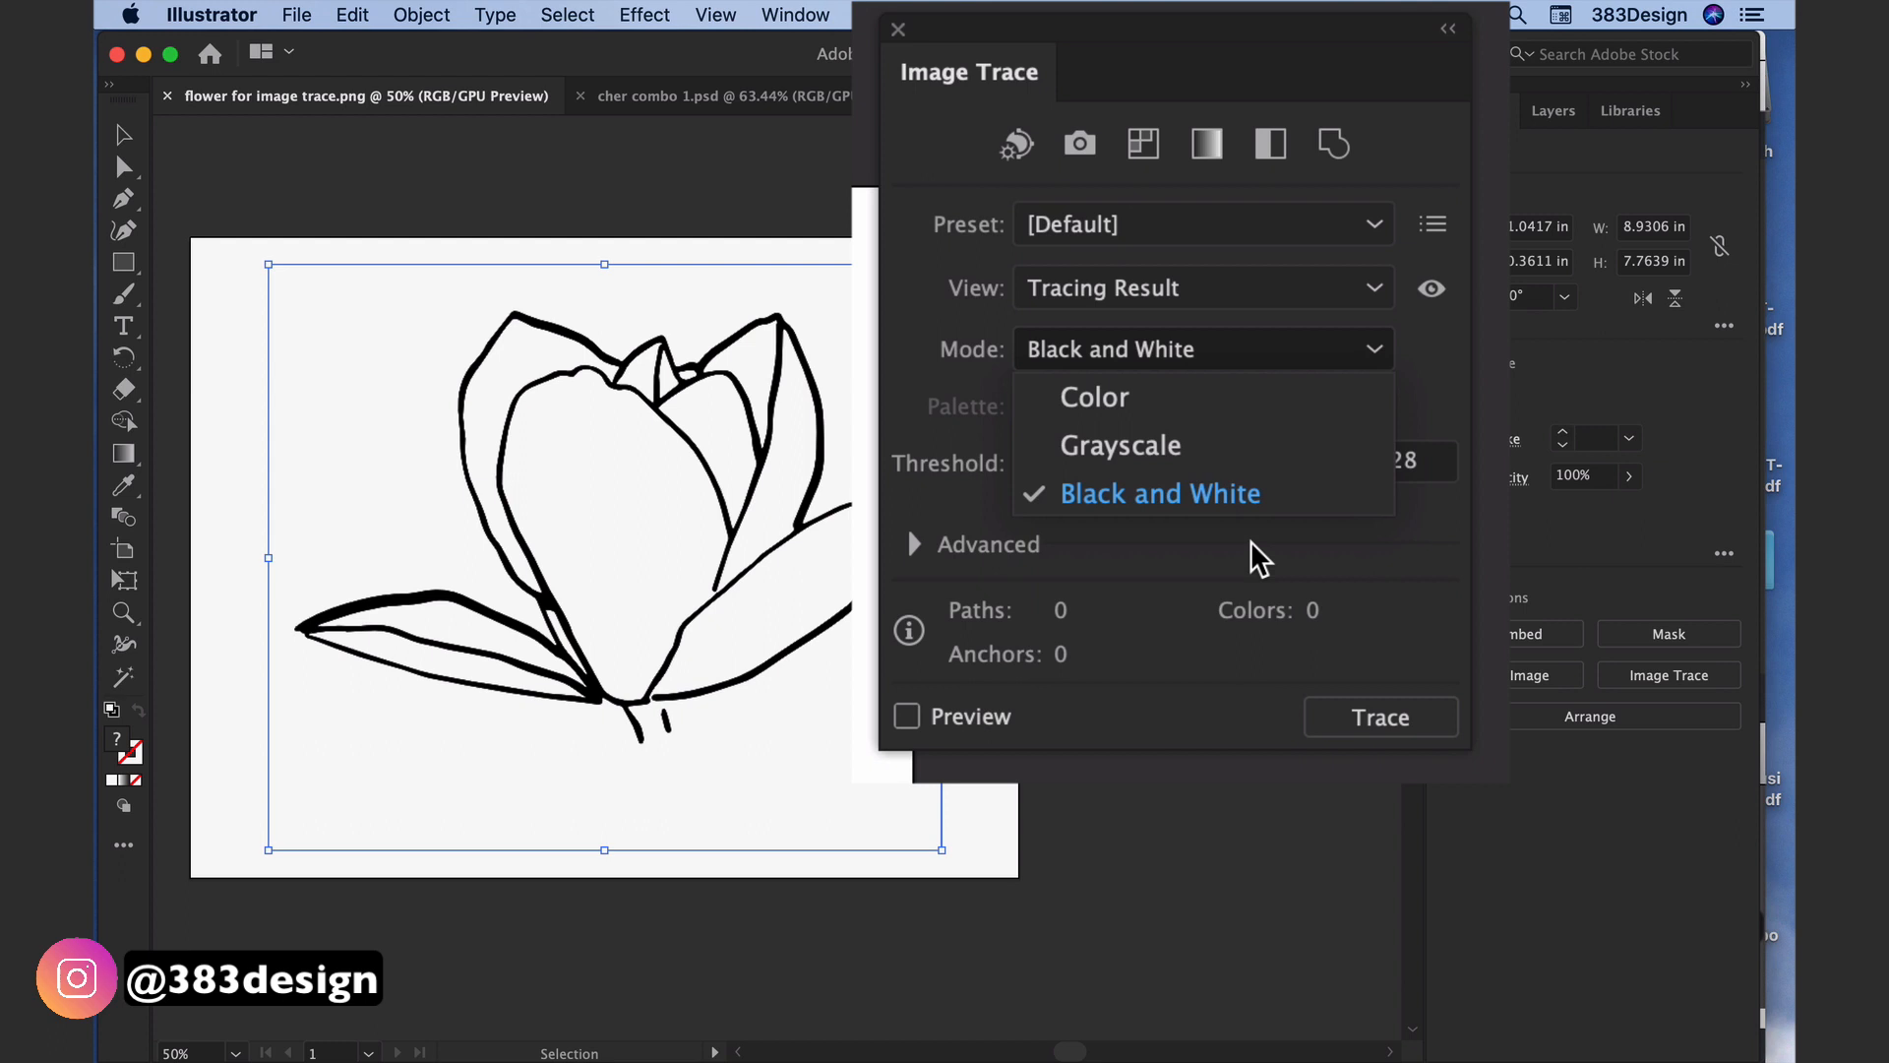
pyautogui.moveTo(1261, 506)
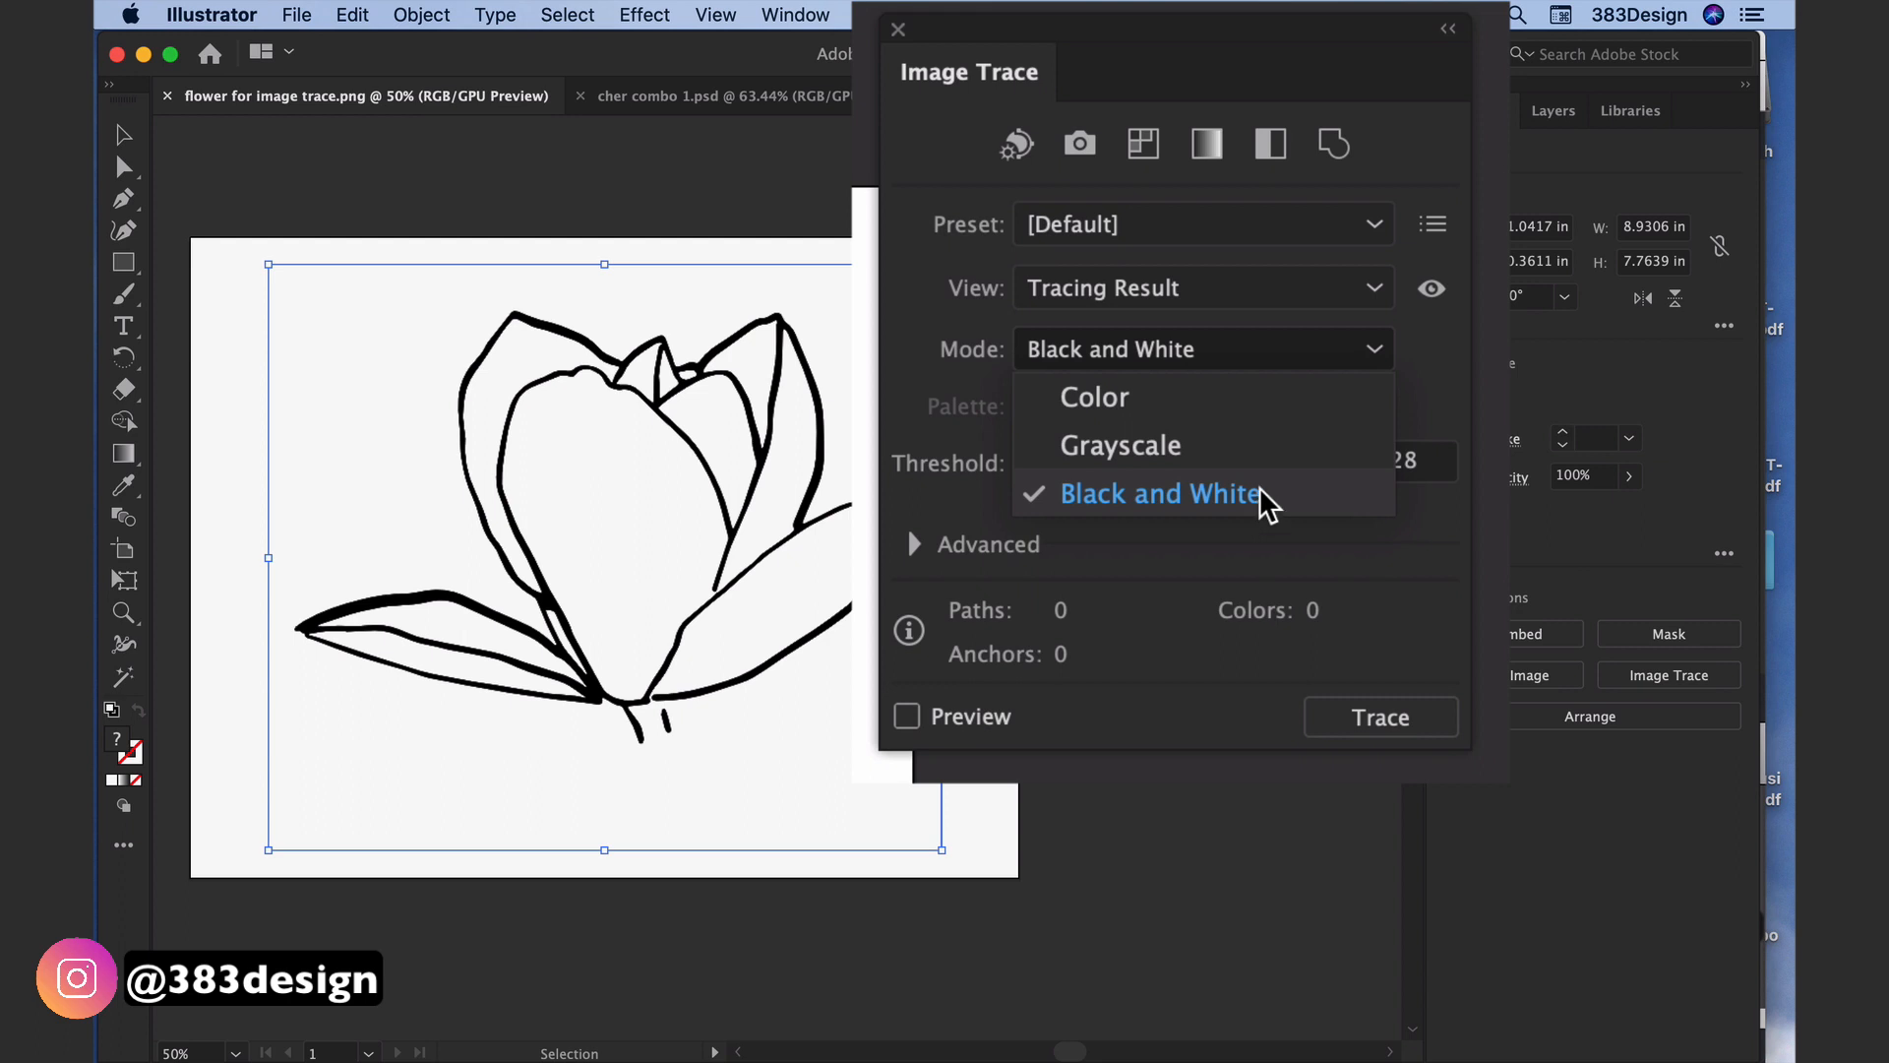
pyautogui.moveTo(1357, 400)
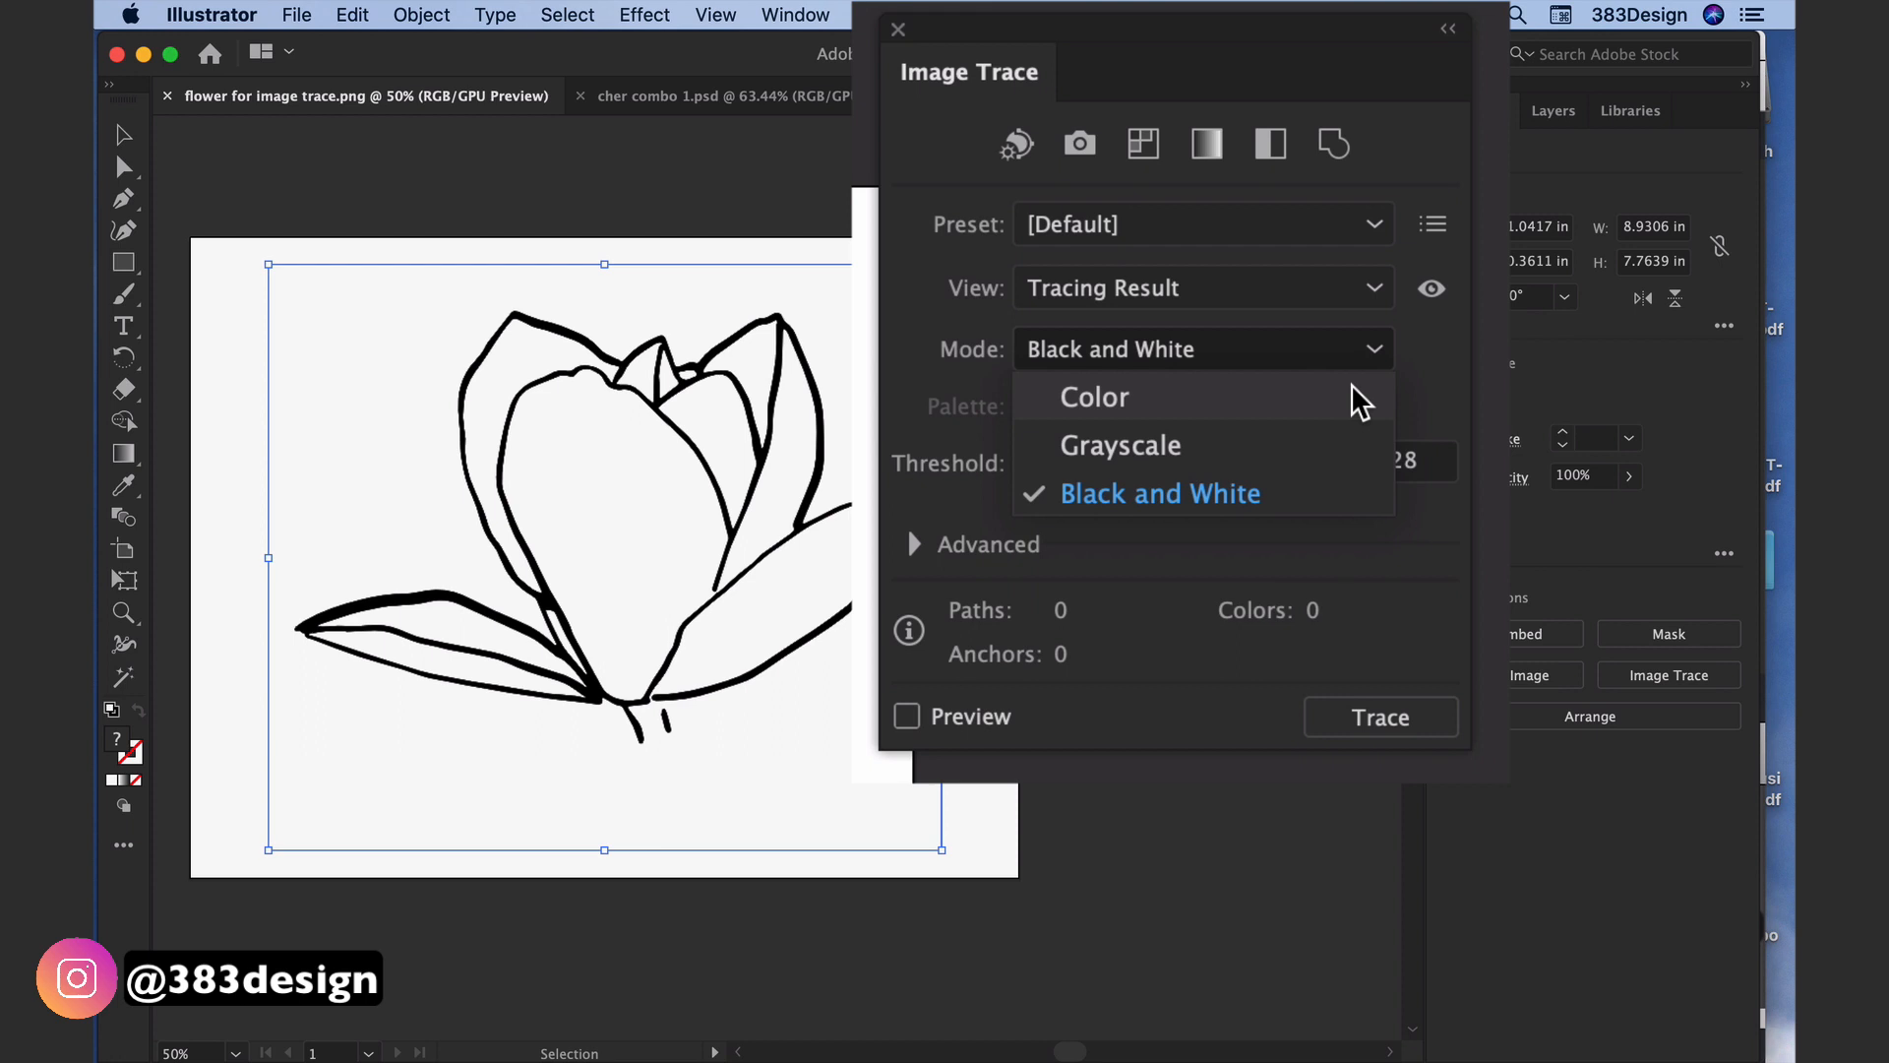
pyautogui.moveTo(1360, 439)
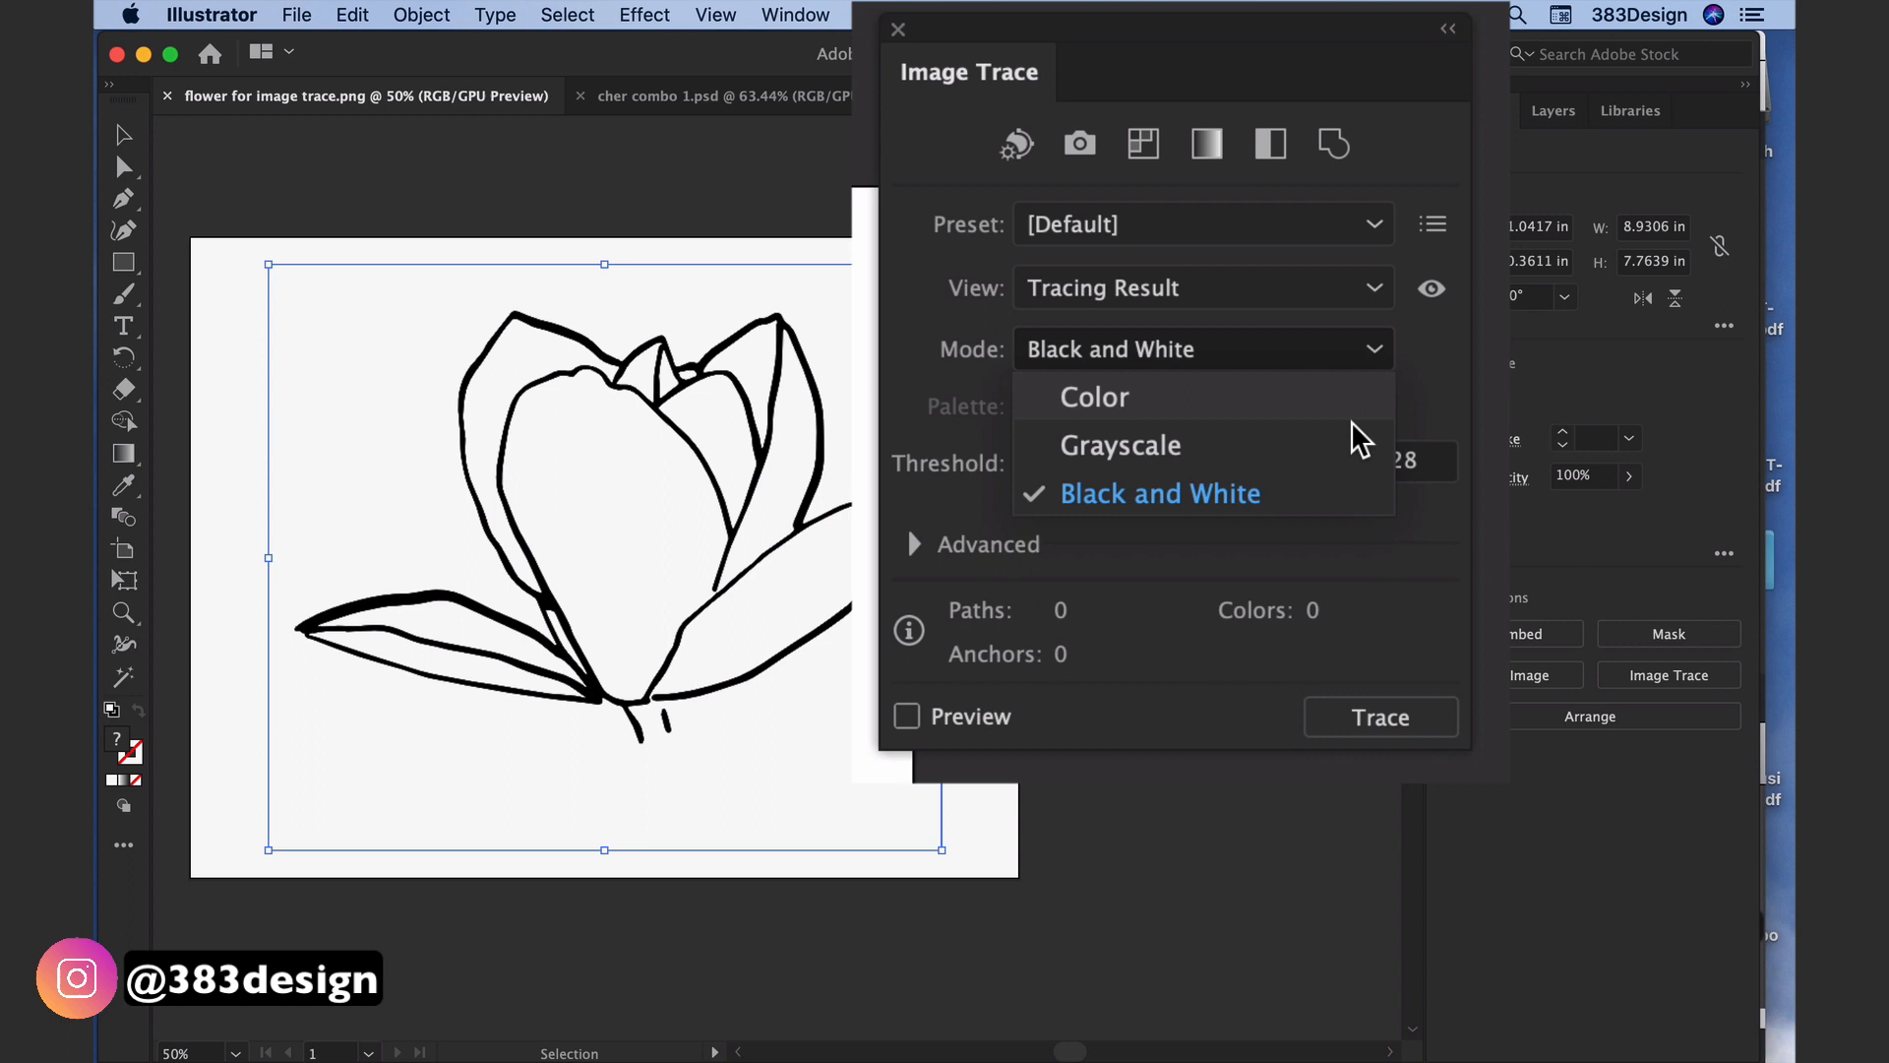
pyautogui.click(1157, 492)
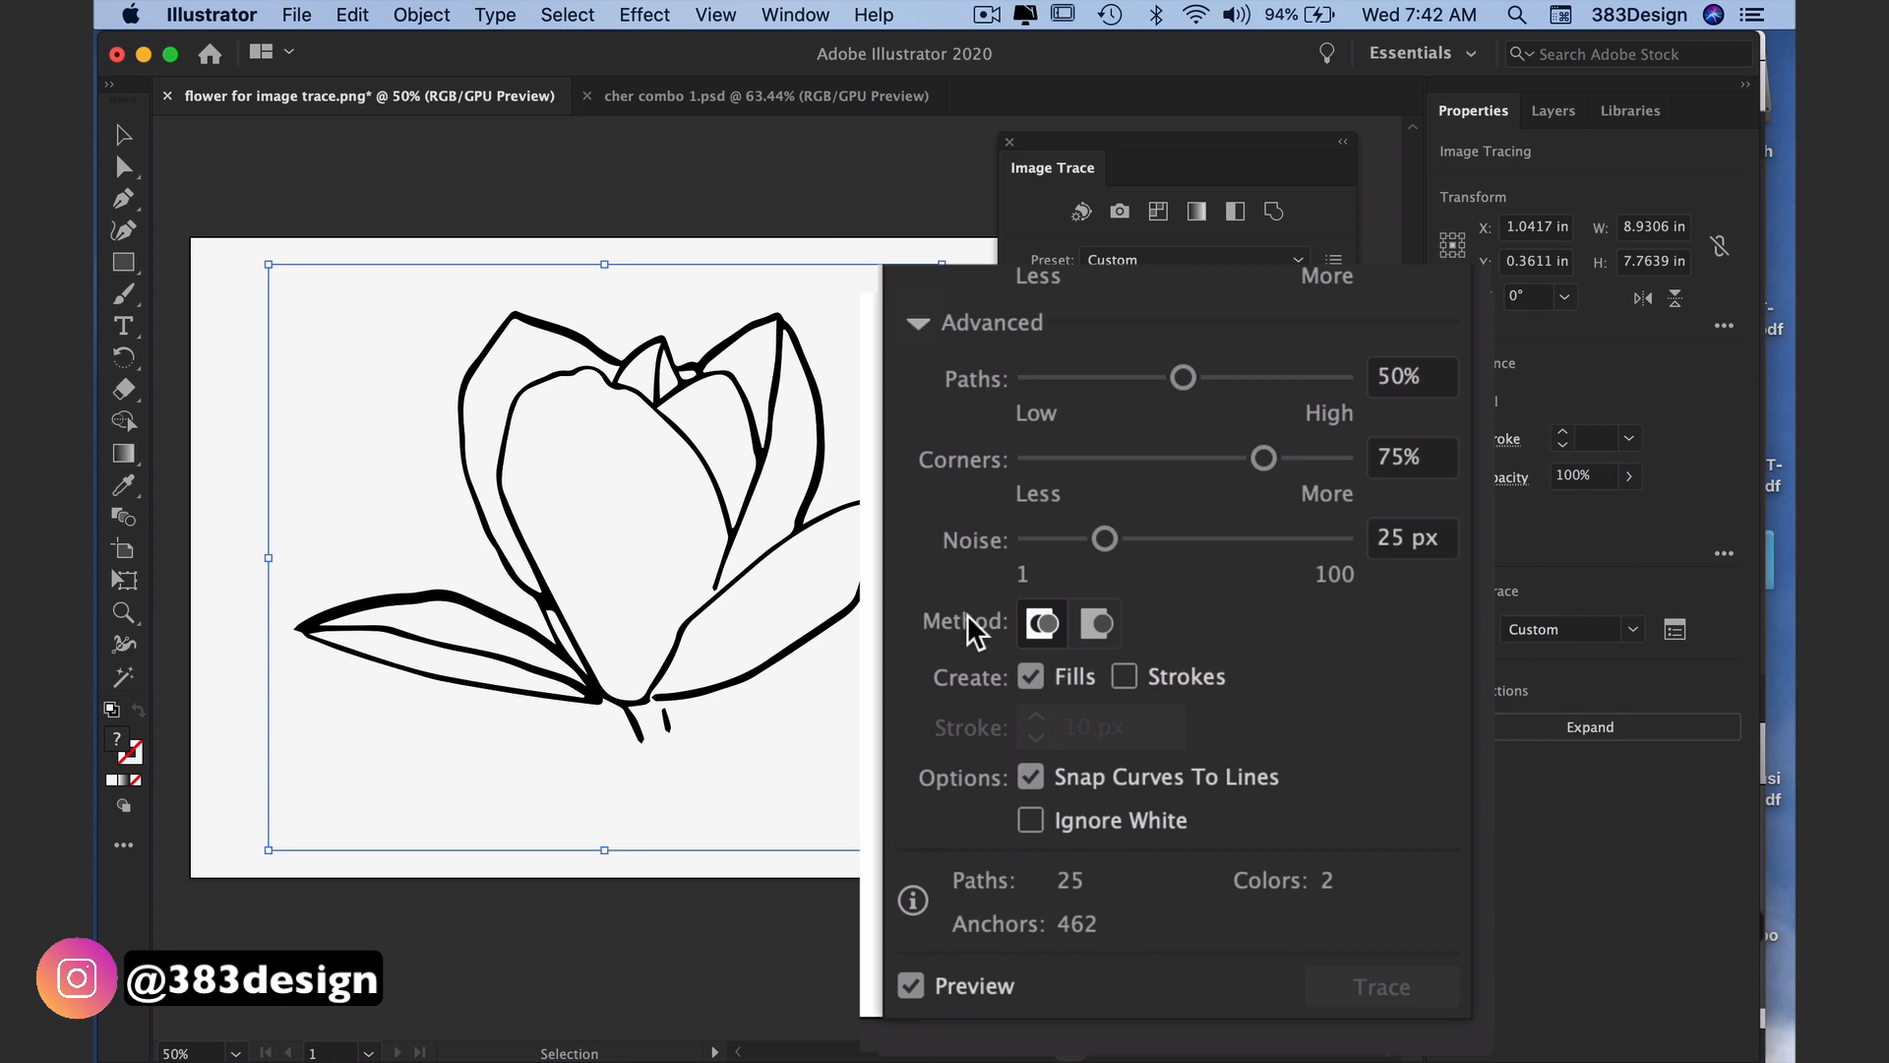
pyautogui.moveTo(1136, 962)
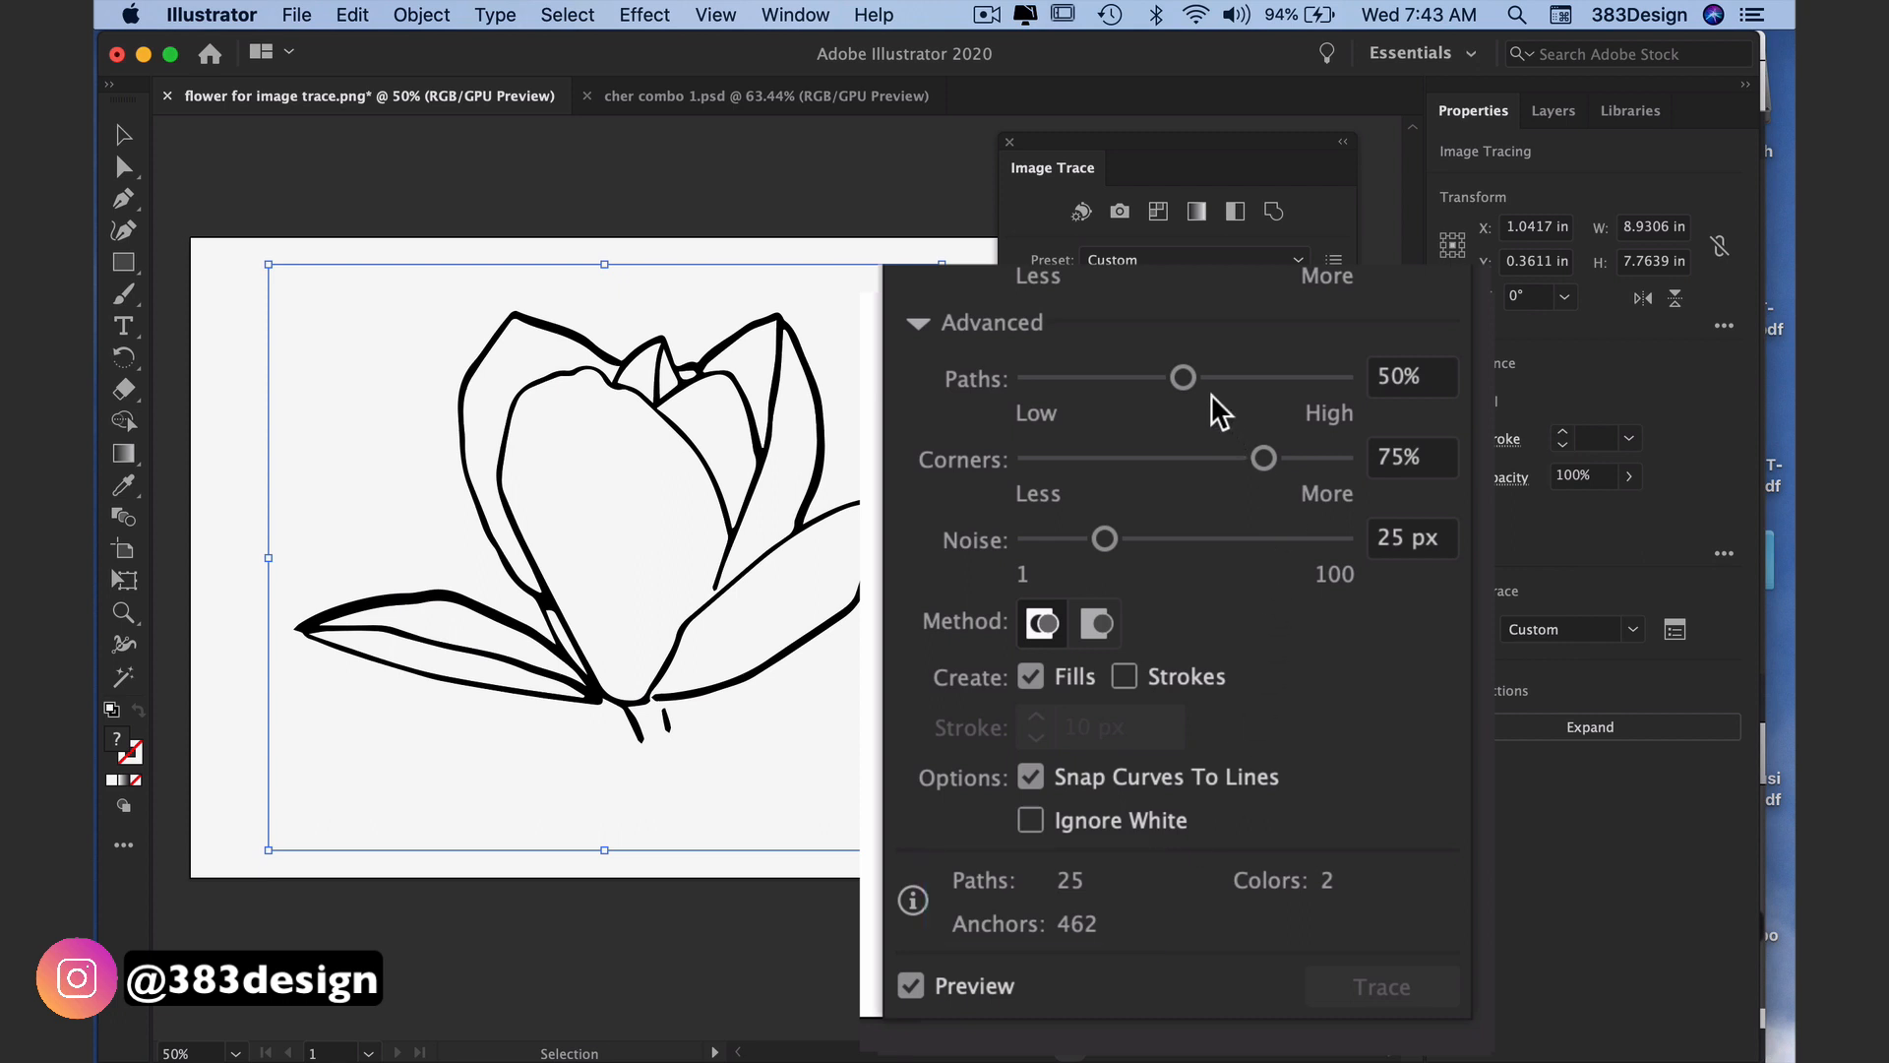
pyautogui.moveTo(1212, 403)
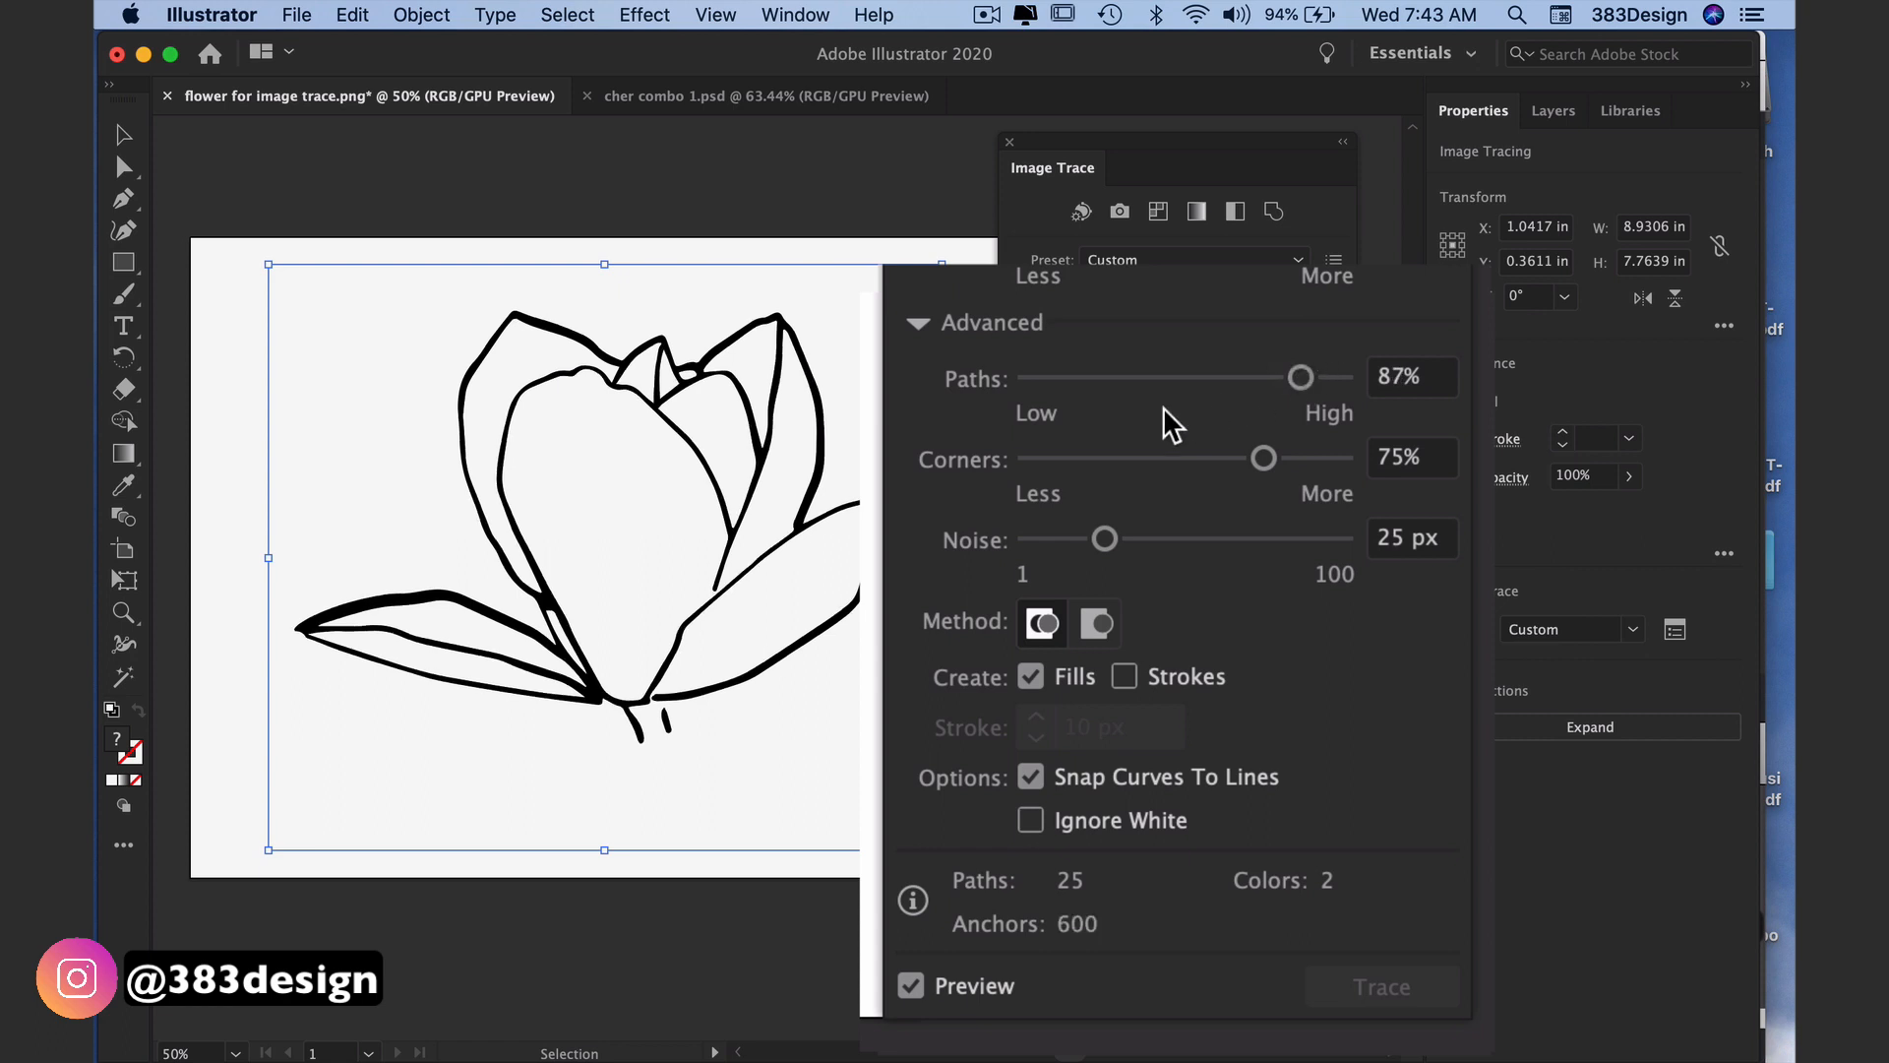
pyautogui.moveTo(1175, 393)
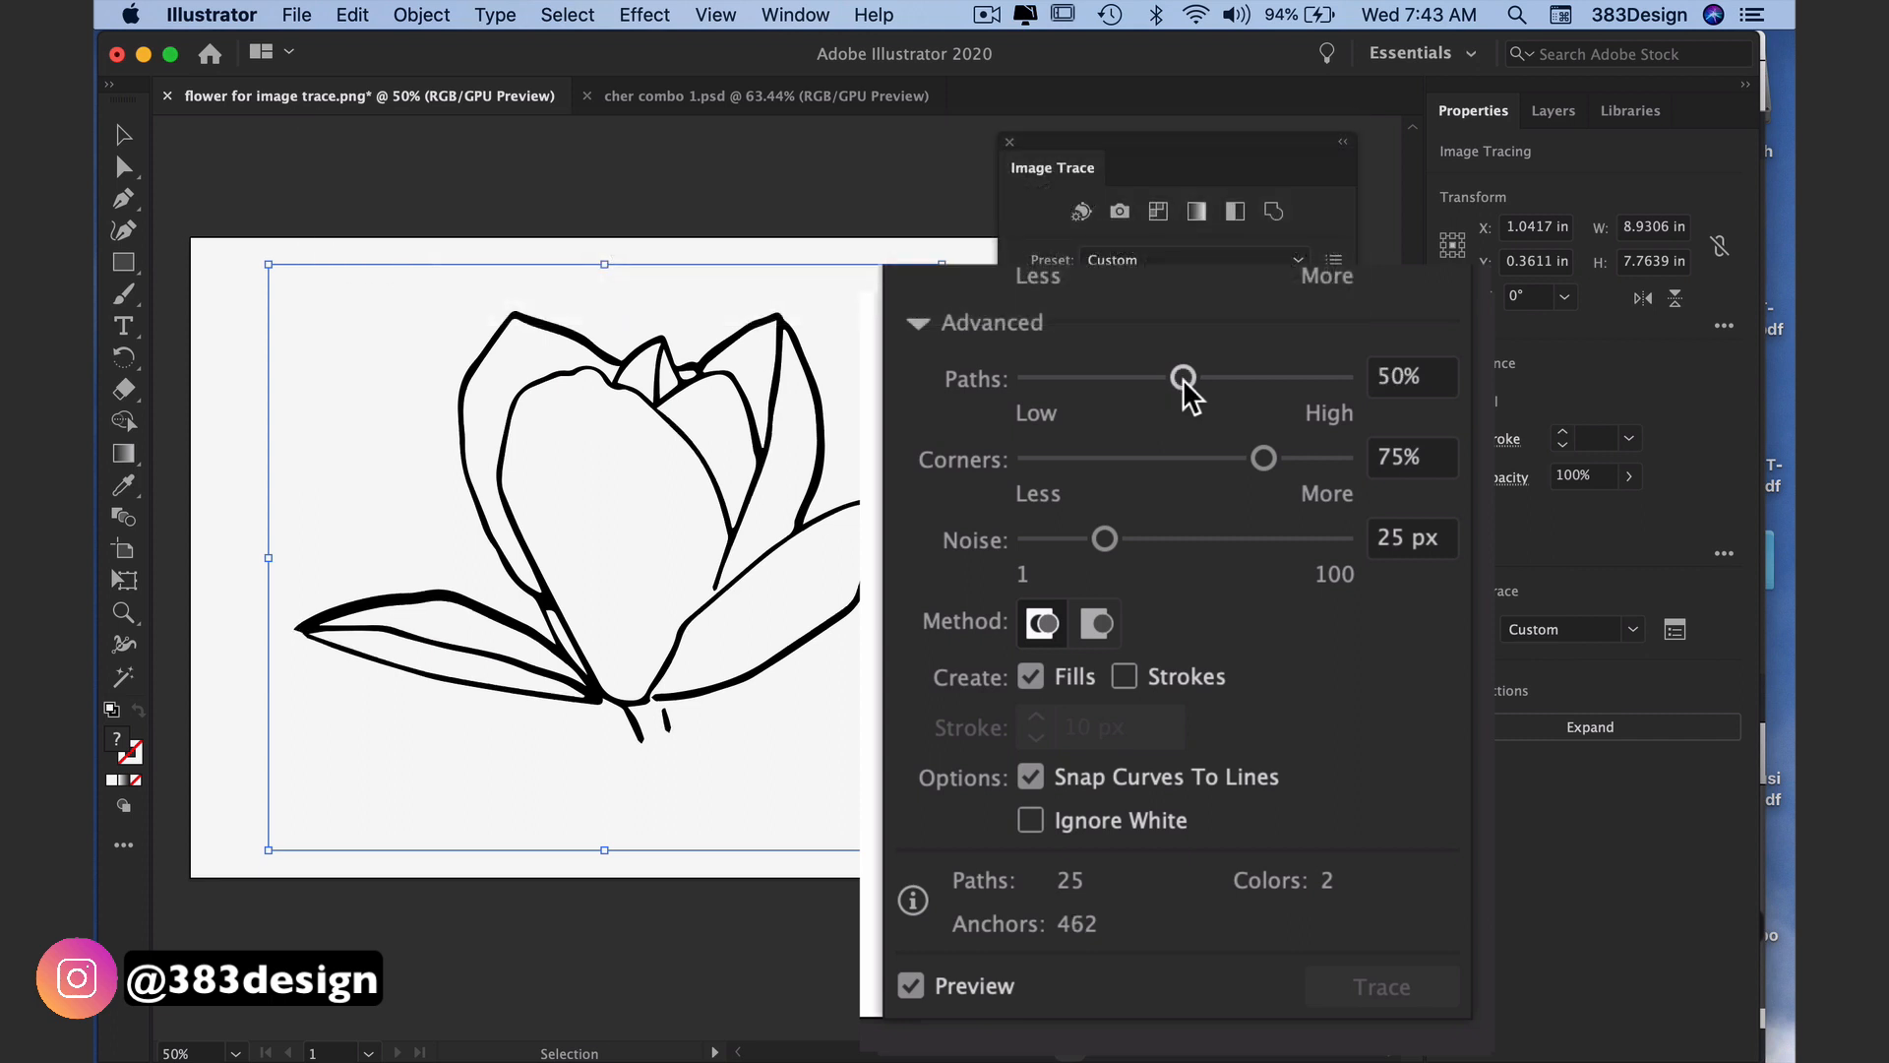
pyautogui.moveTo(1145, 471)
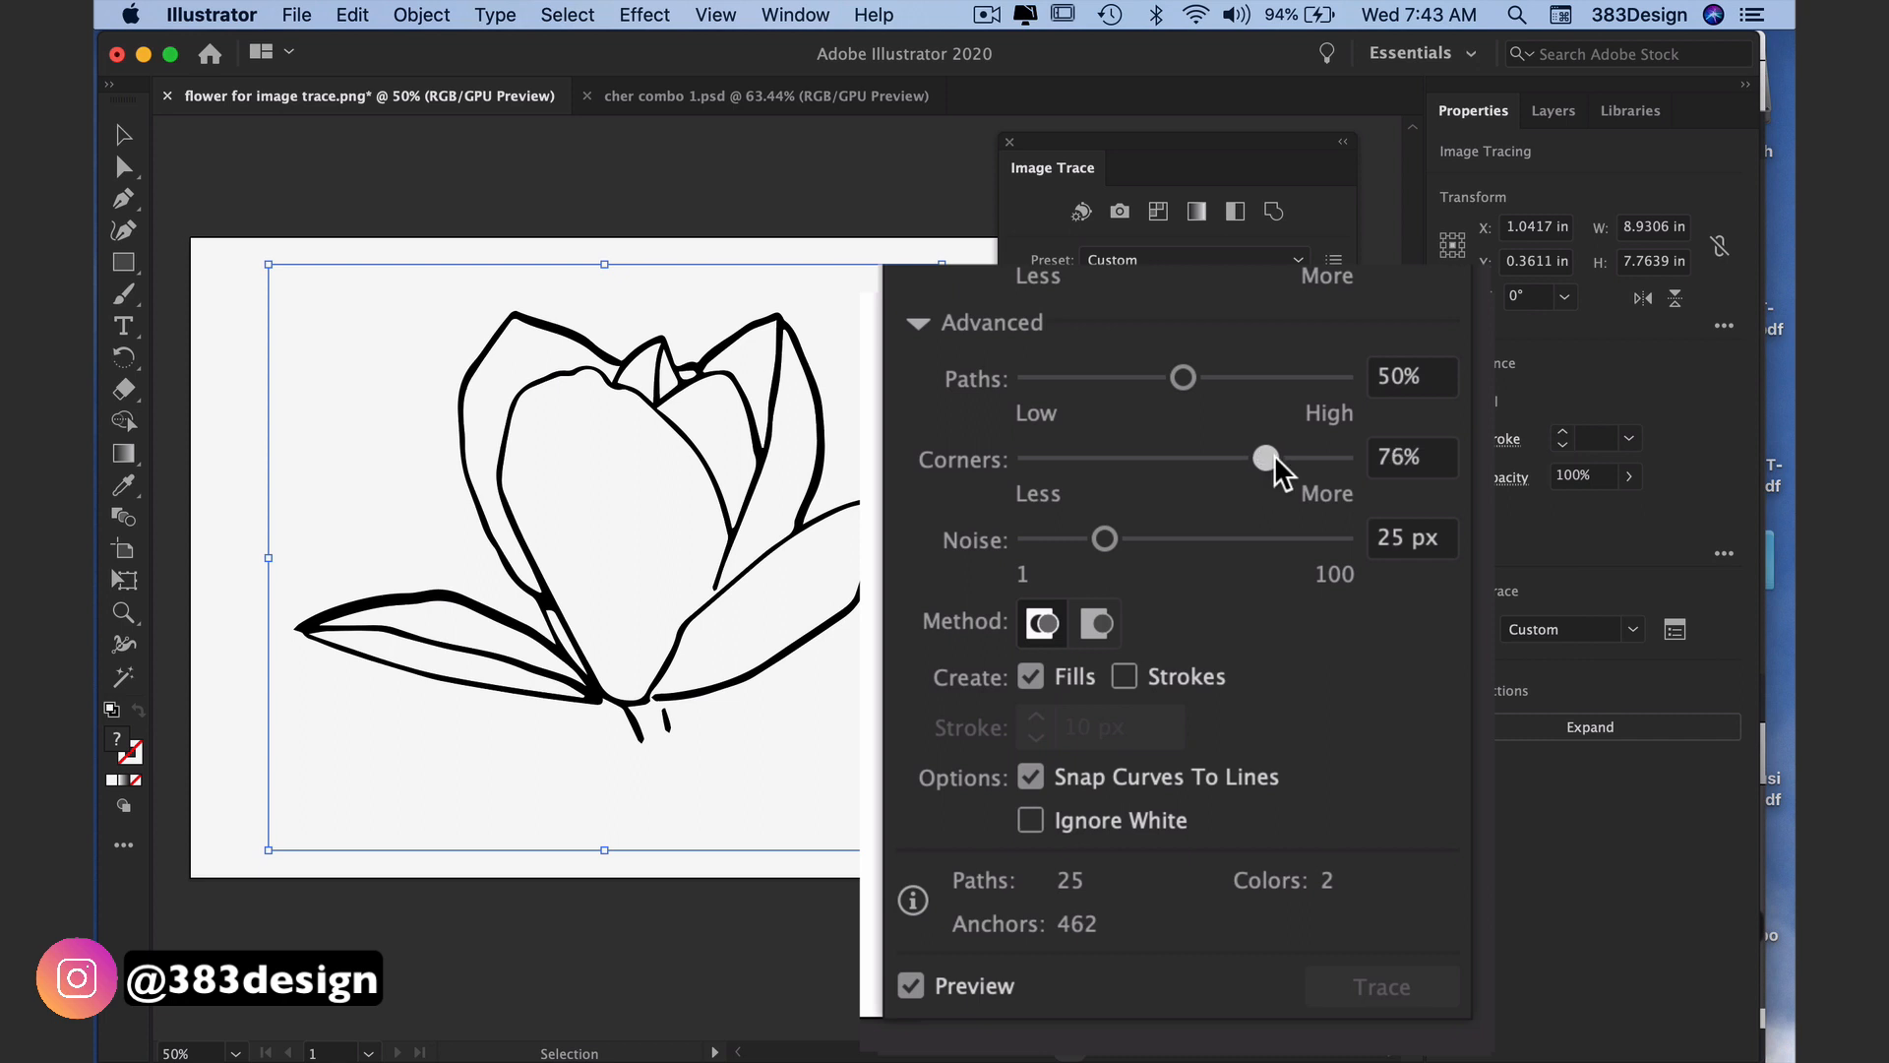
pyautogui.moveTo(1265, 470)
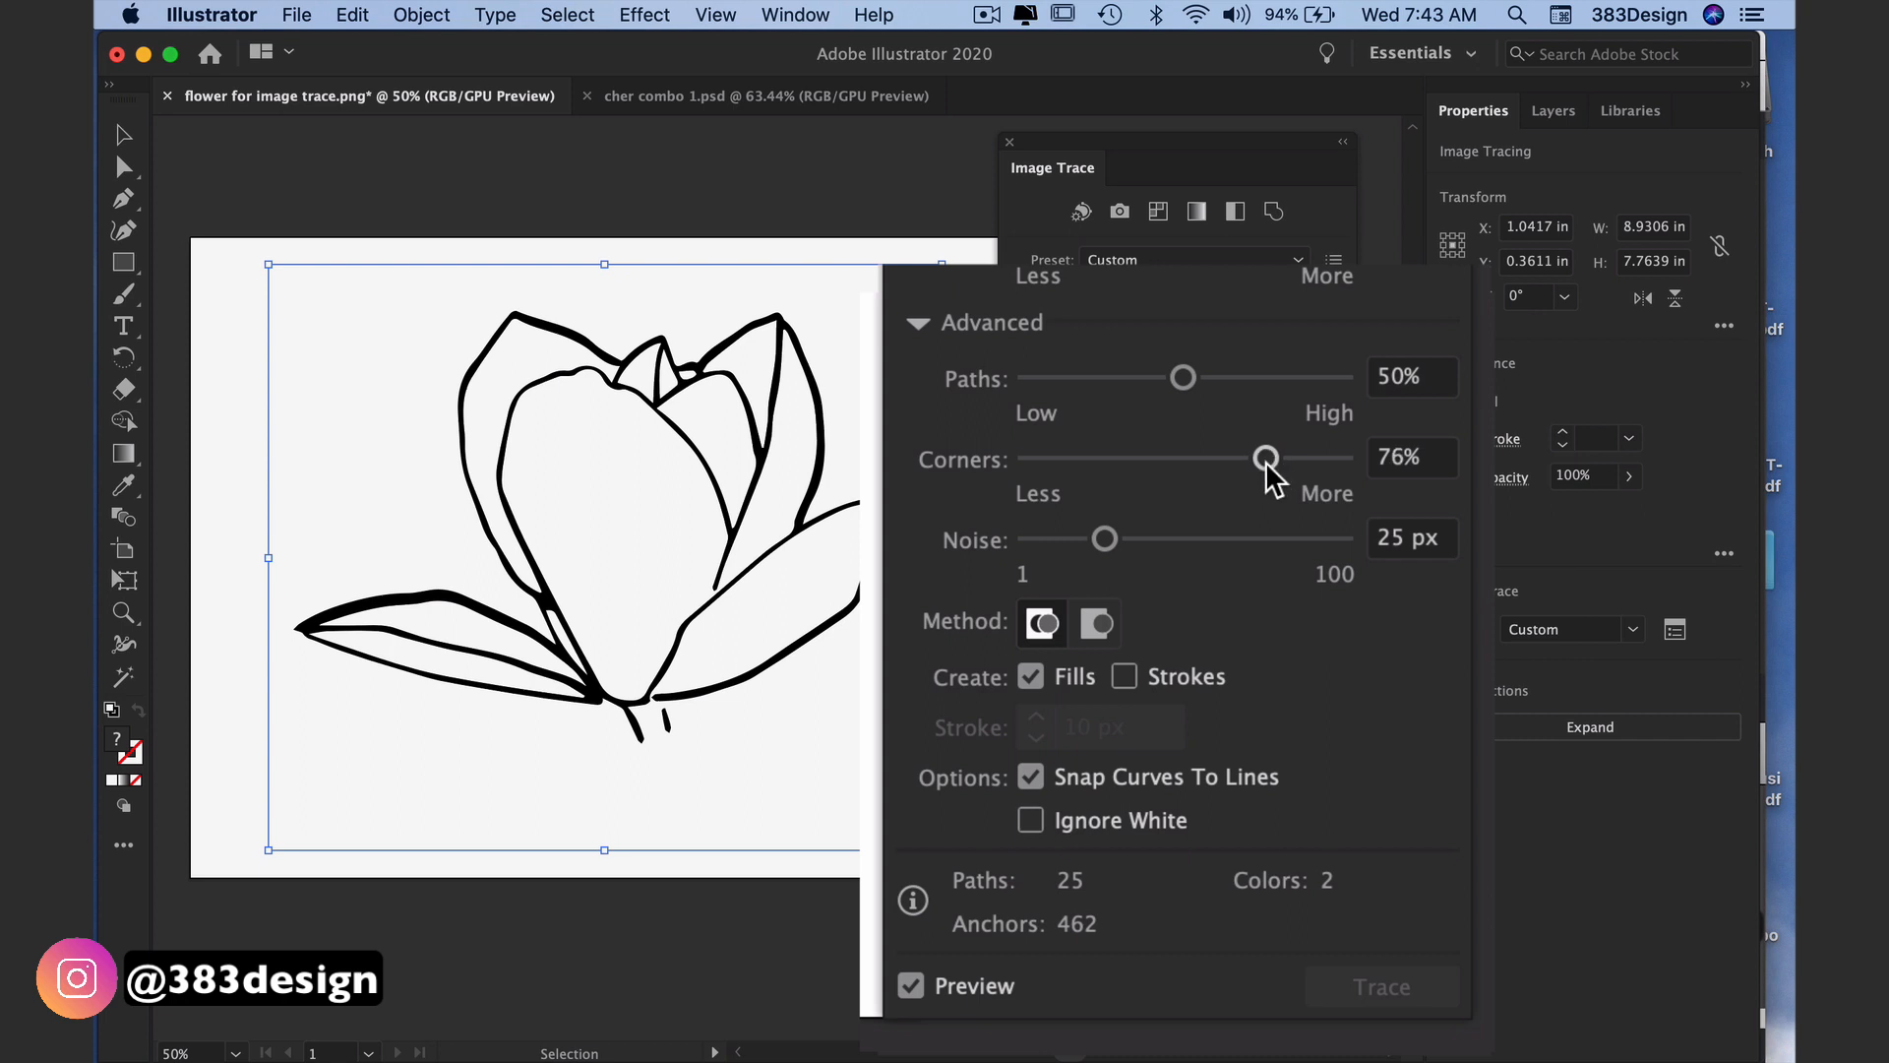
pyautogui.moveTo(1104, 539)
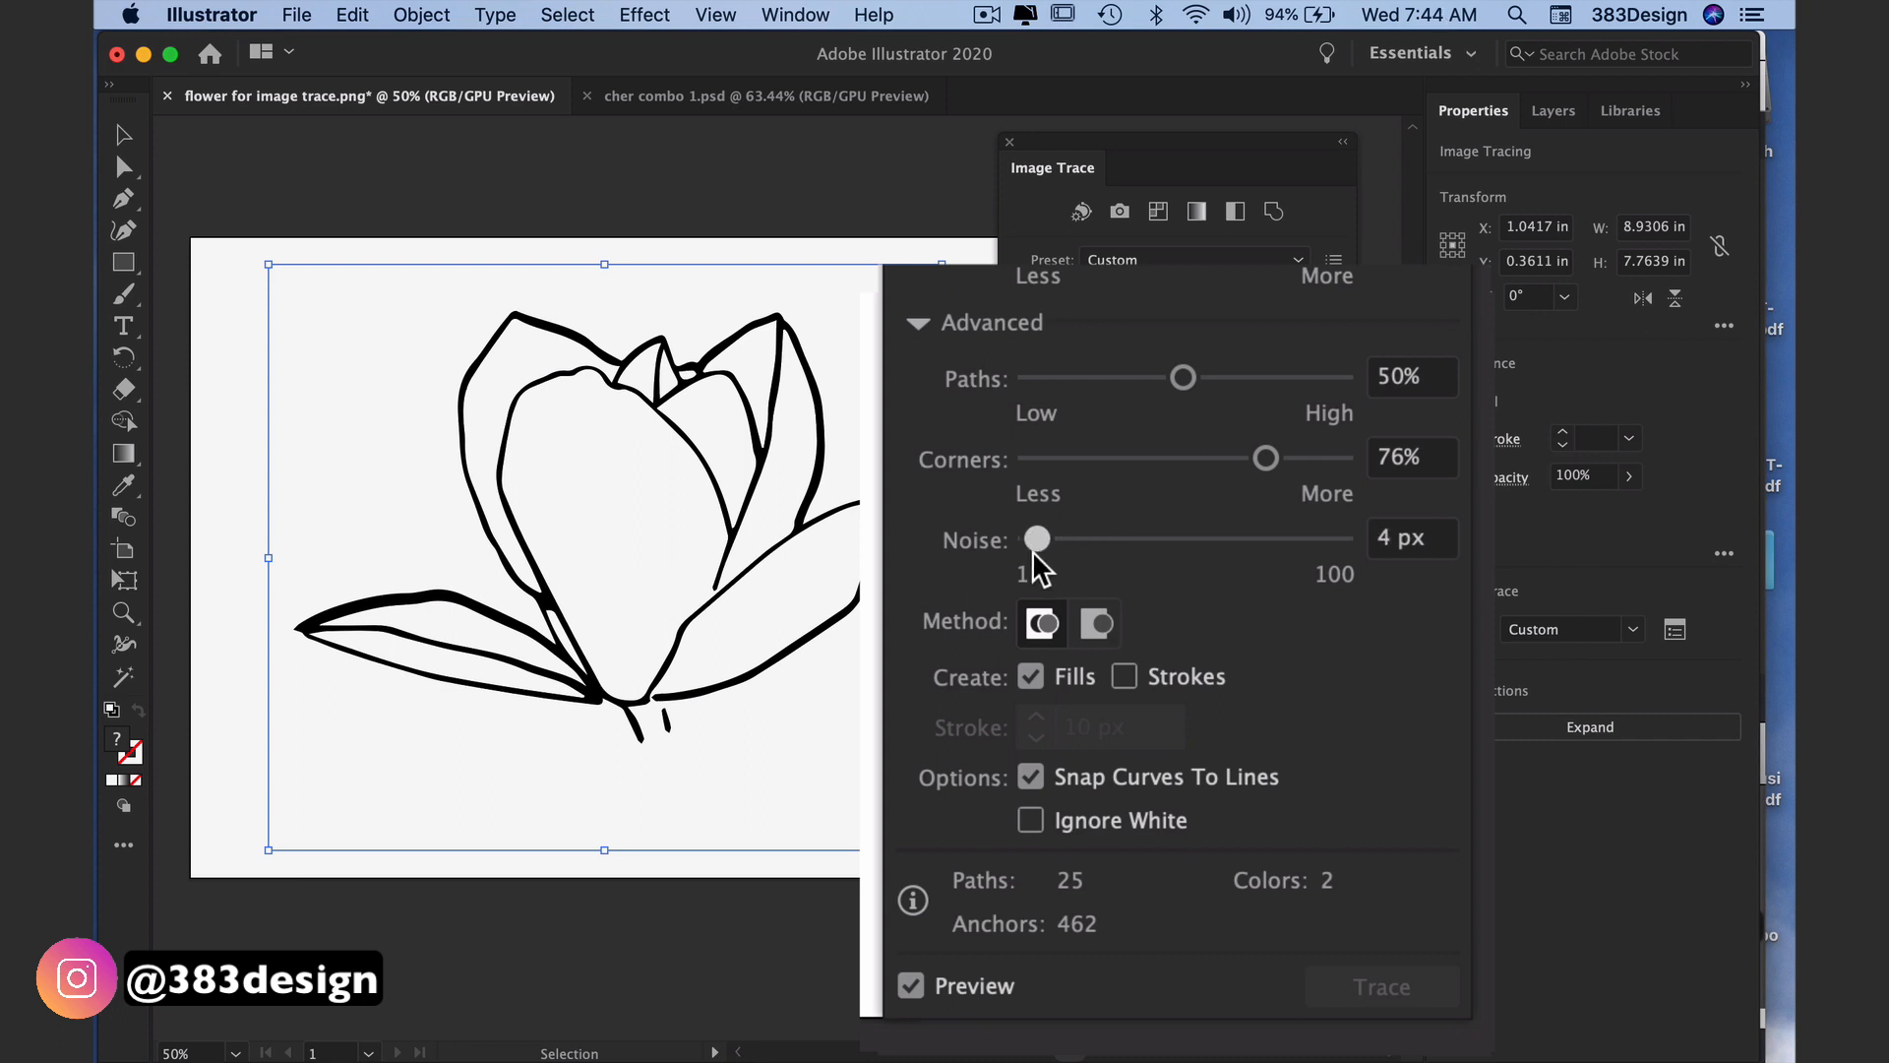
pyautogui.moveTo(1039, 561)
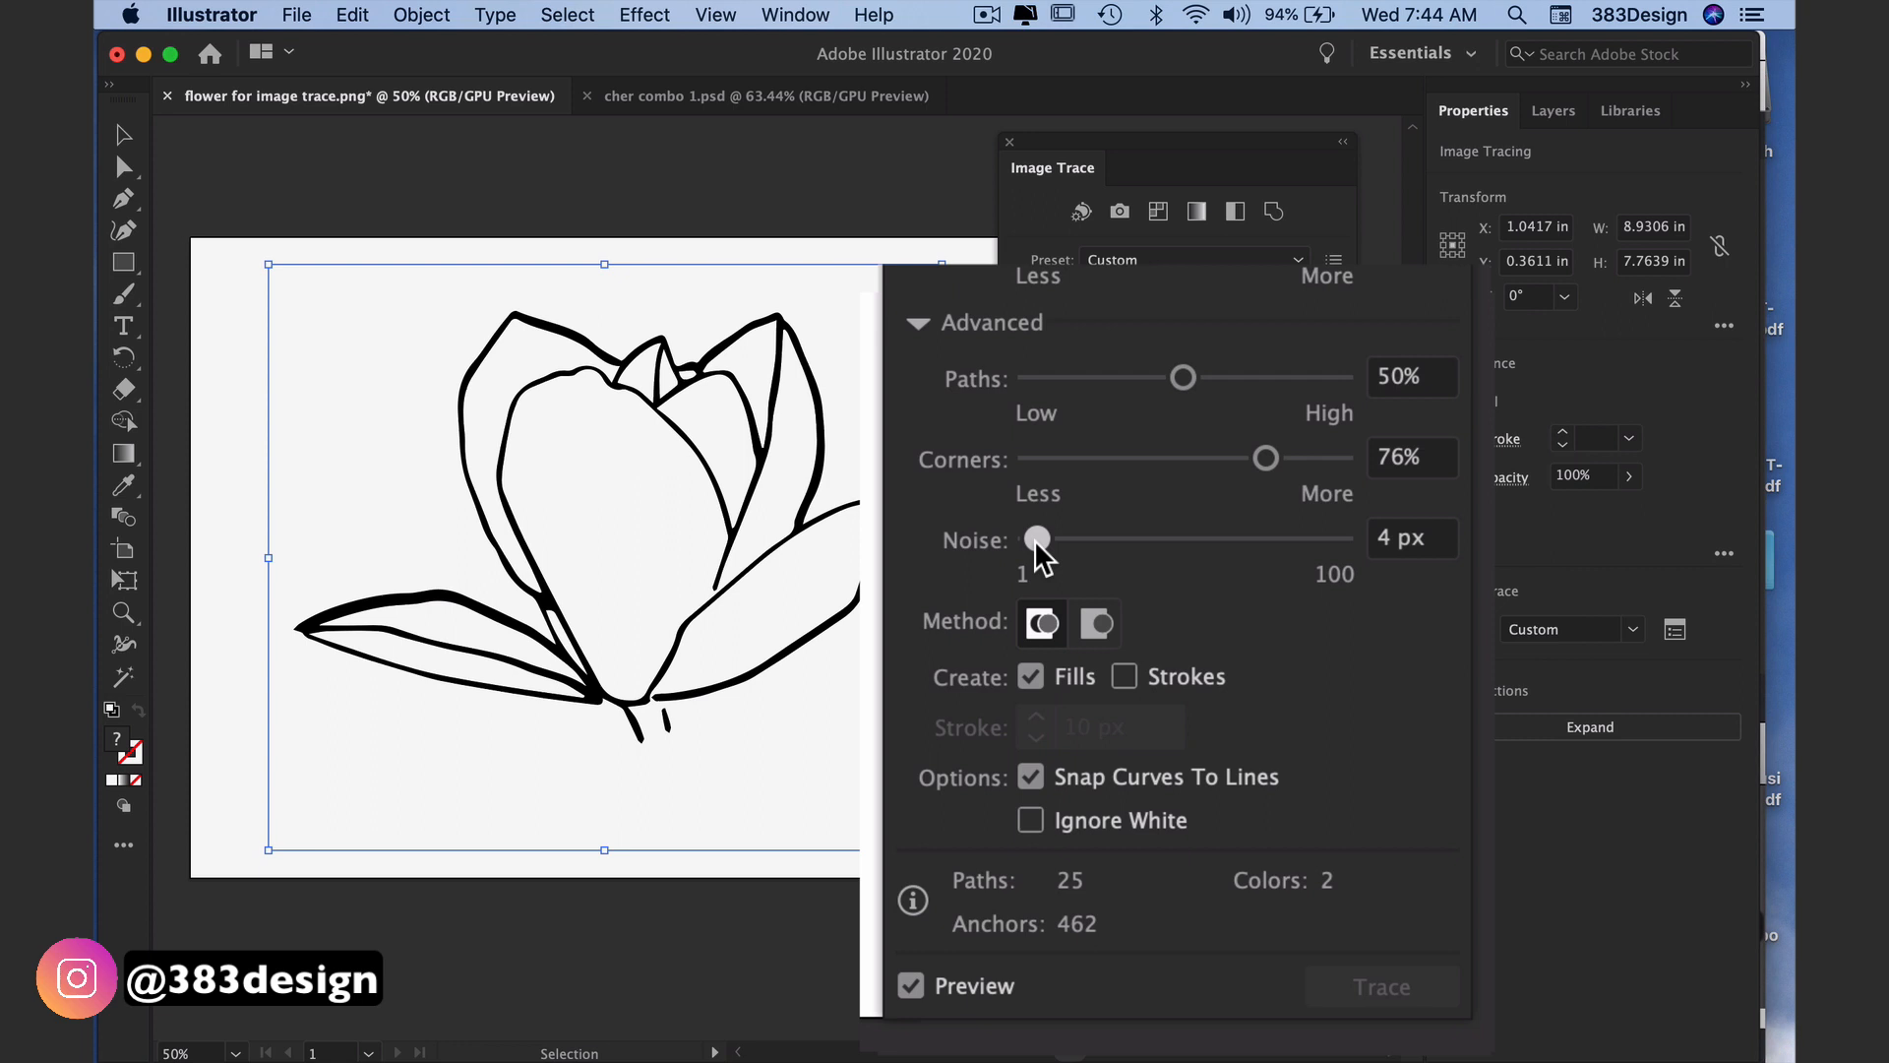
pyautogui.moveTo(1045, 555)
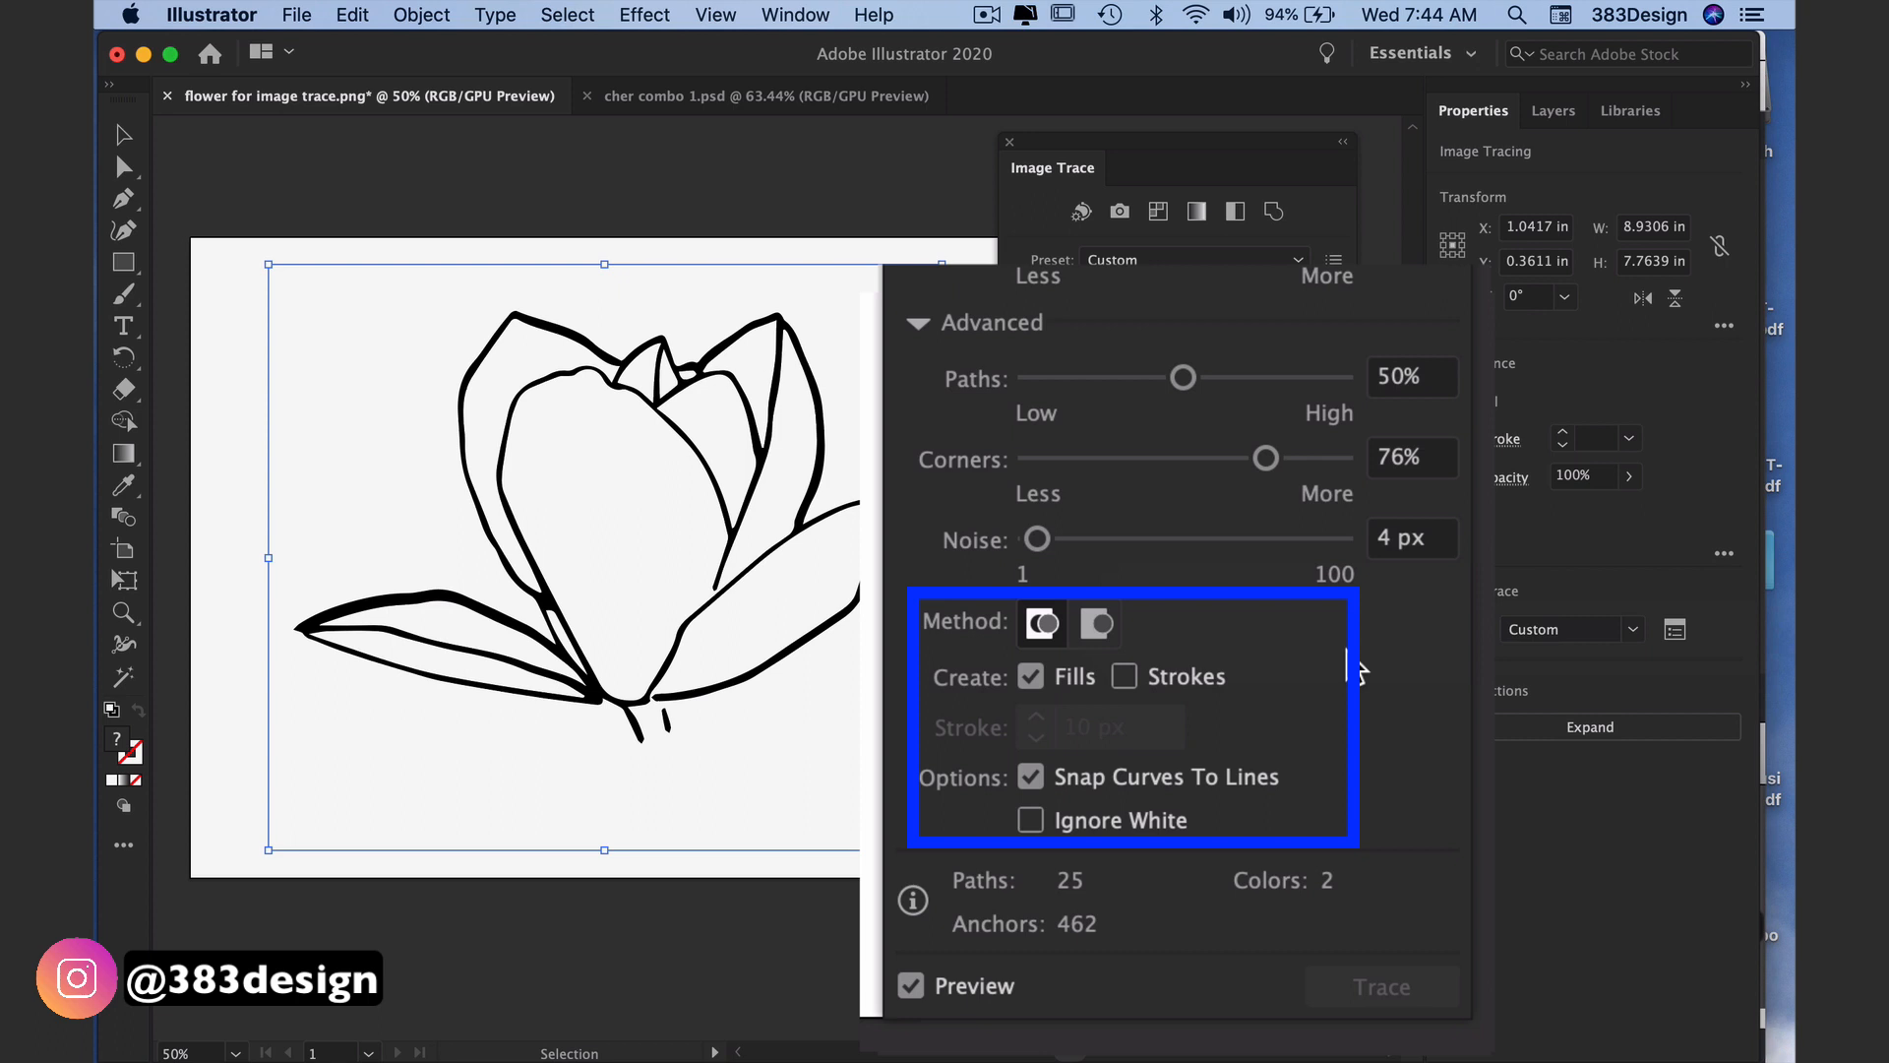
pyautogui.moveTo(1165, 623)
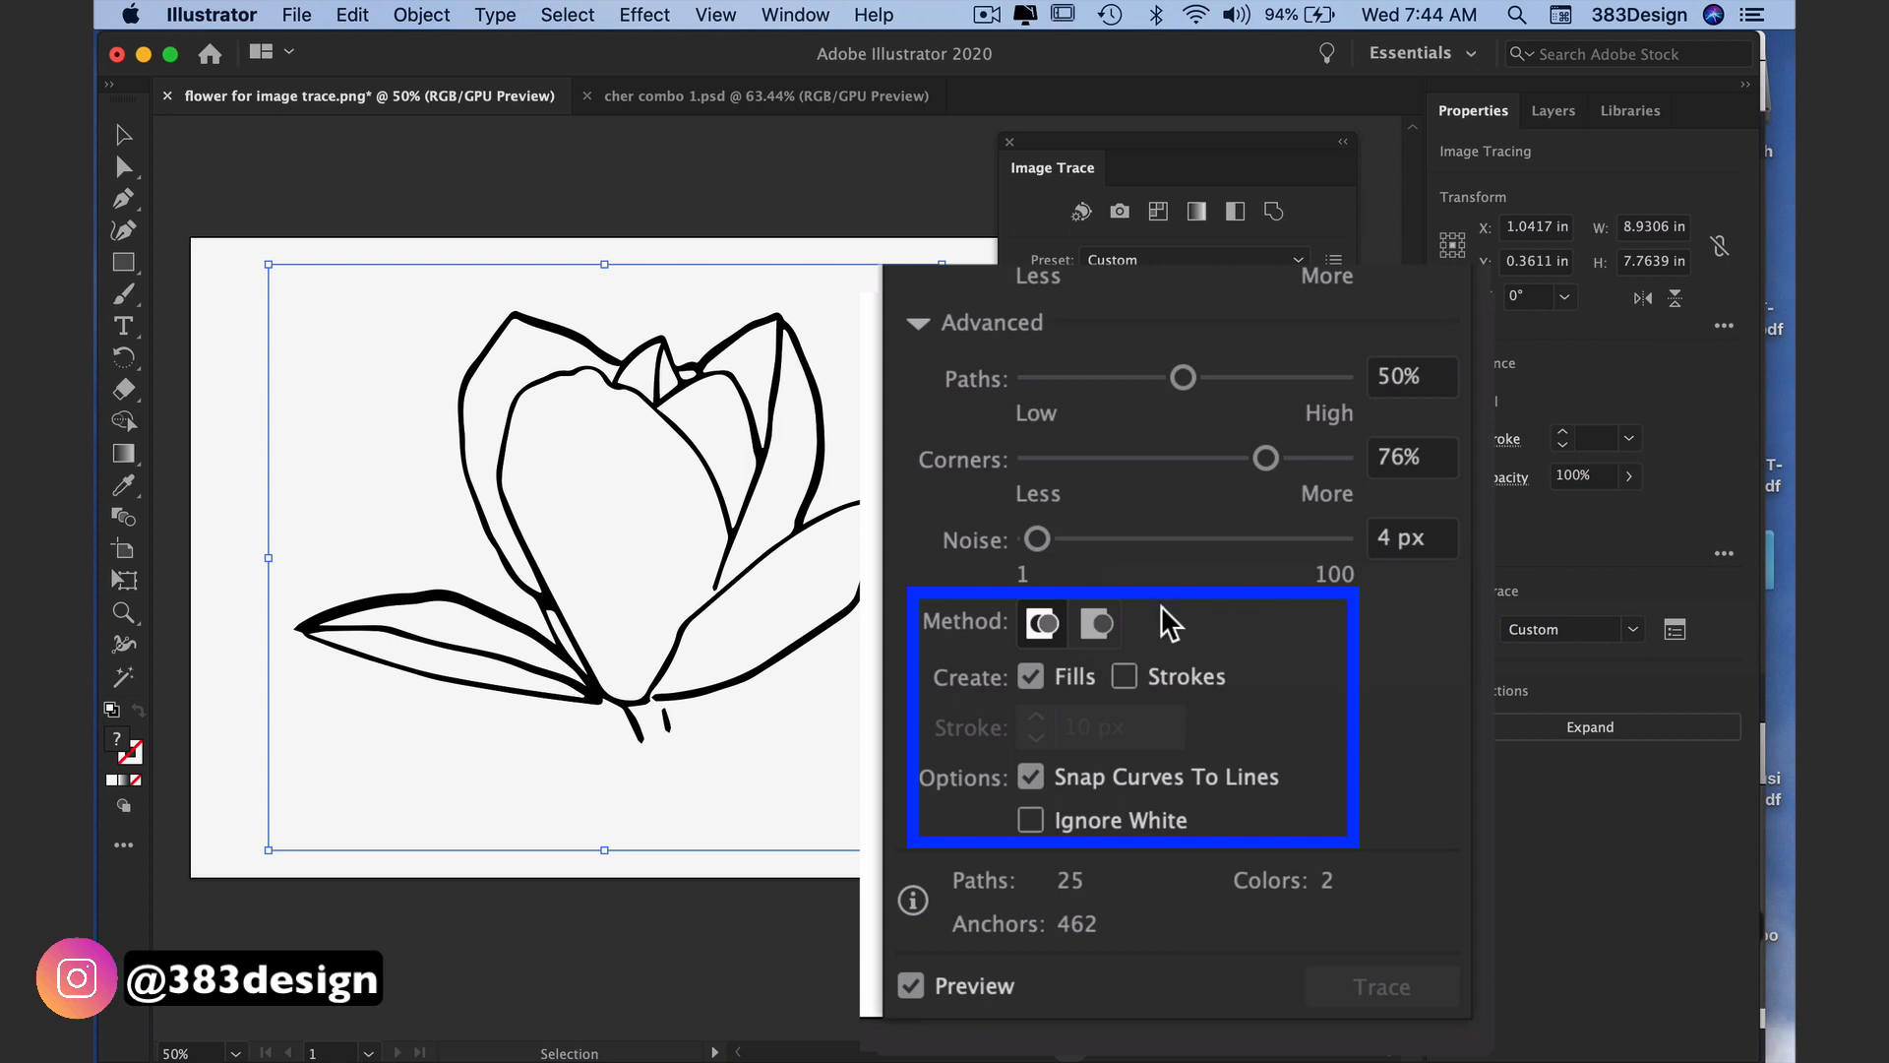
pyautogui.moveTo(1041, 622)
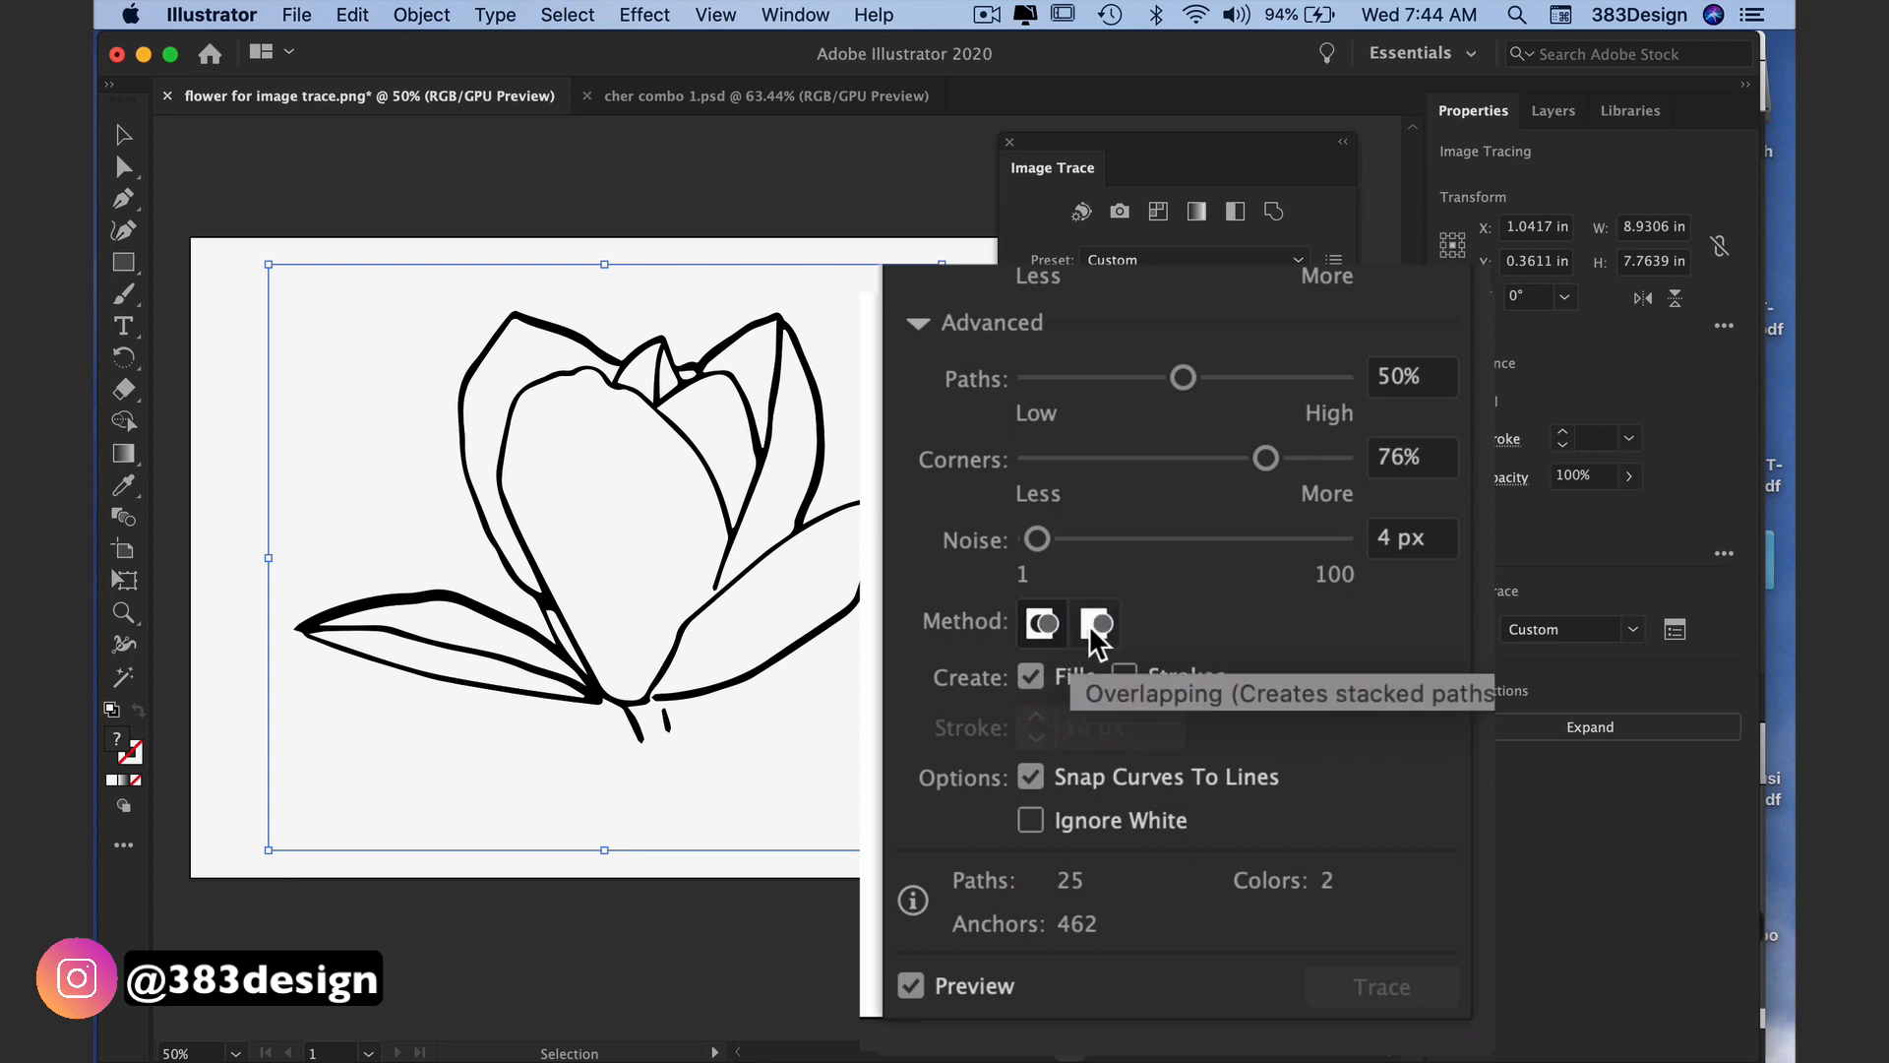
pyautogui.moveTo(1259, 659)
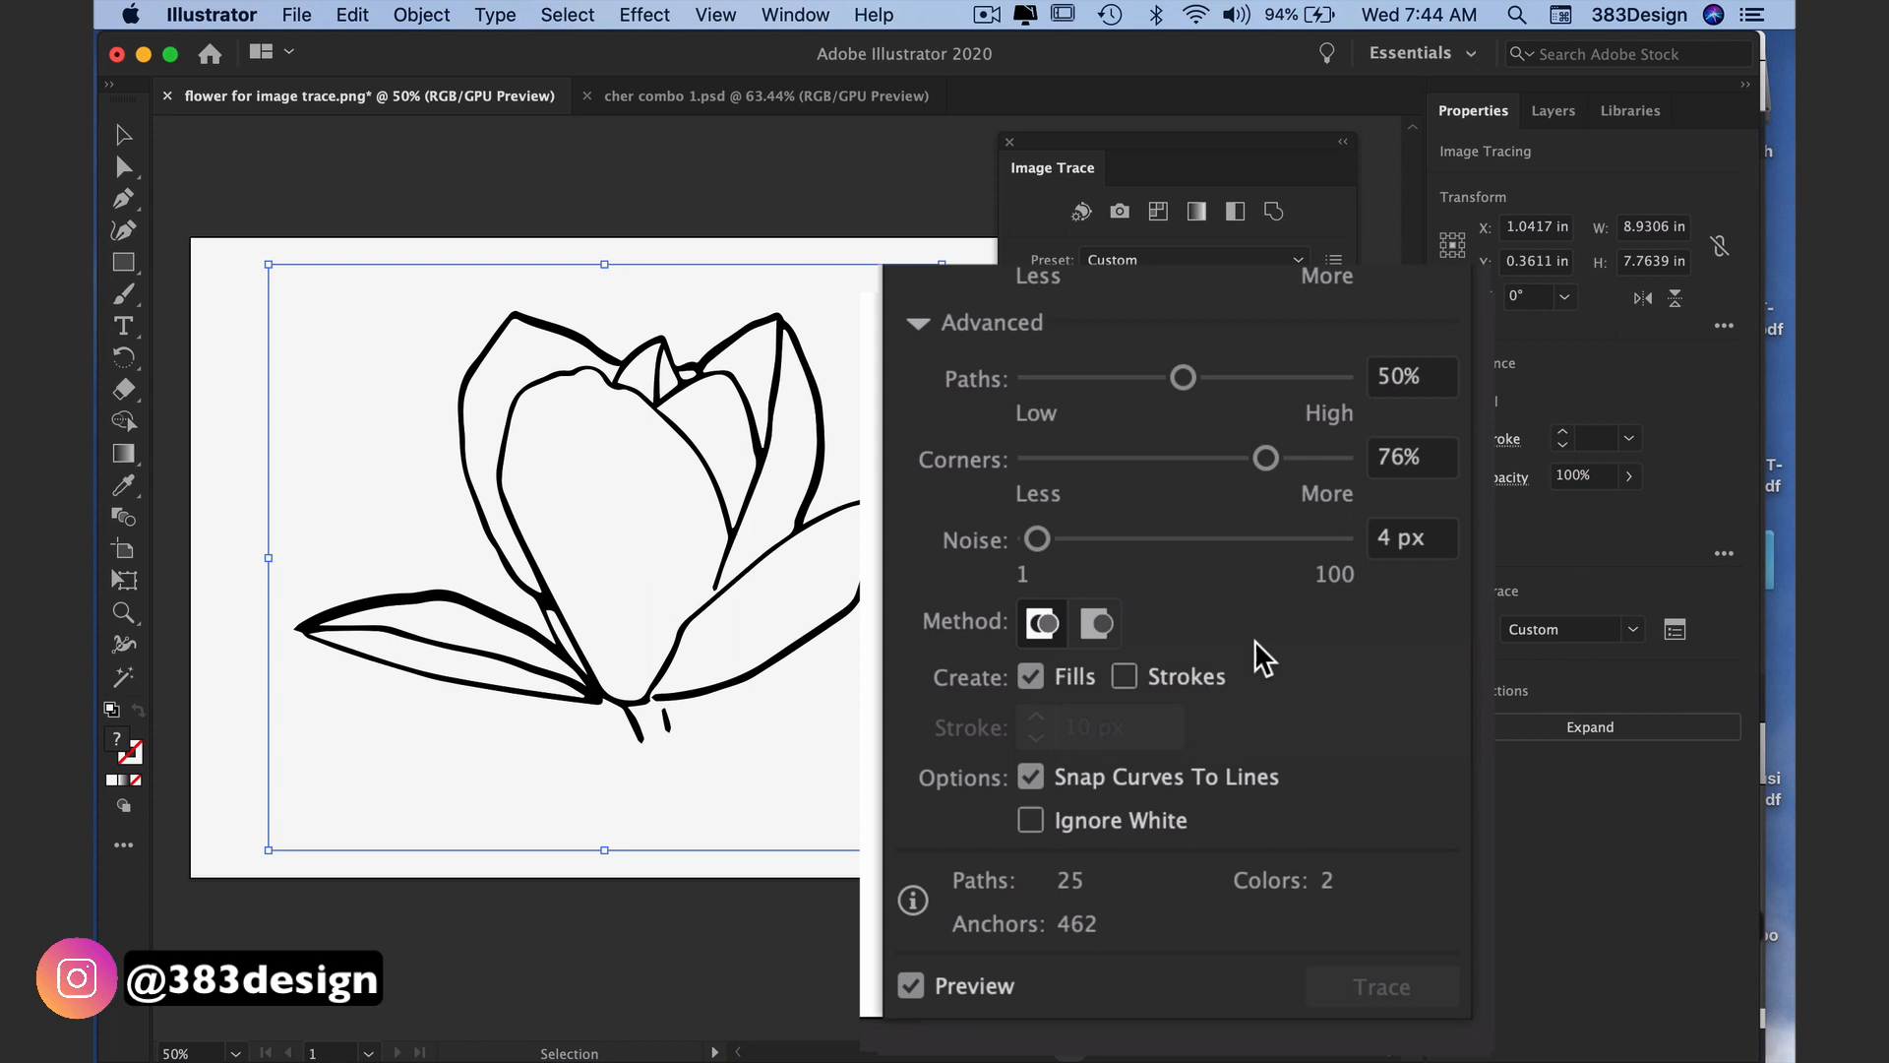
pyautogui.moveTo(1279, 663)
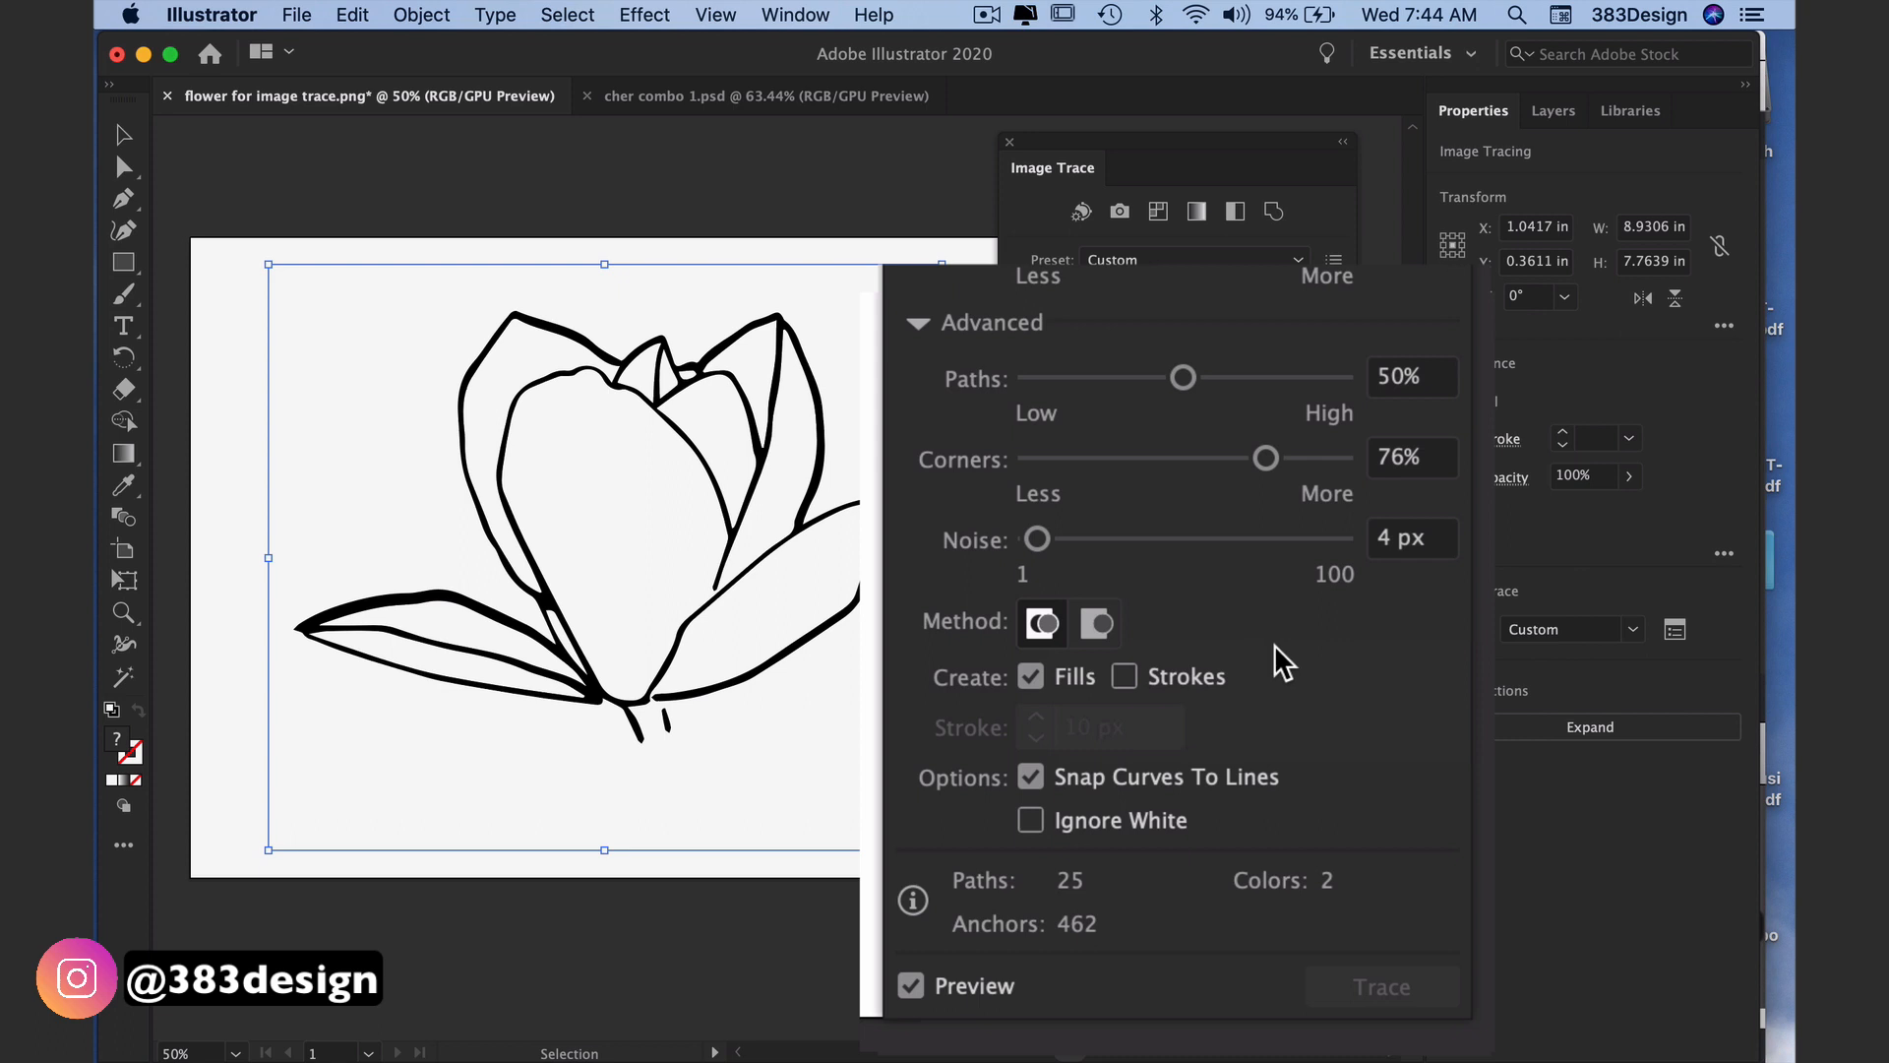
pyautogui.moveTo(1259, 693)
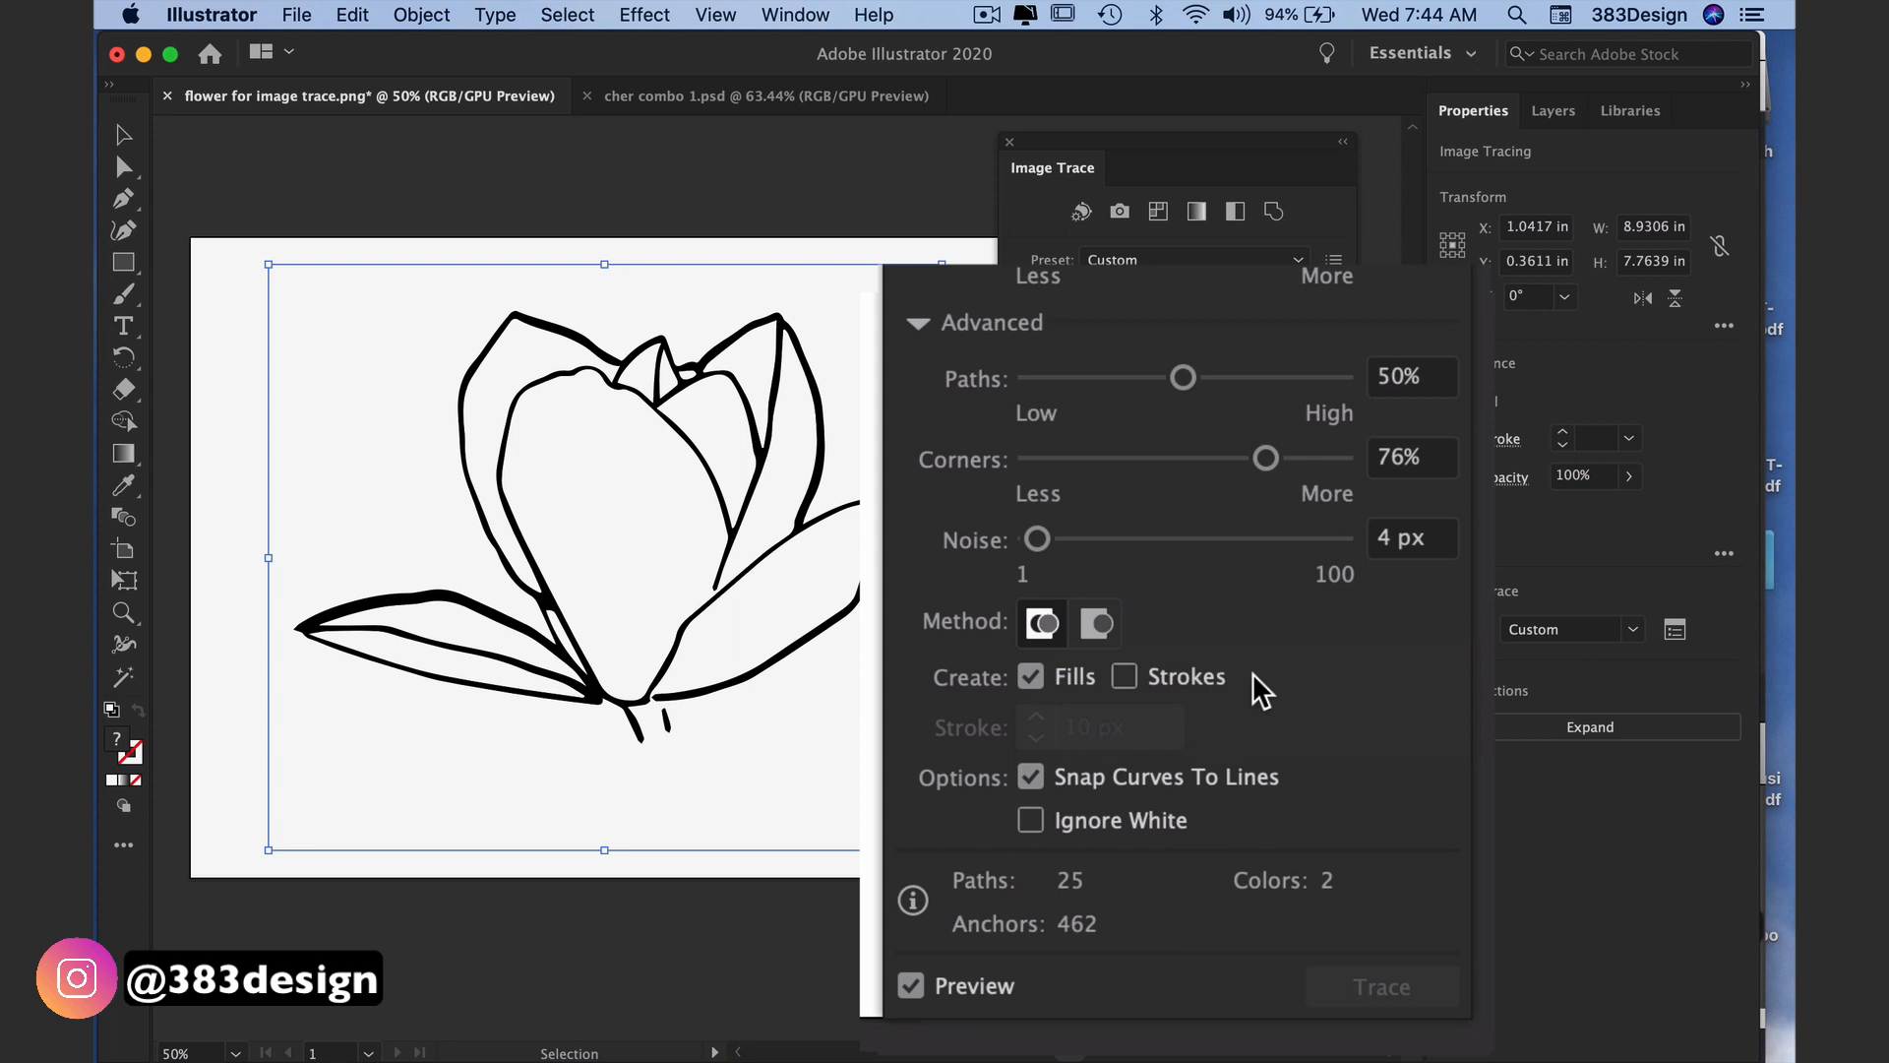
pyautogui.moveTo(1293, 746)
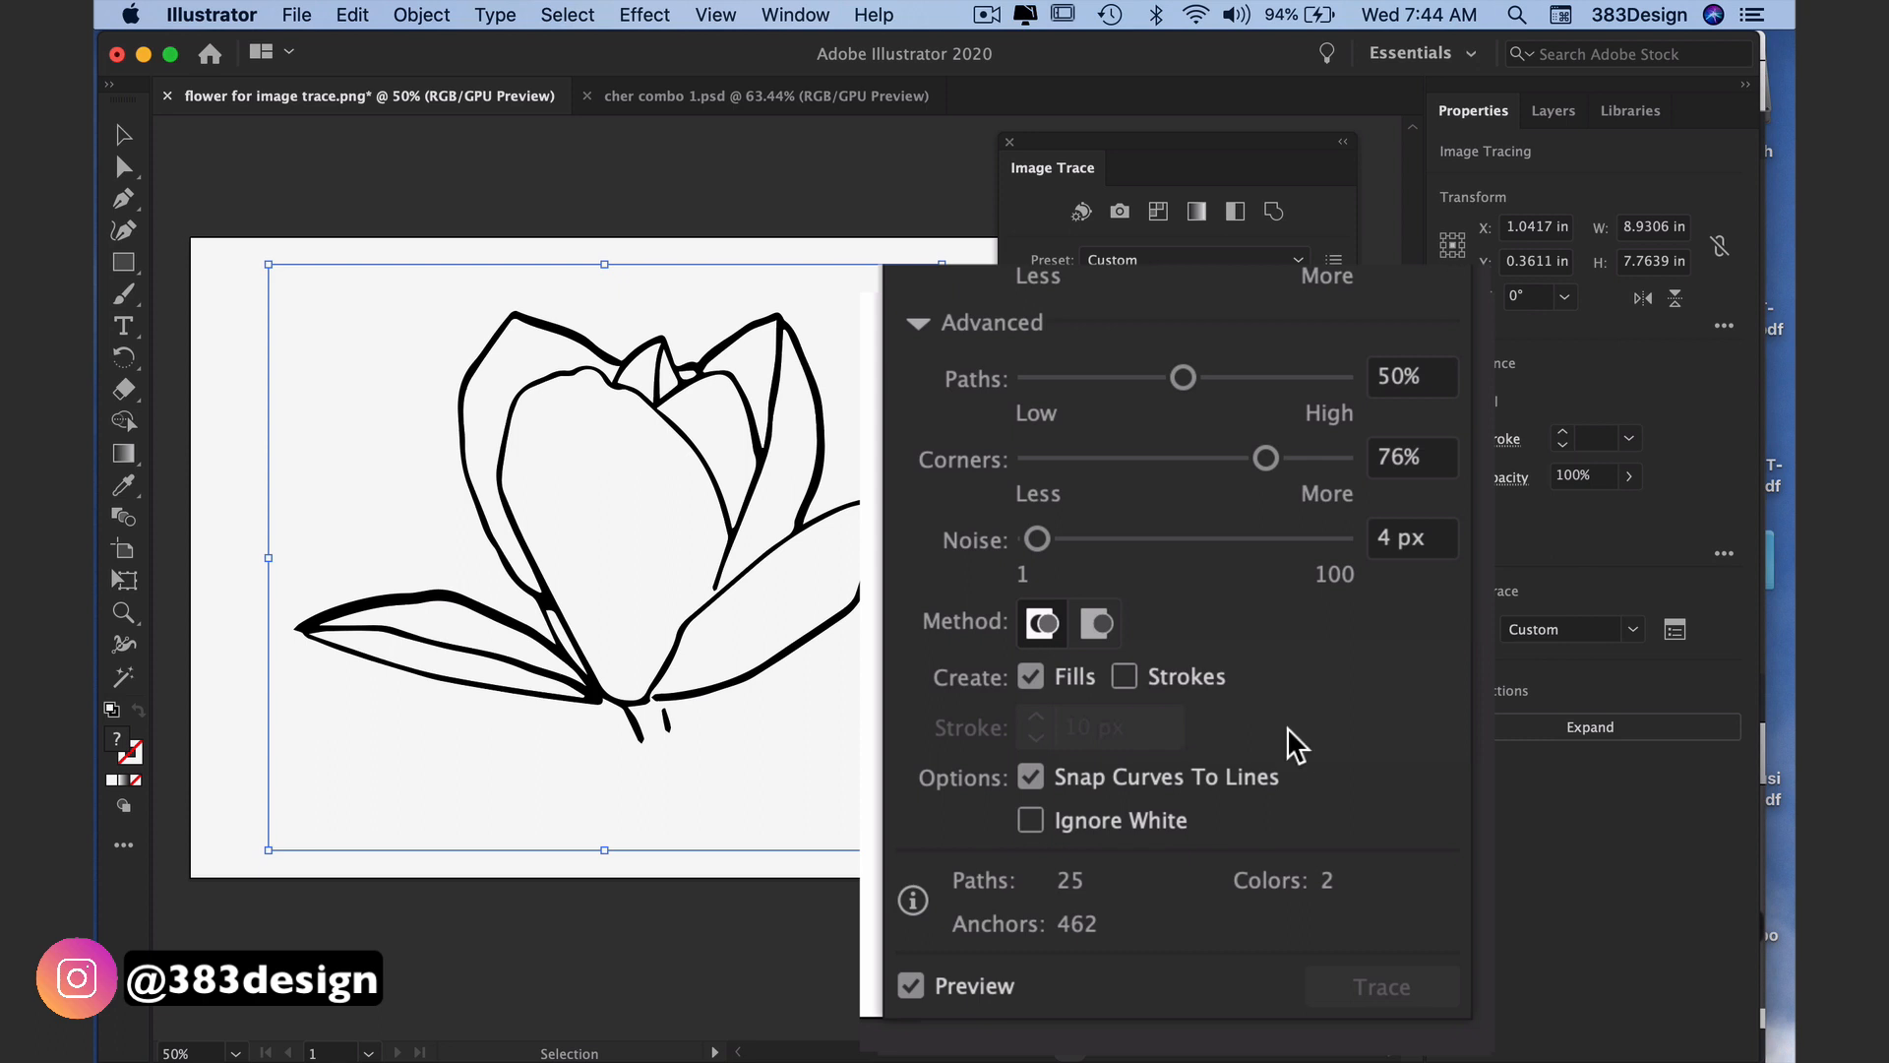
pyautogui.moveTo(1293, 799)
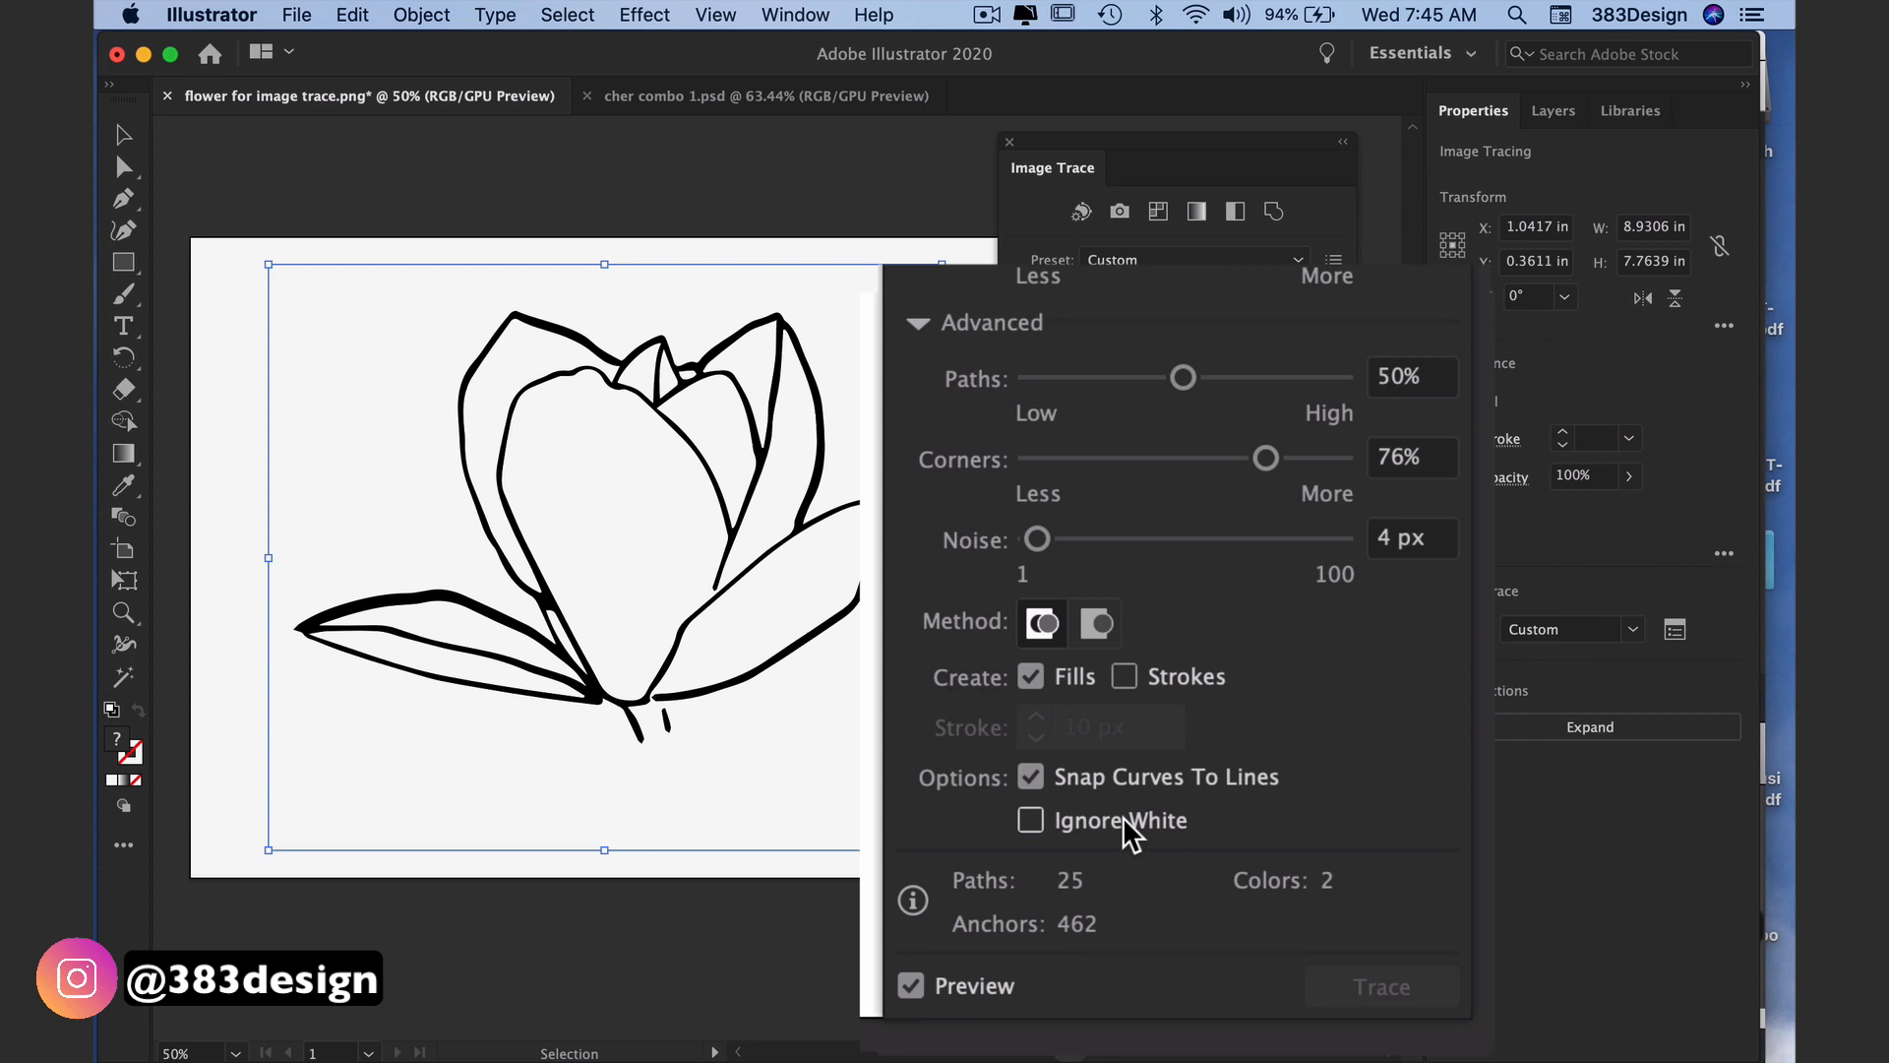
pyautogui.moveTo(1033, 818)
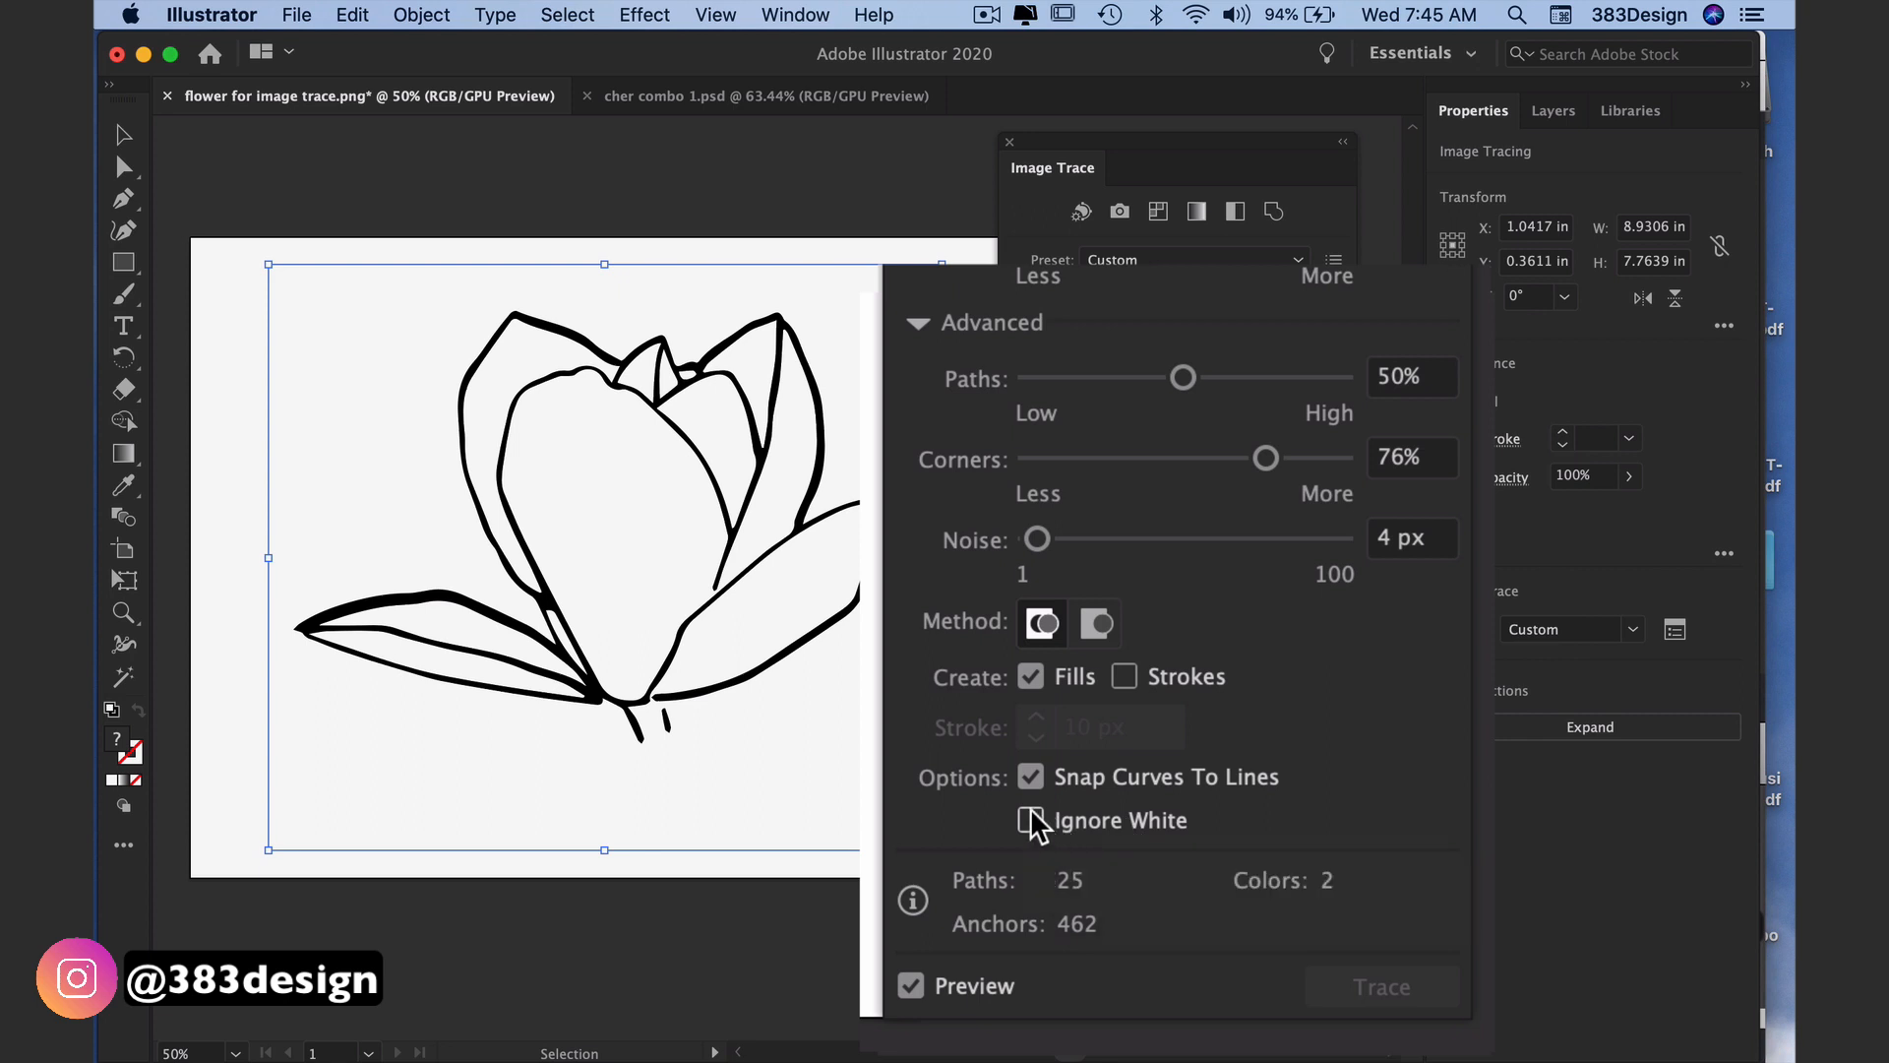
# Step: Enable Ignore White so only the dark magnolia lines are traced (12 paths, 1 colour)
pyautogui.click(1032, 821)
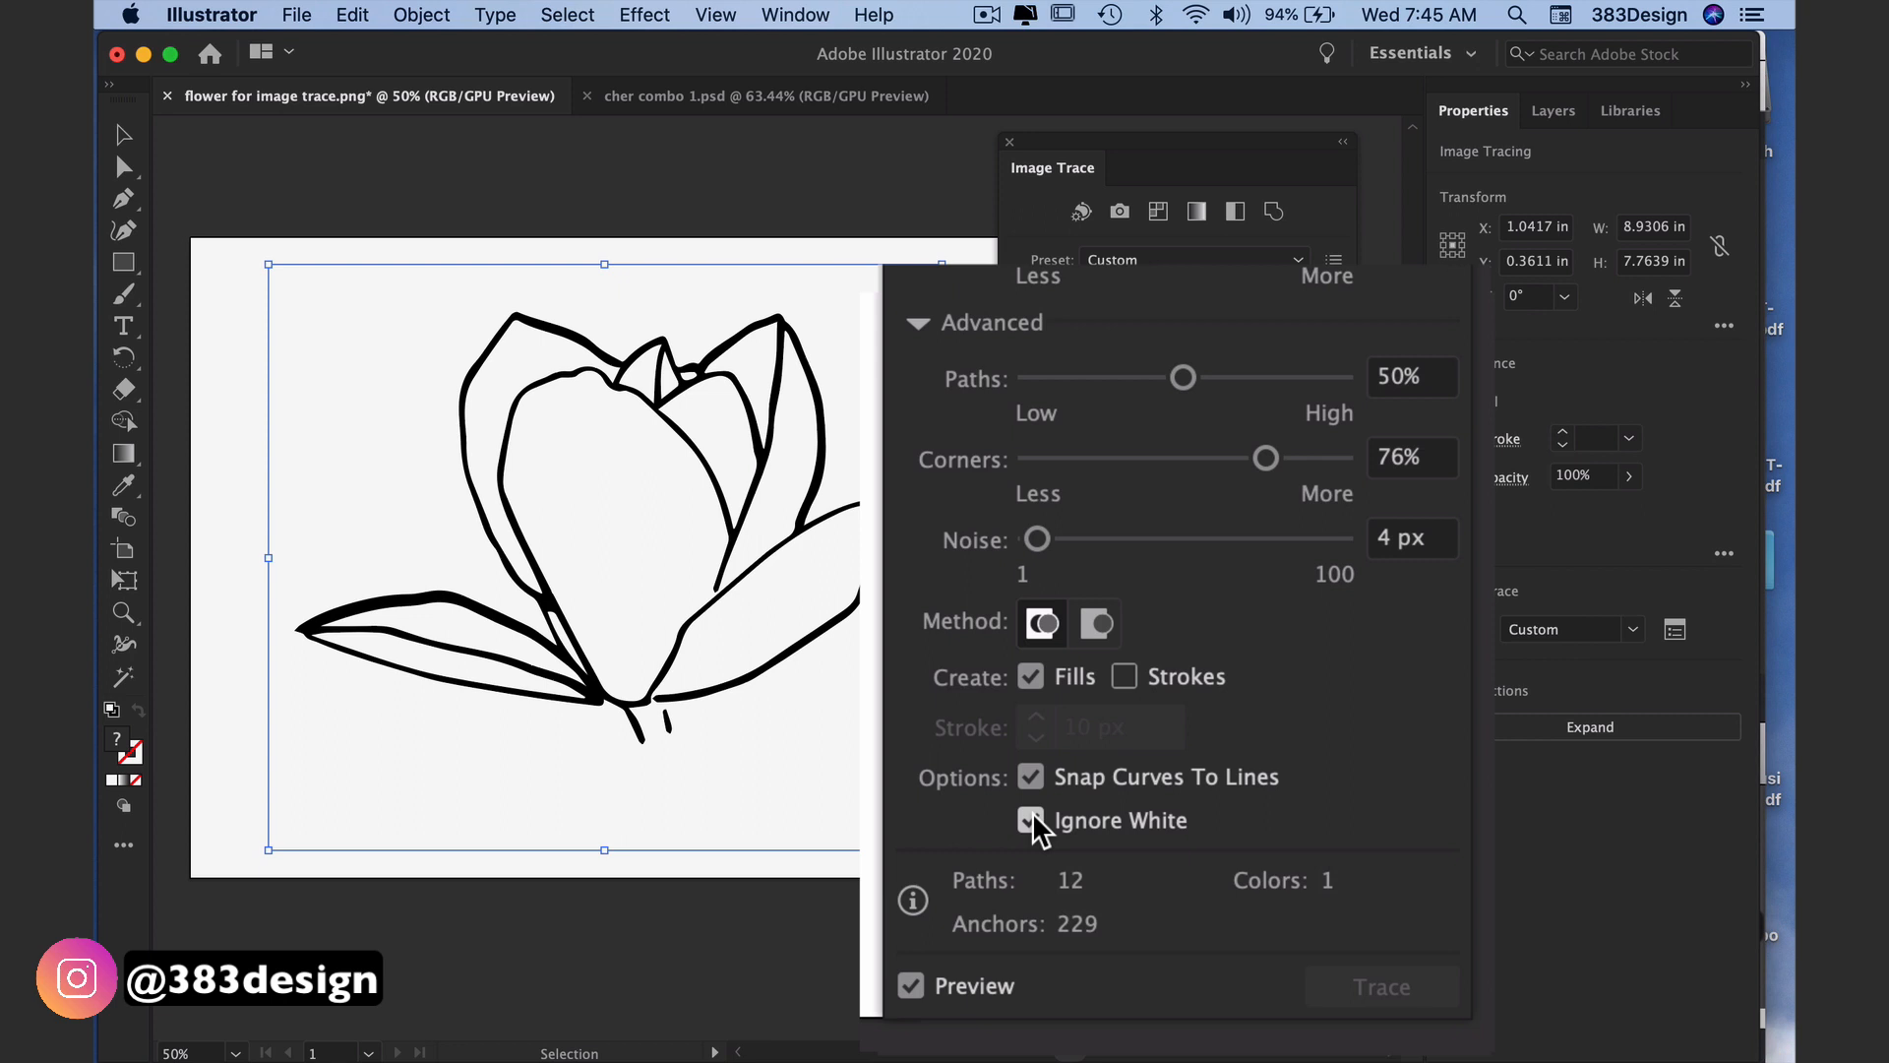
pyautogui.click(1029, 818)
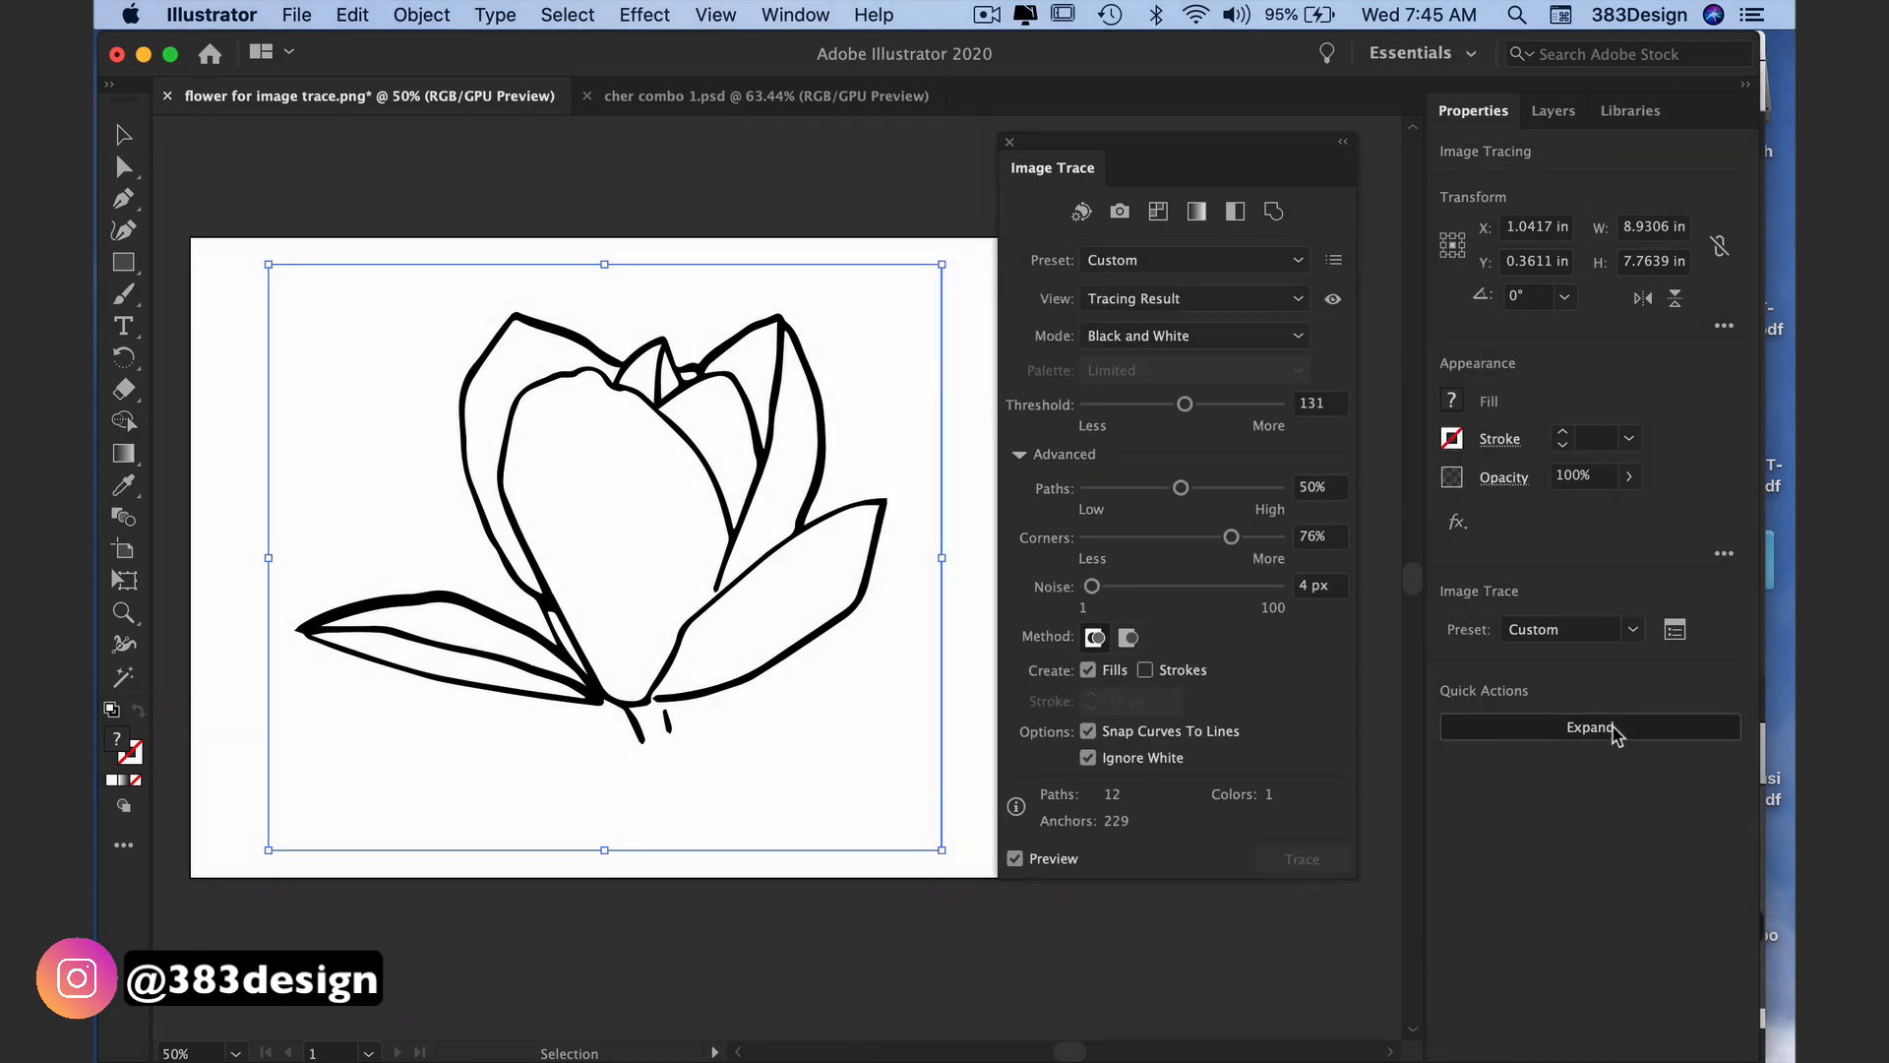
# Step: Expand the magnolia trace, fill it deep blue #001cc9, and switch to cher combo 1.psd
pyautogui.click(1590, 726)
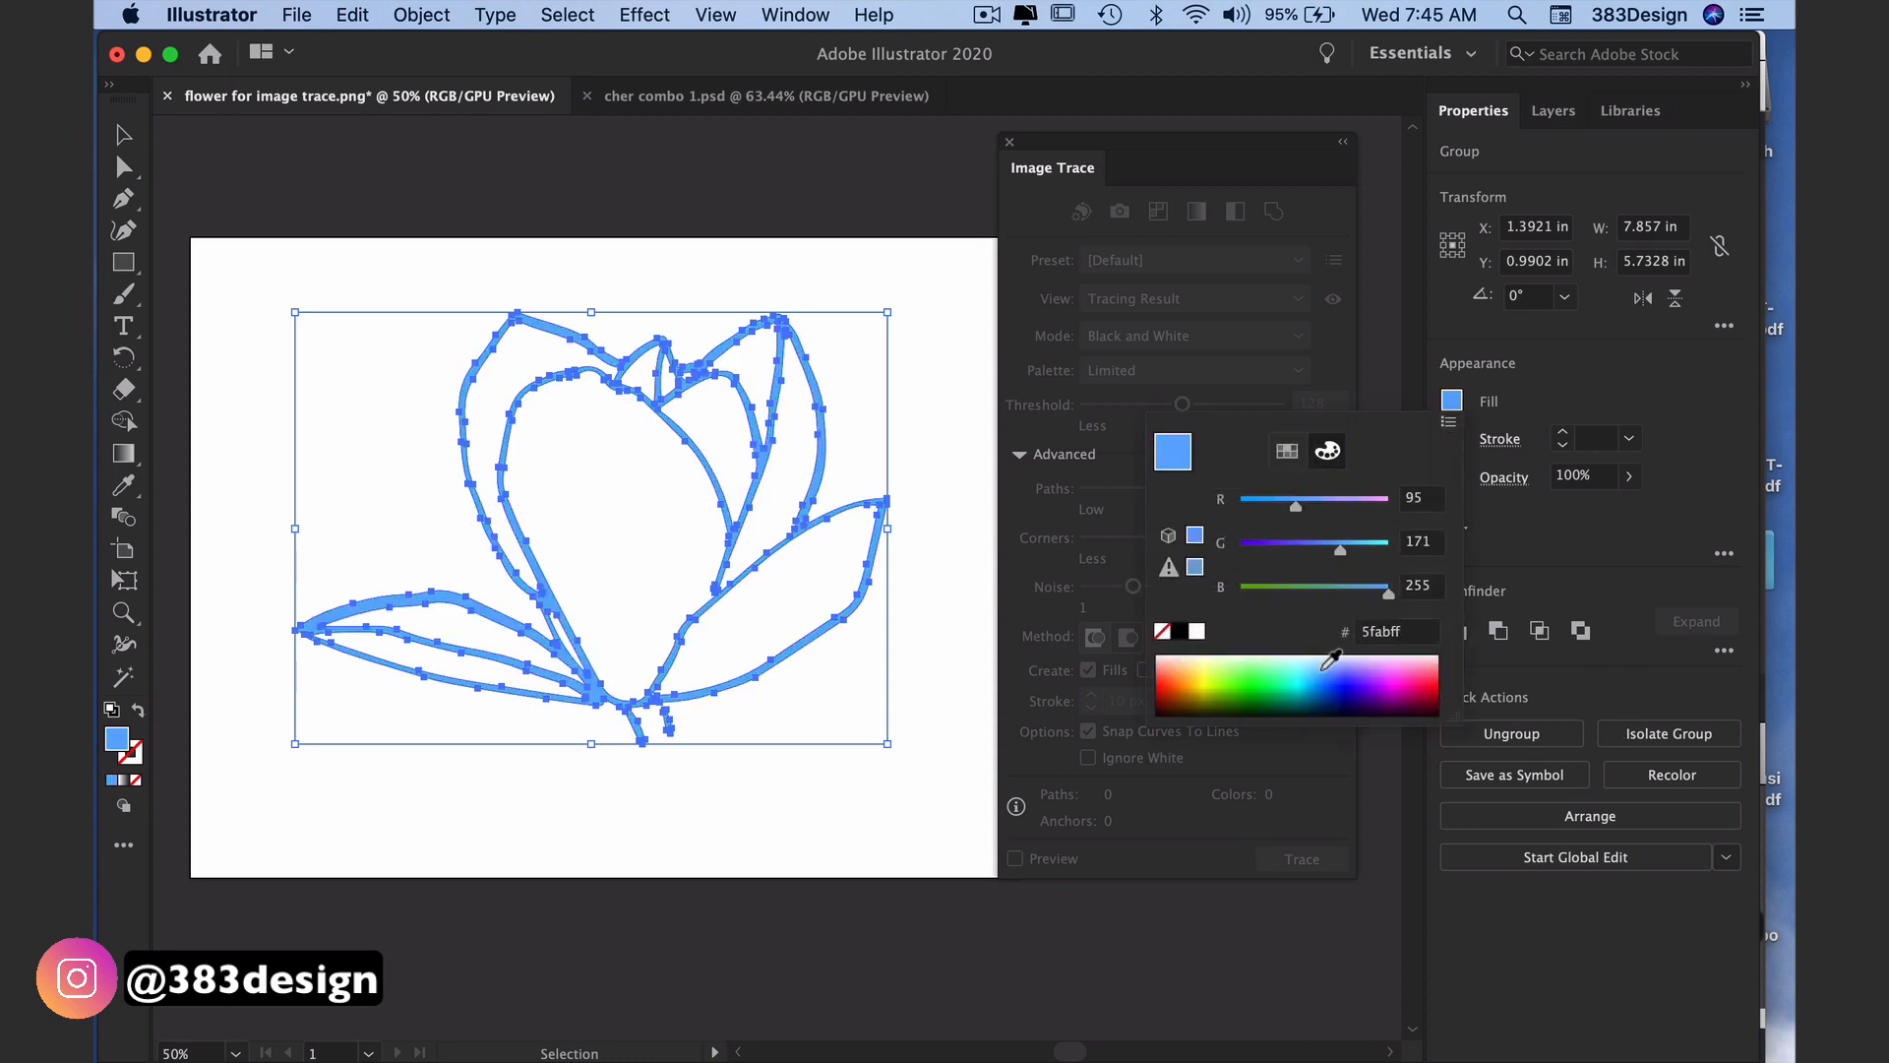
pyautogui.click(1317, 683)
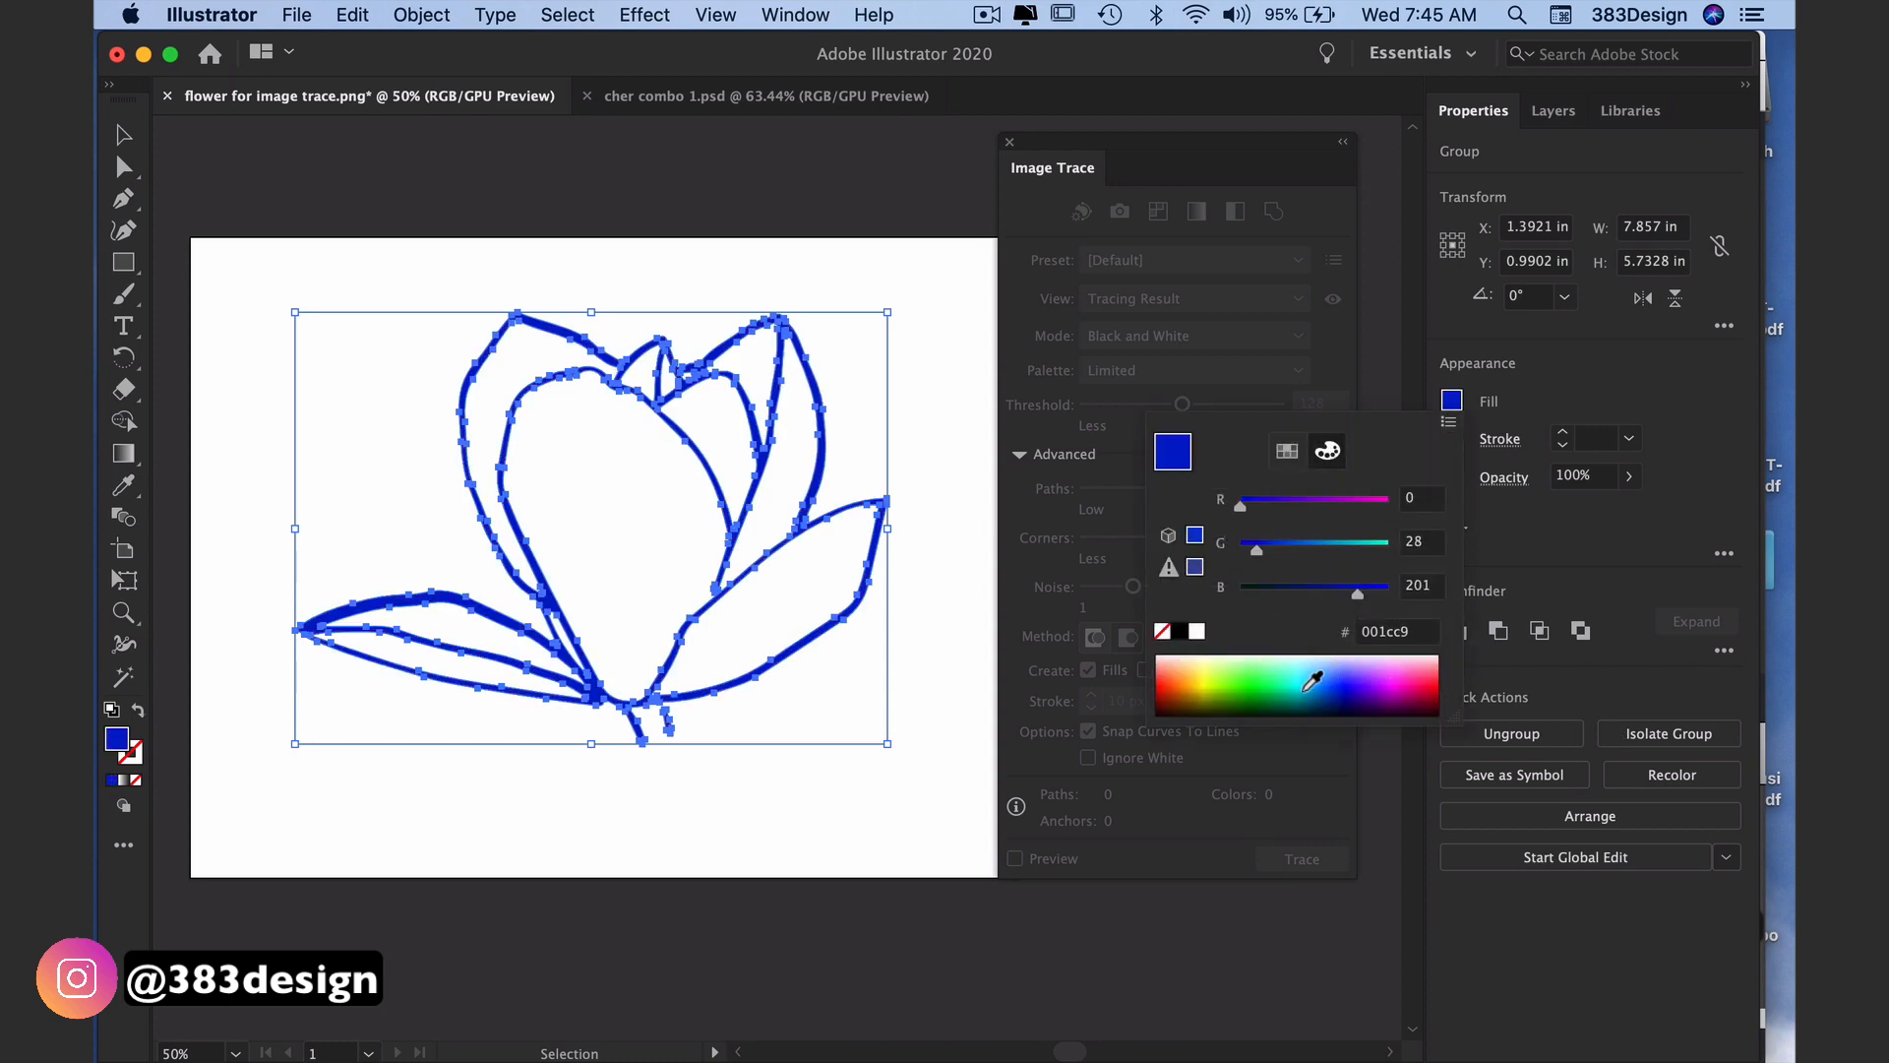
pyautogui.click(766, 94)
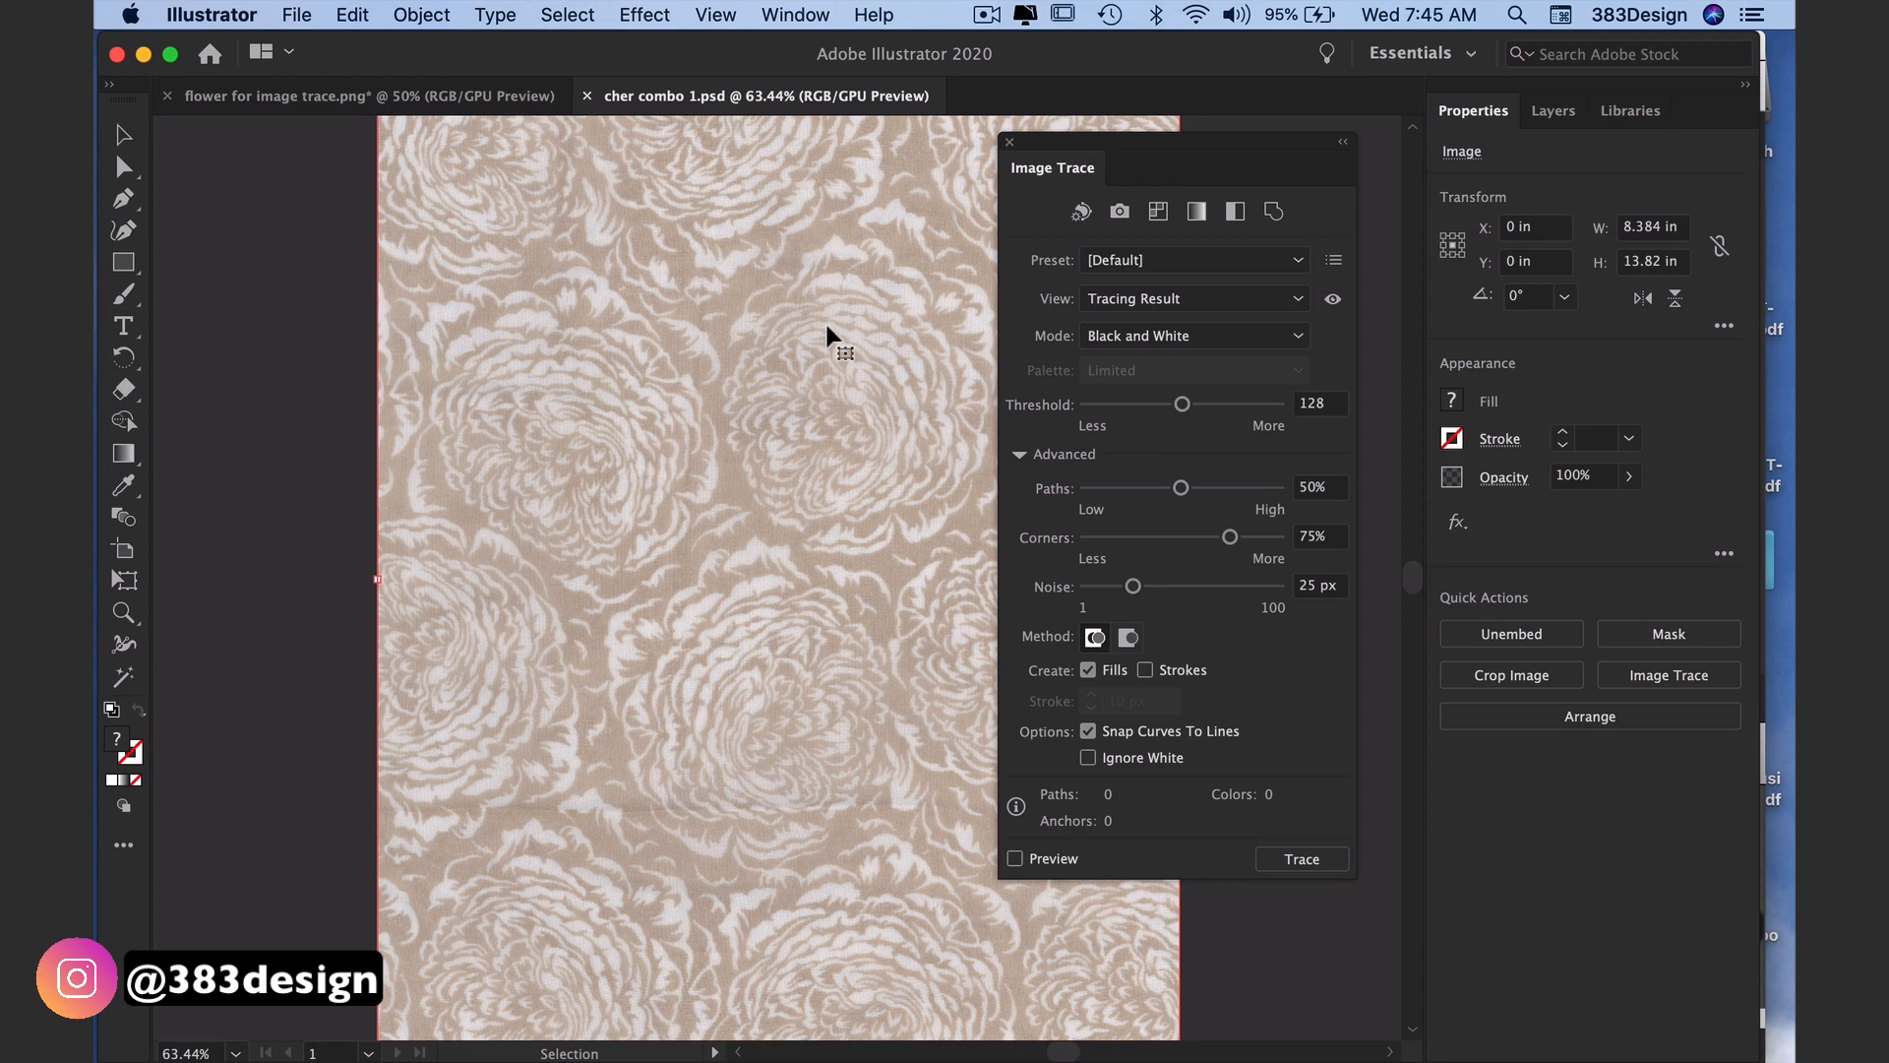
# Step: Set the floral print's trace Mode to Color with a Limited palette
pyautogui.click(1191, 334)
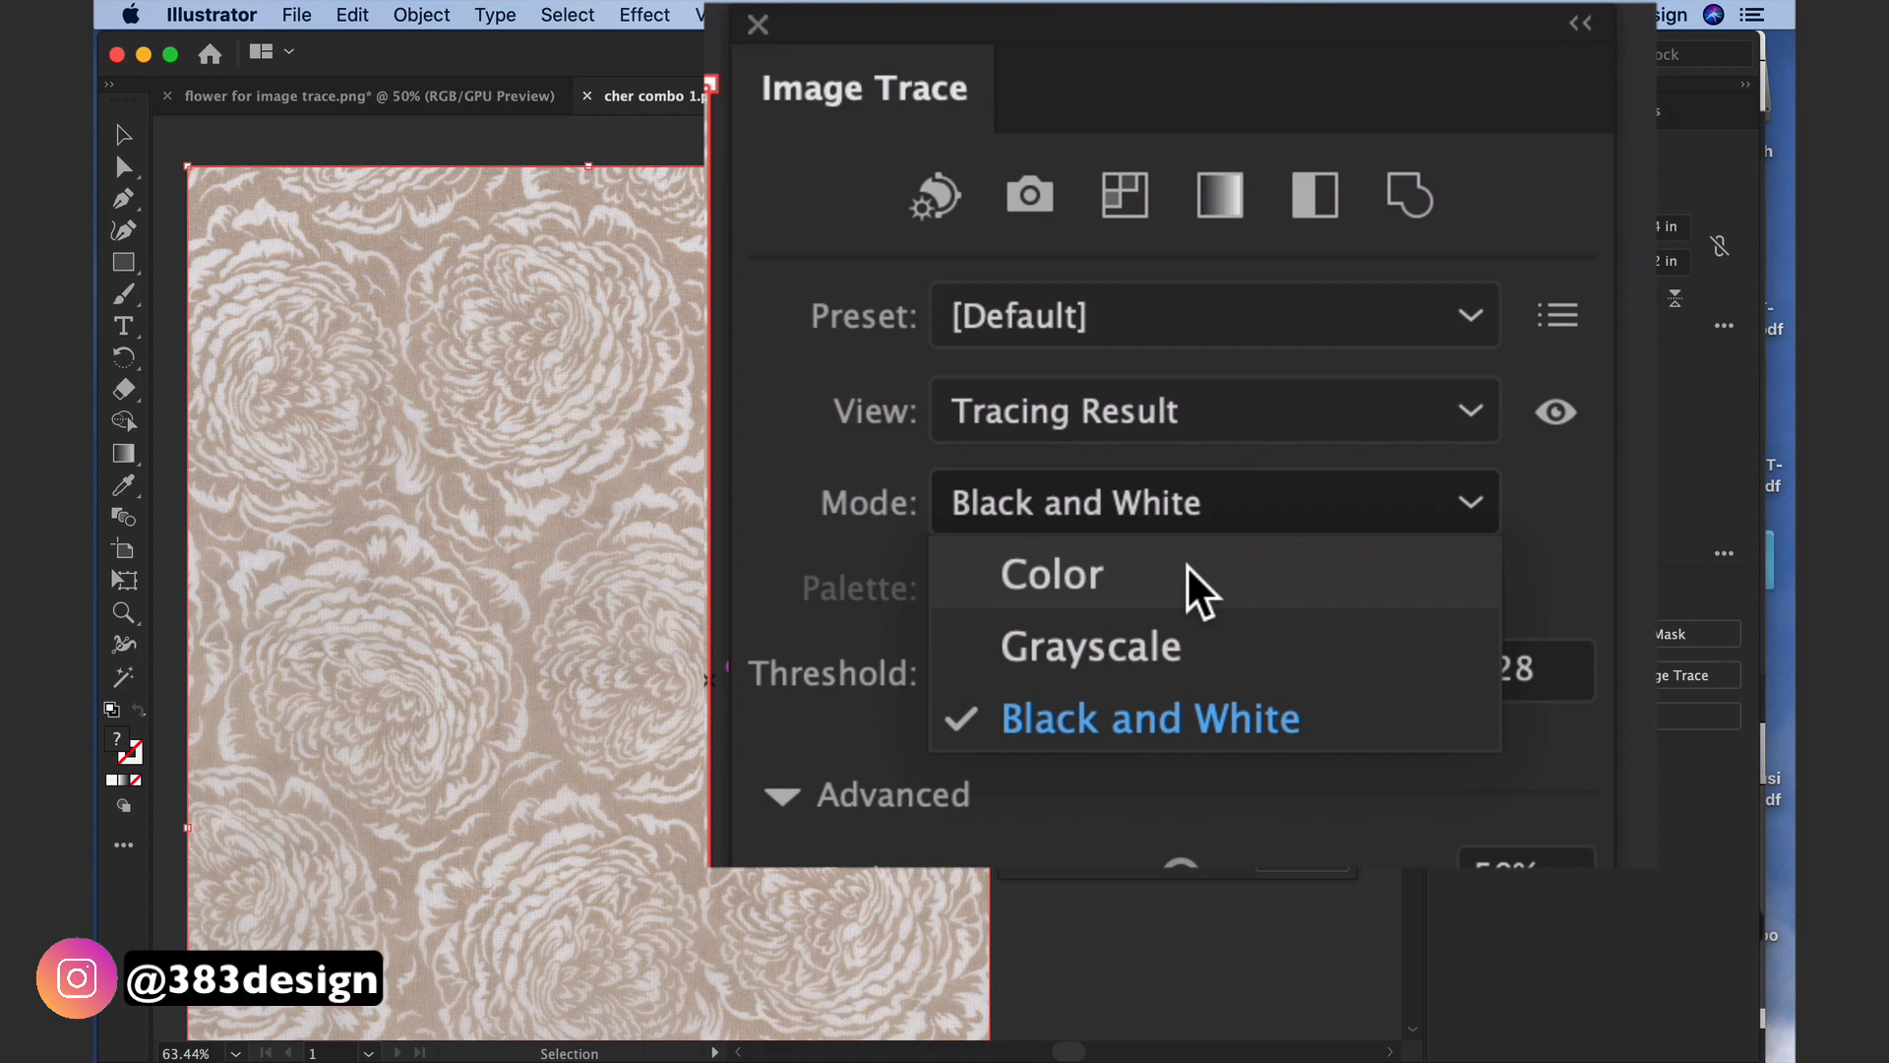
pyautogui.click(1049, 572)
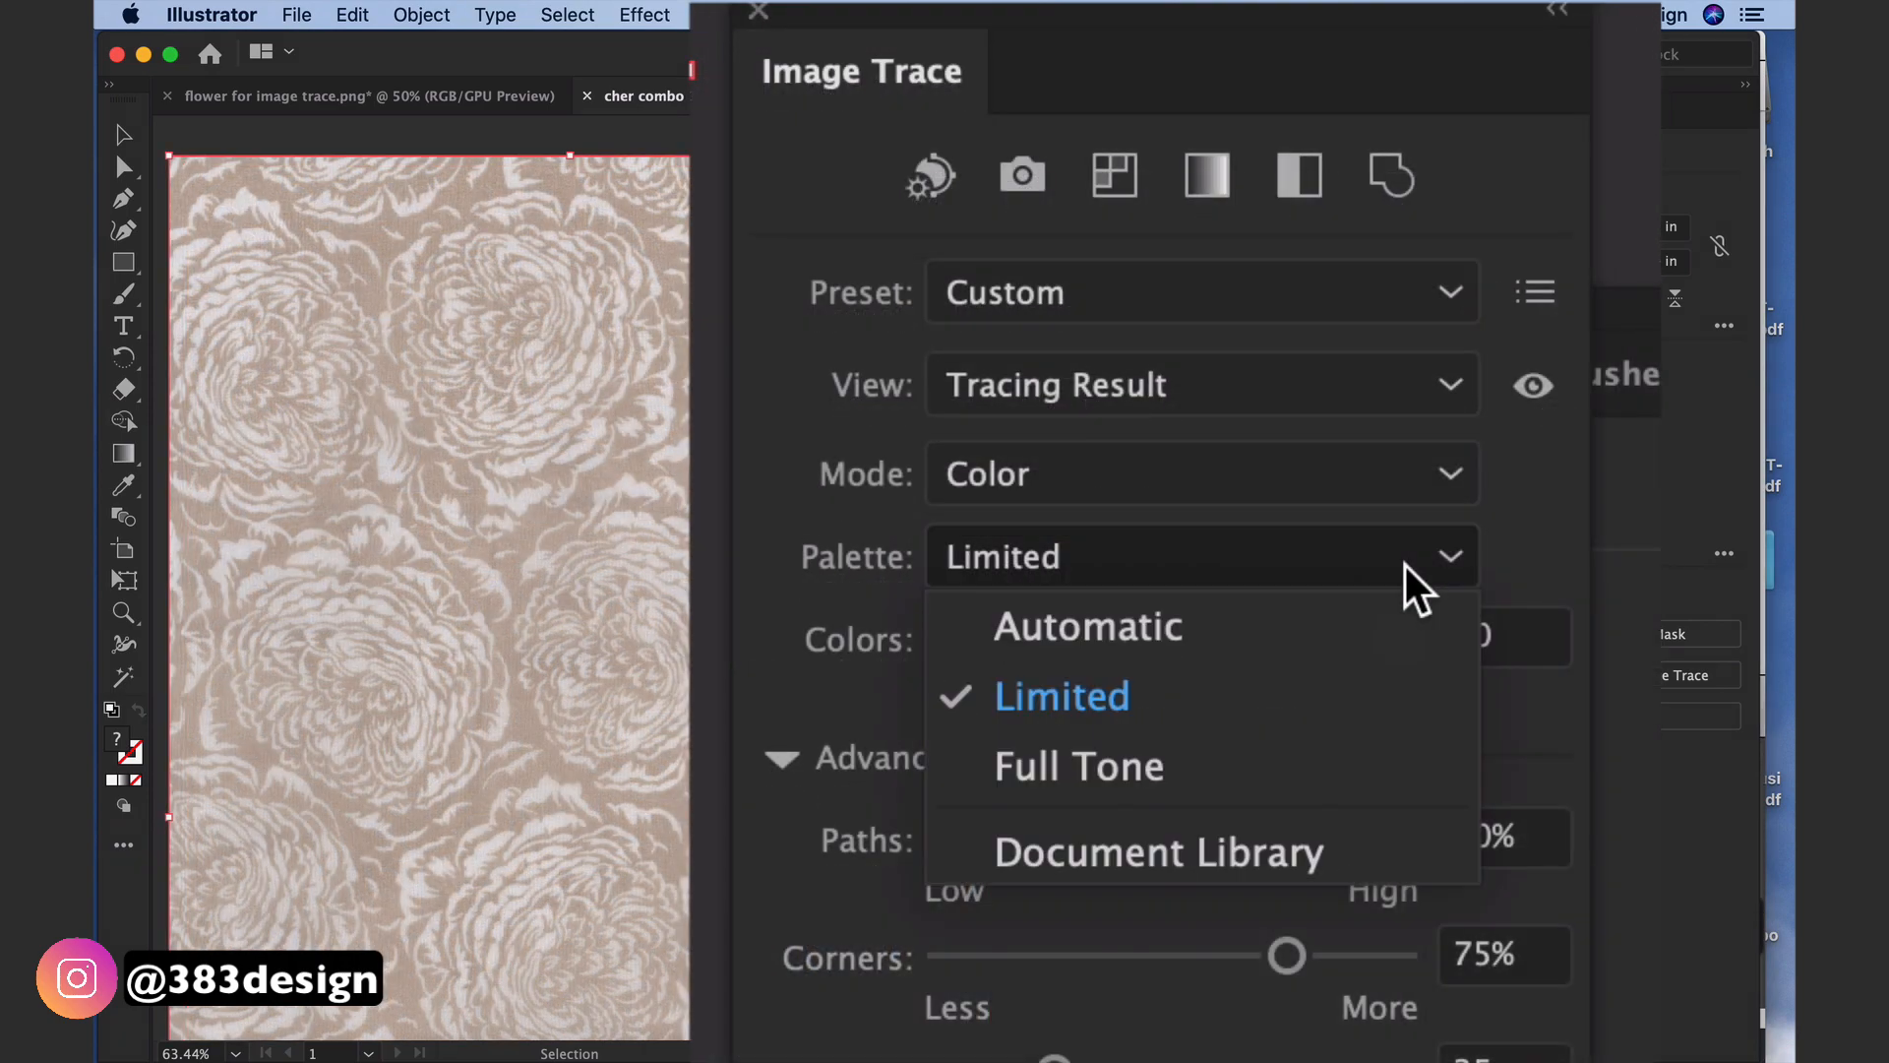
pyautogui.moveTo(1397, 697)
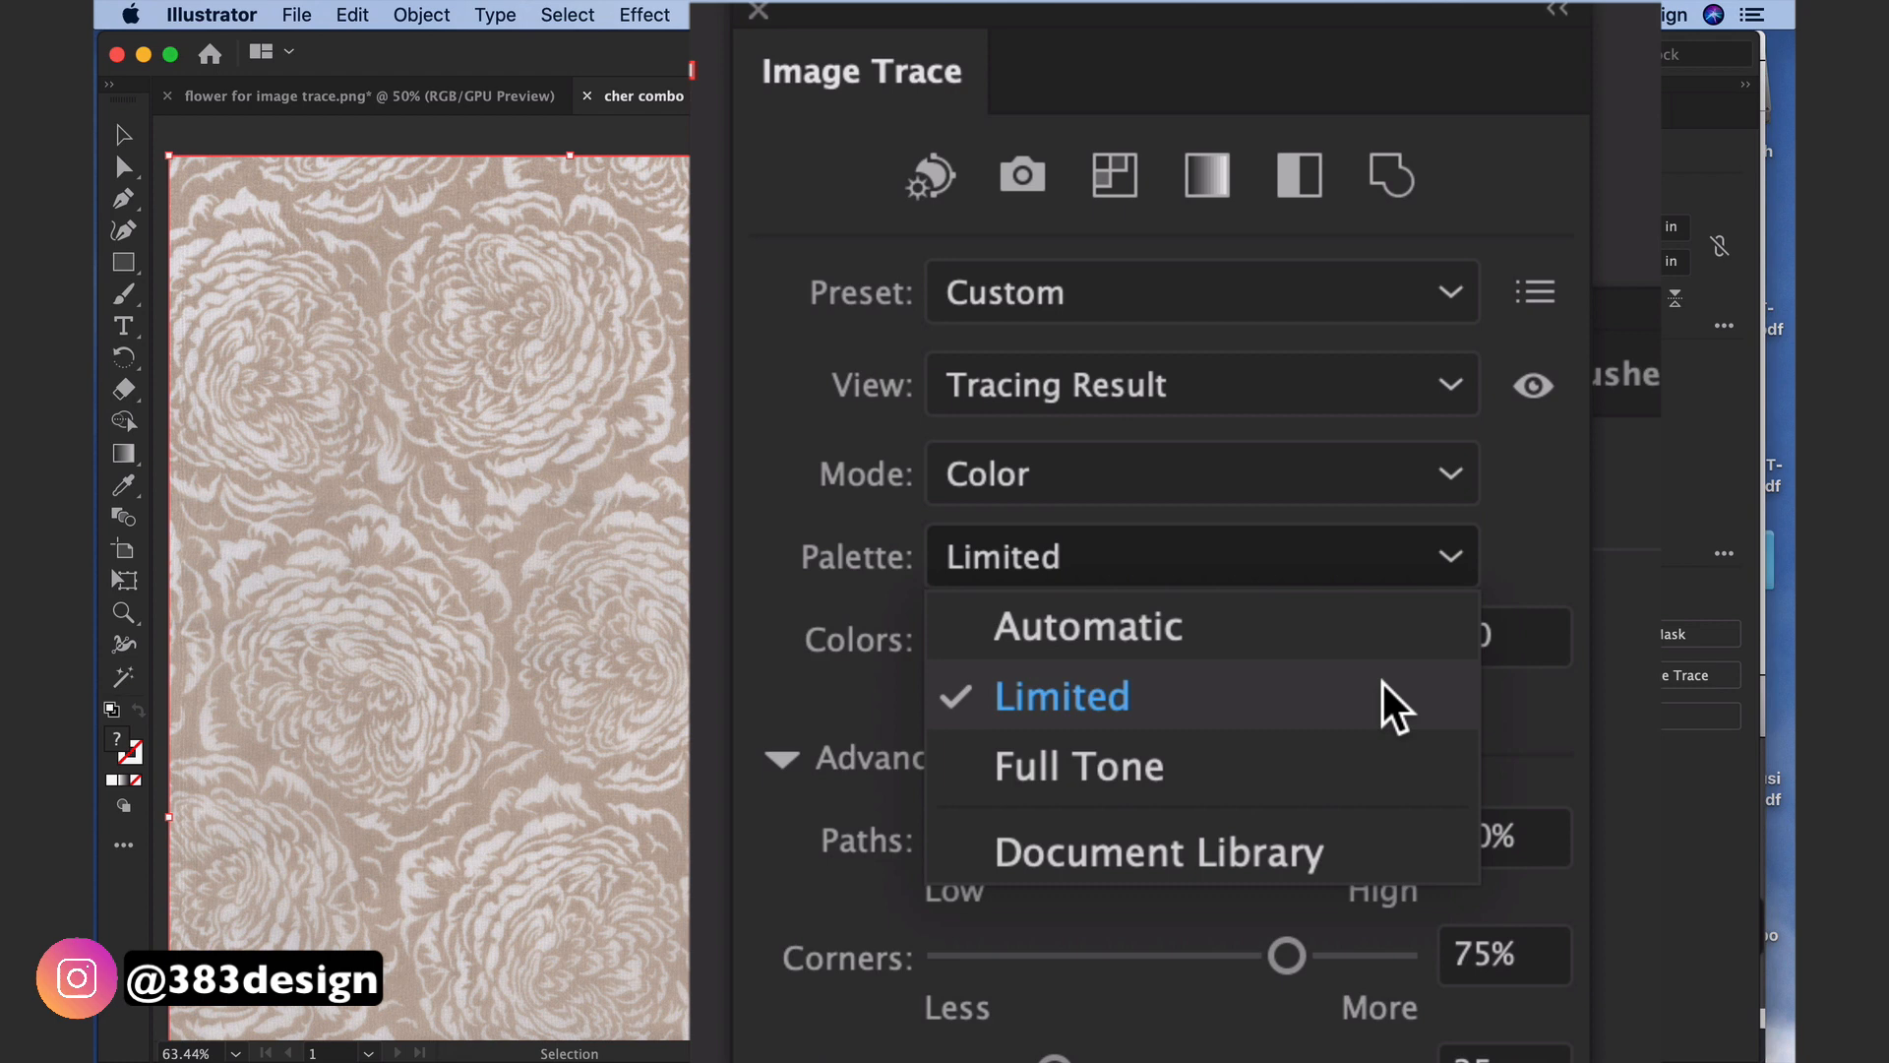
pyautogui.moveTo(1362, 716)
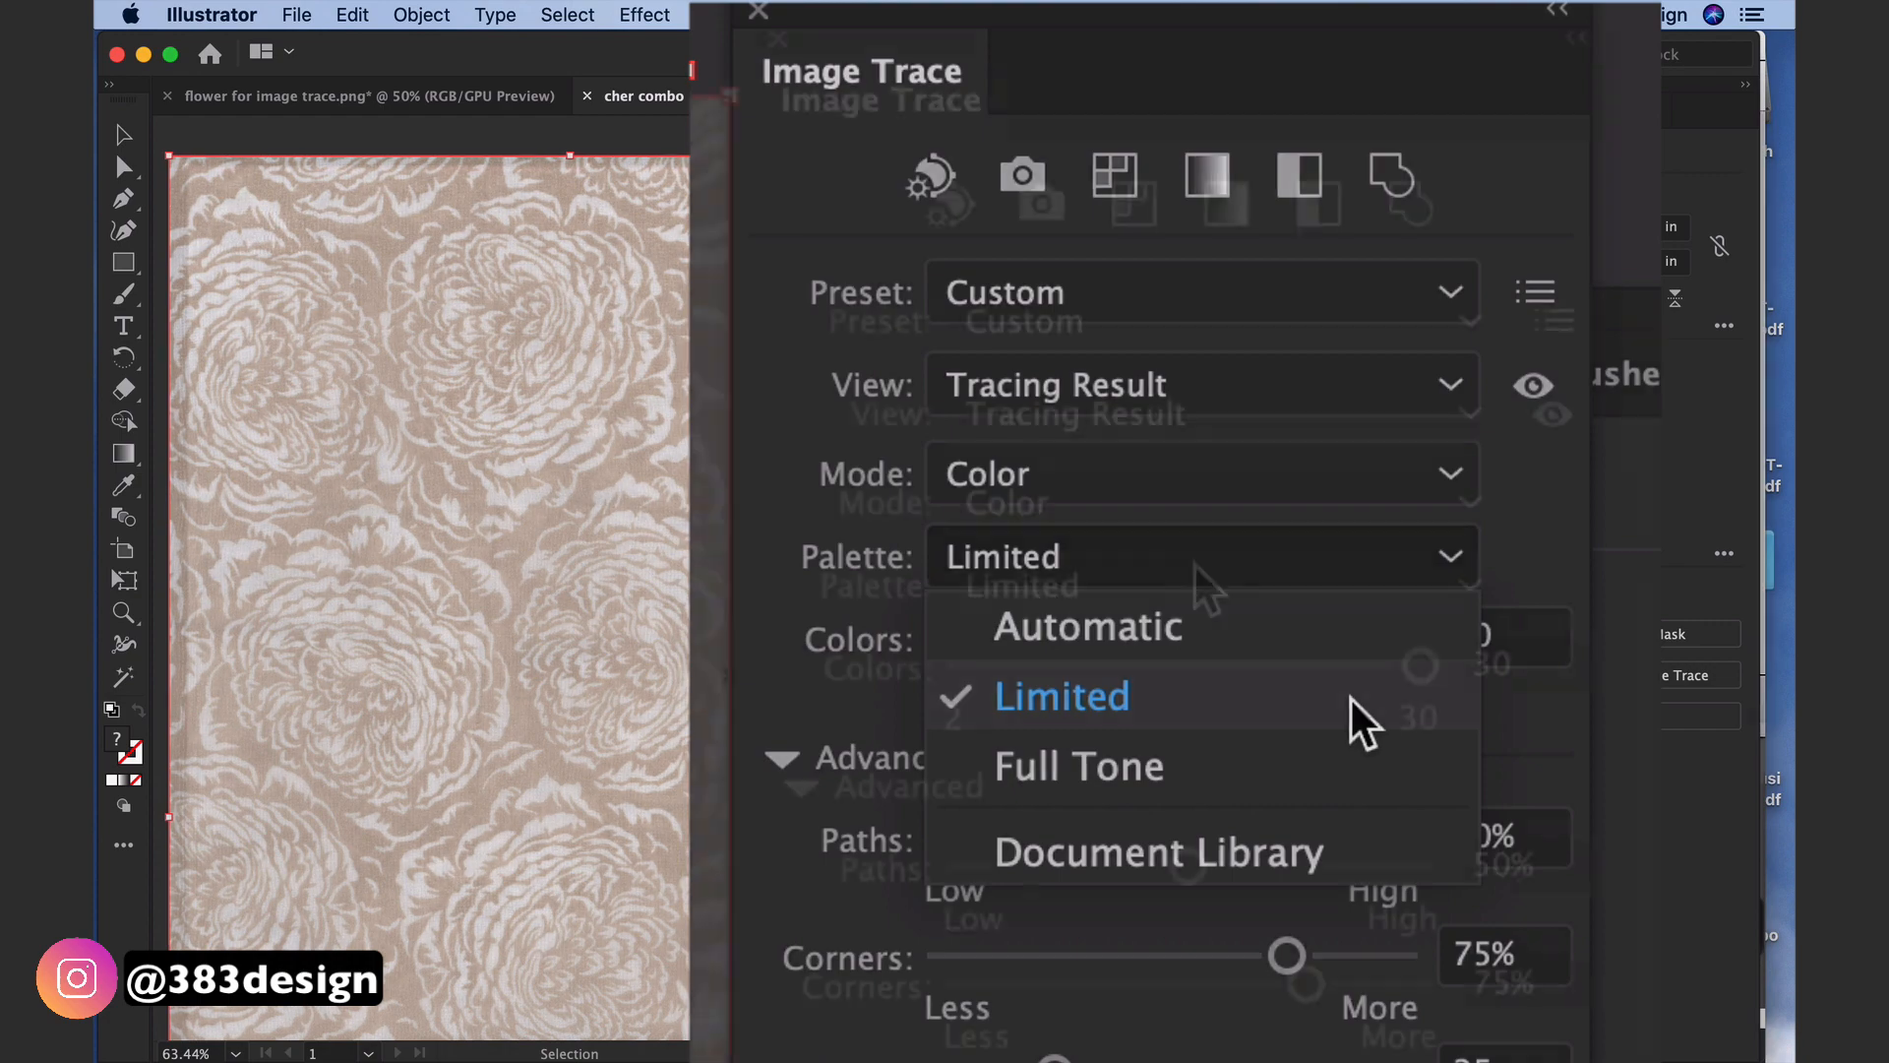
pyautogui.click(1060, 694)
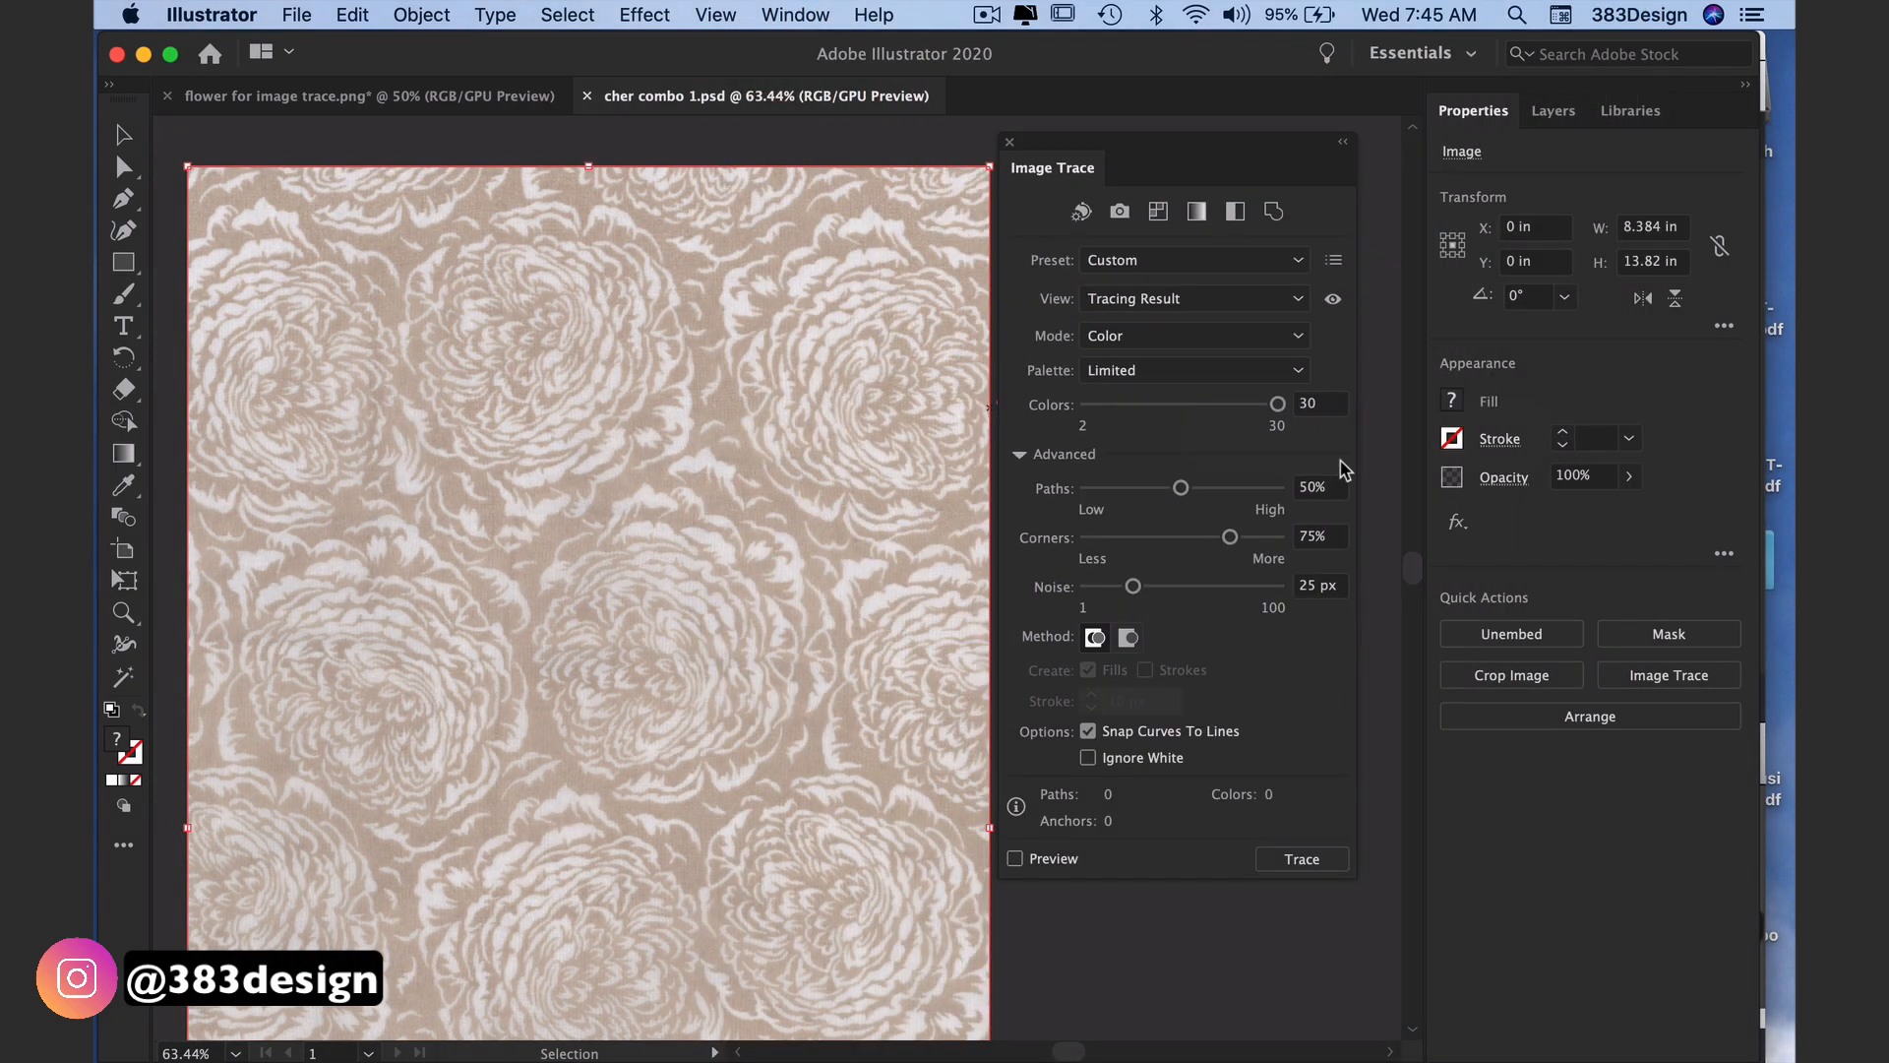
pyautogui.moveTo(1332, 464)
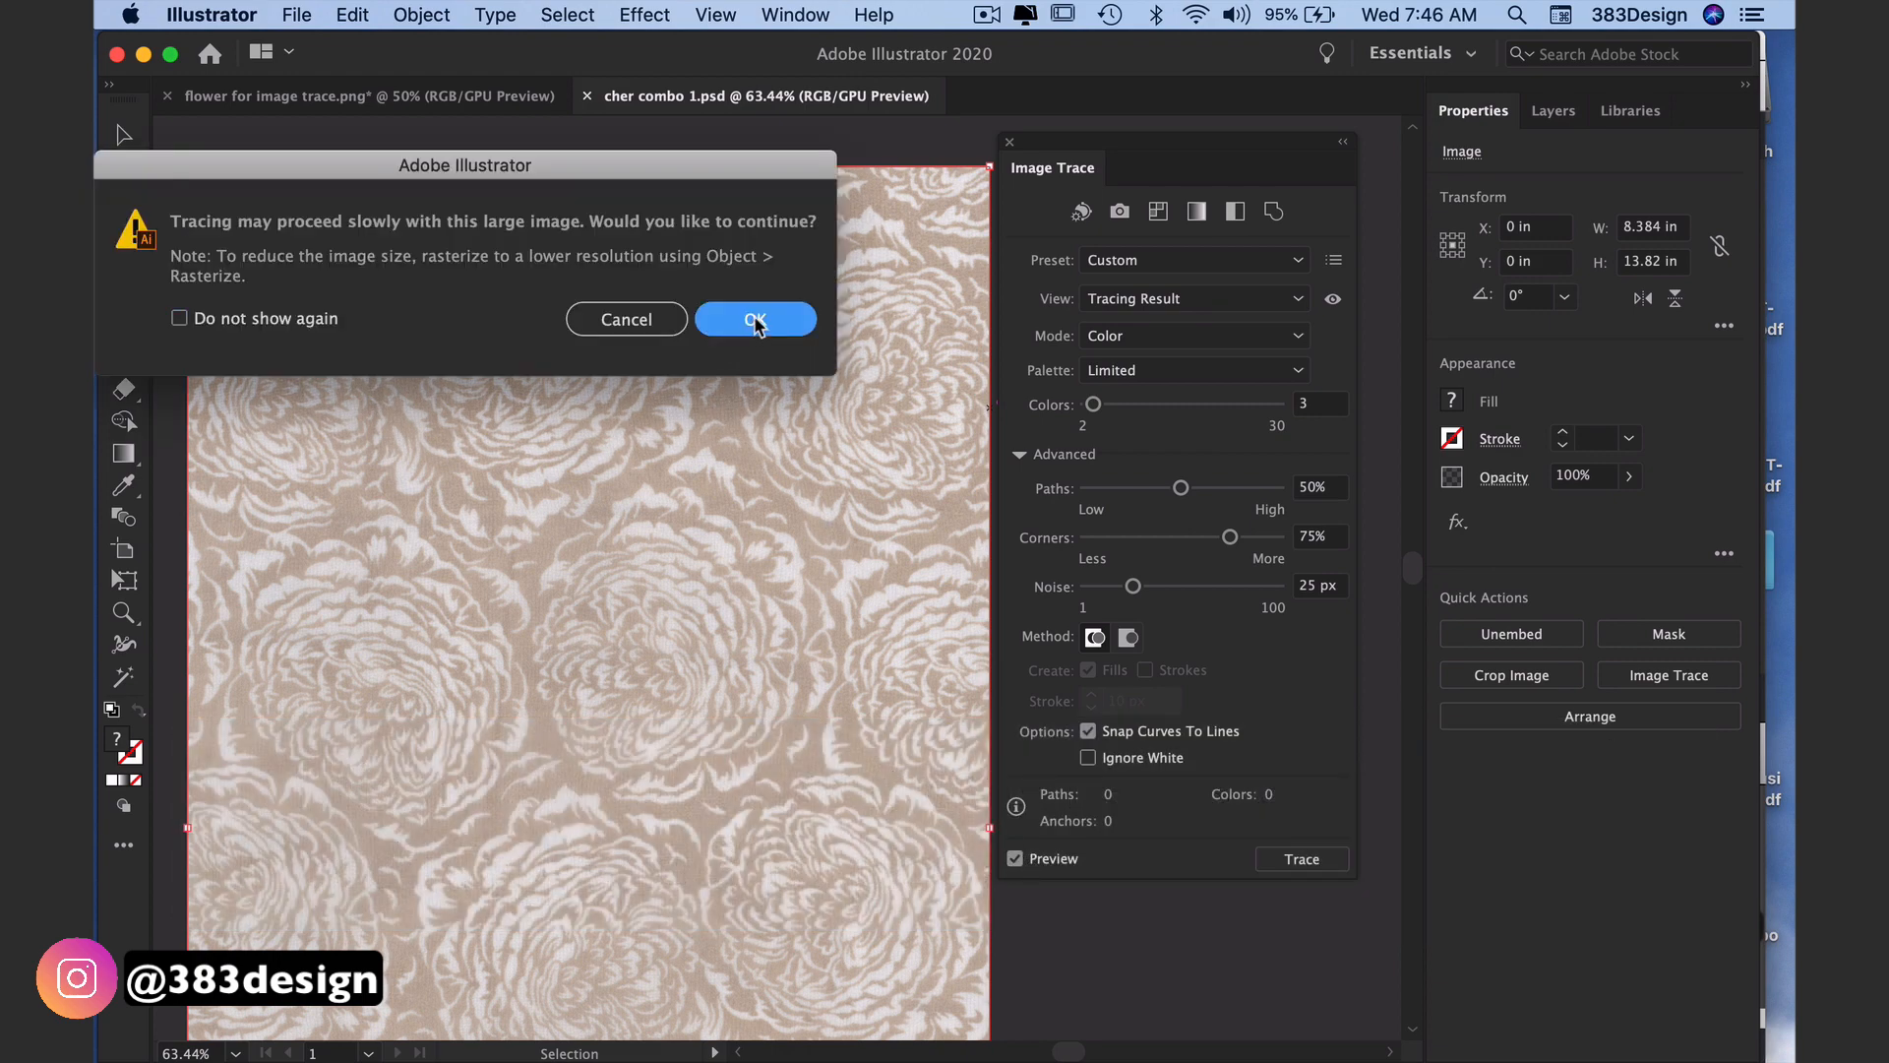
# Step: Confirm the large-image warning so the three-colour floral trace completes
pyautogui.click(756, 319)
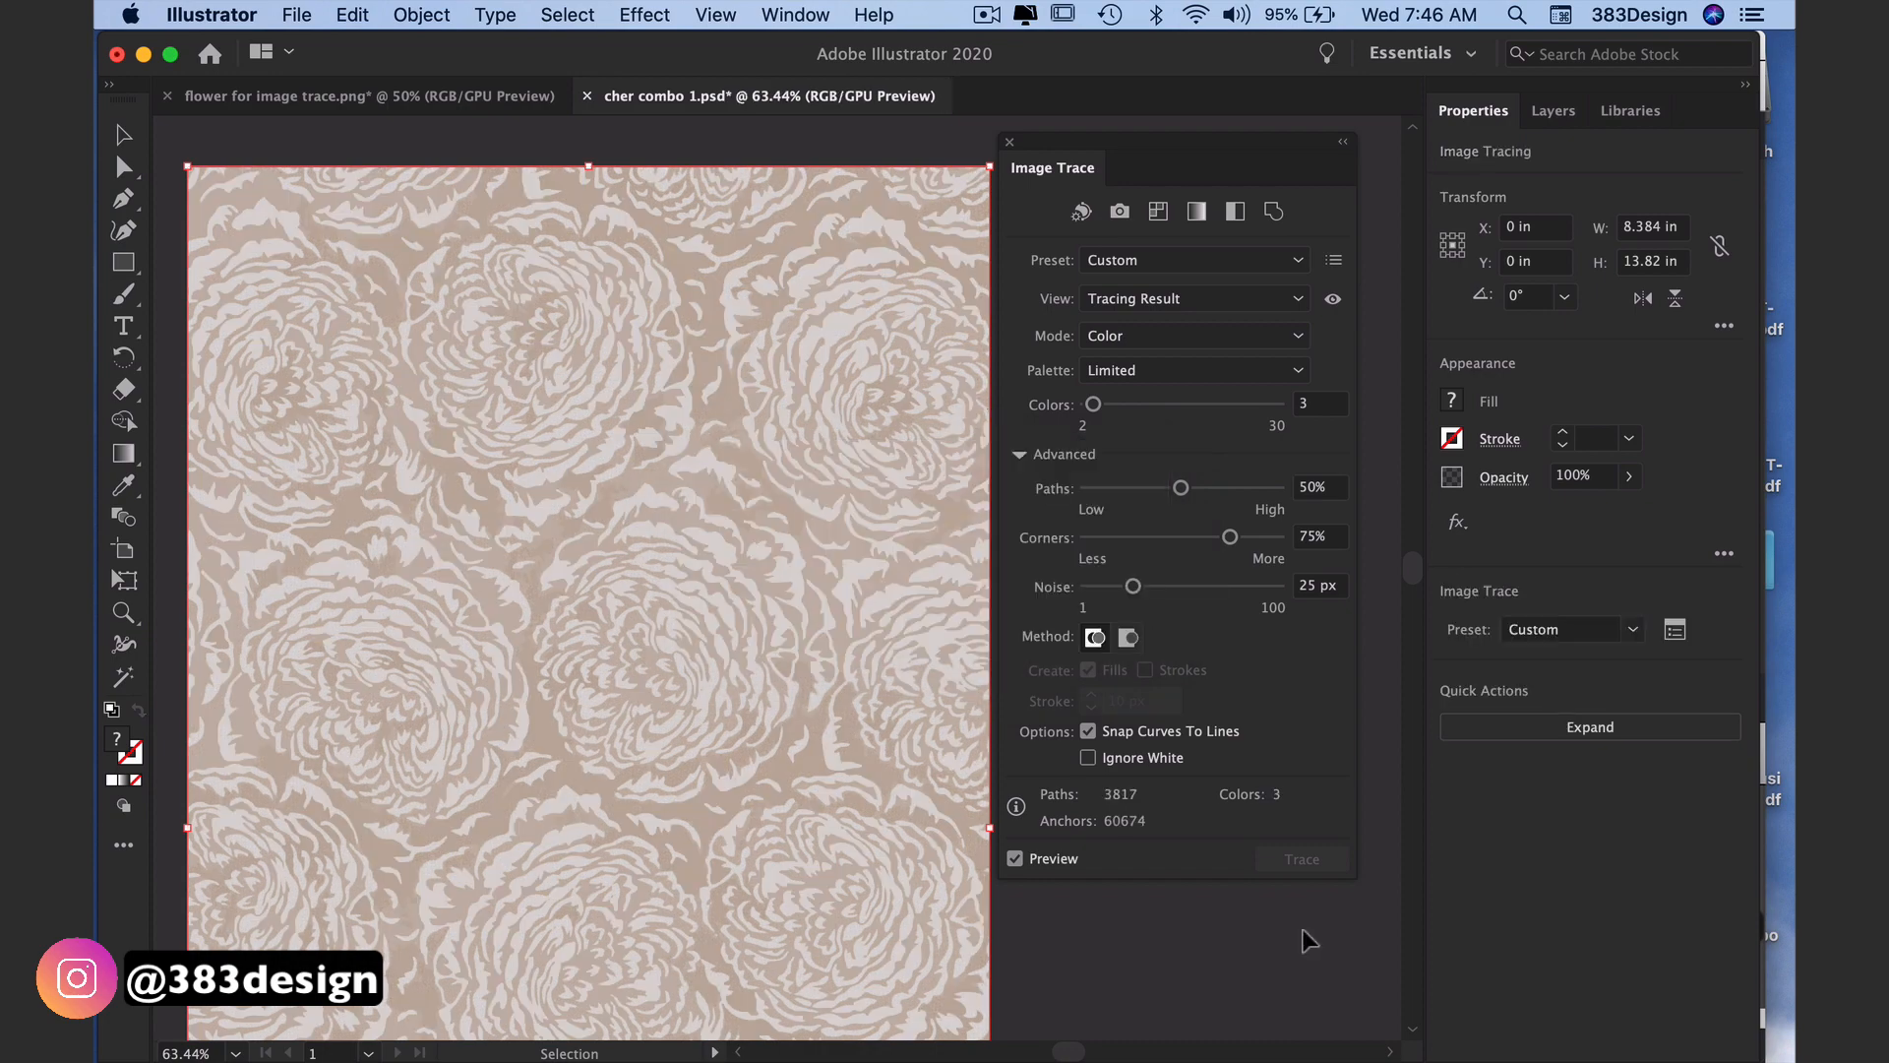
pyautogui.moveTo(1183, 157)
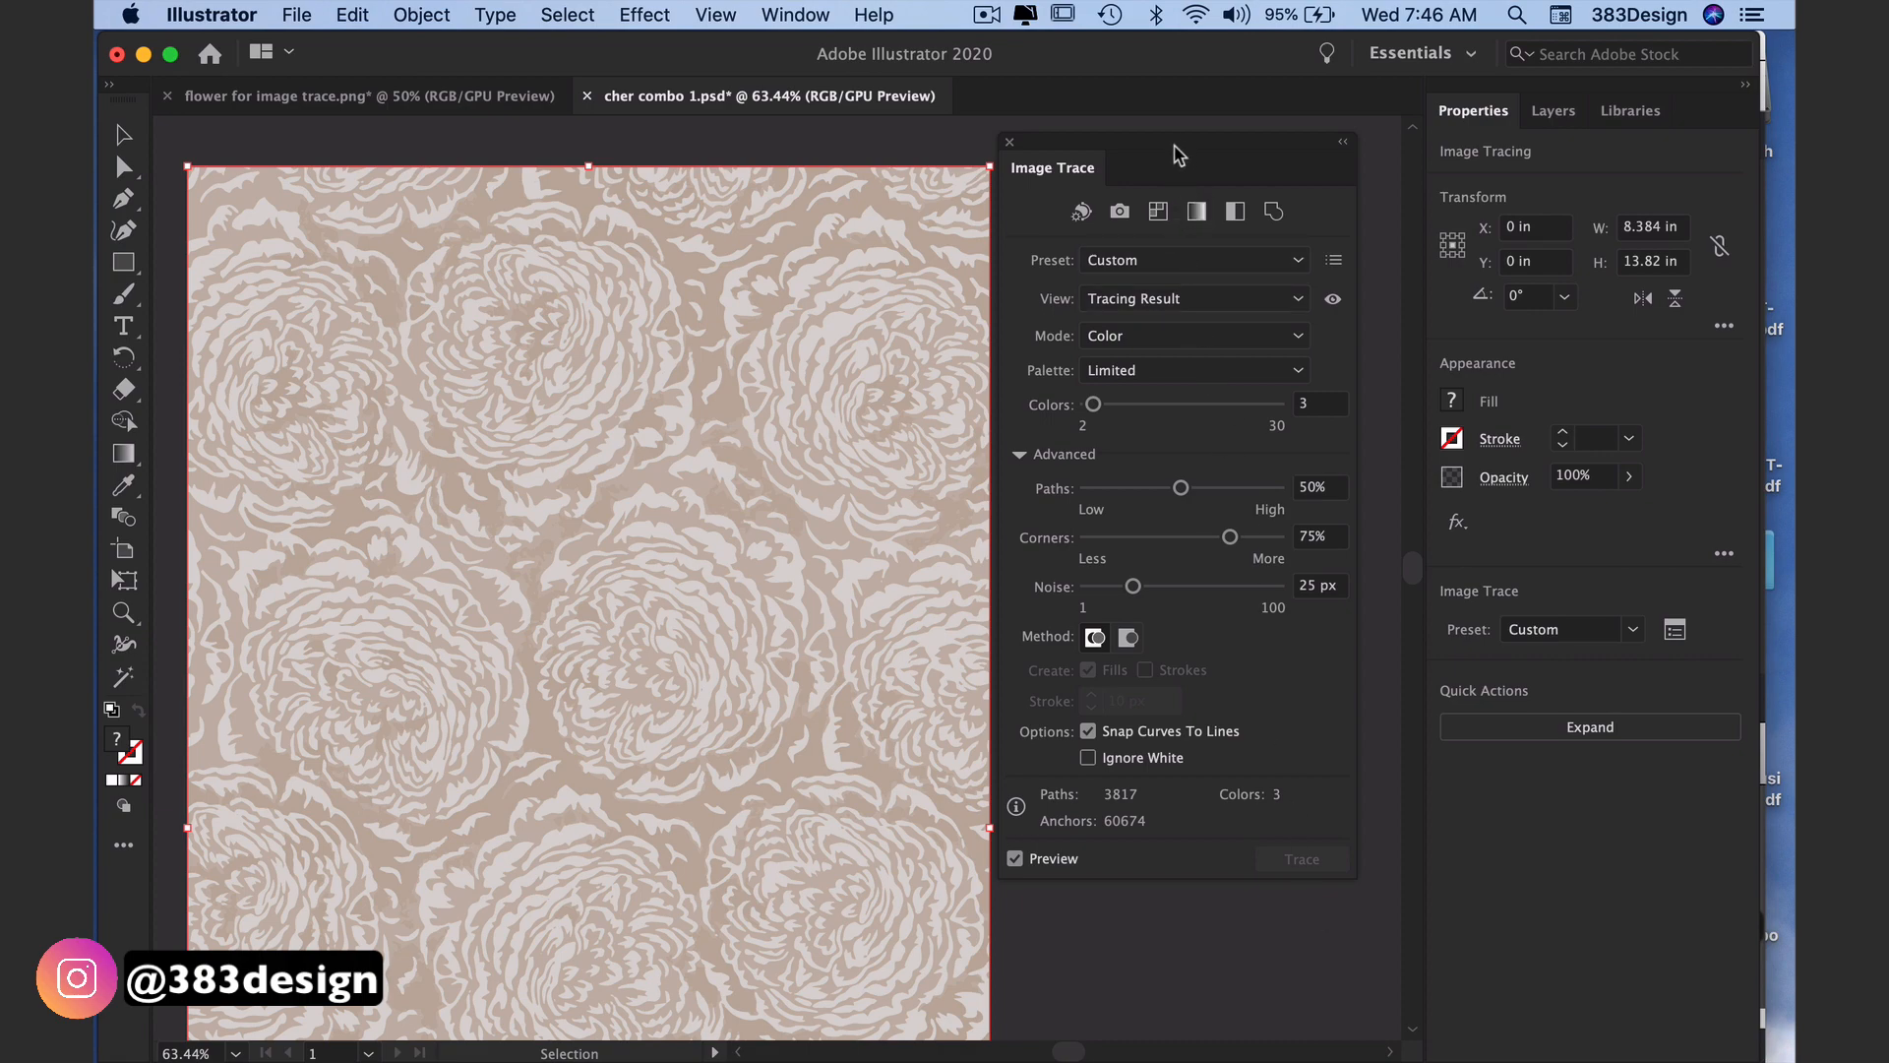
pyautogui.click(795, 13)
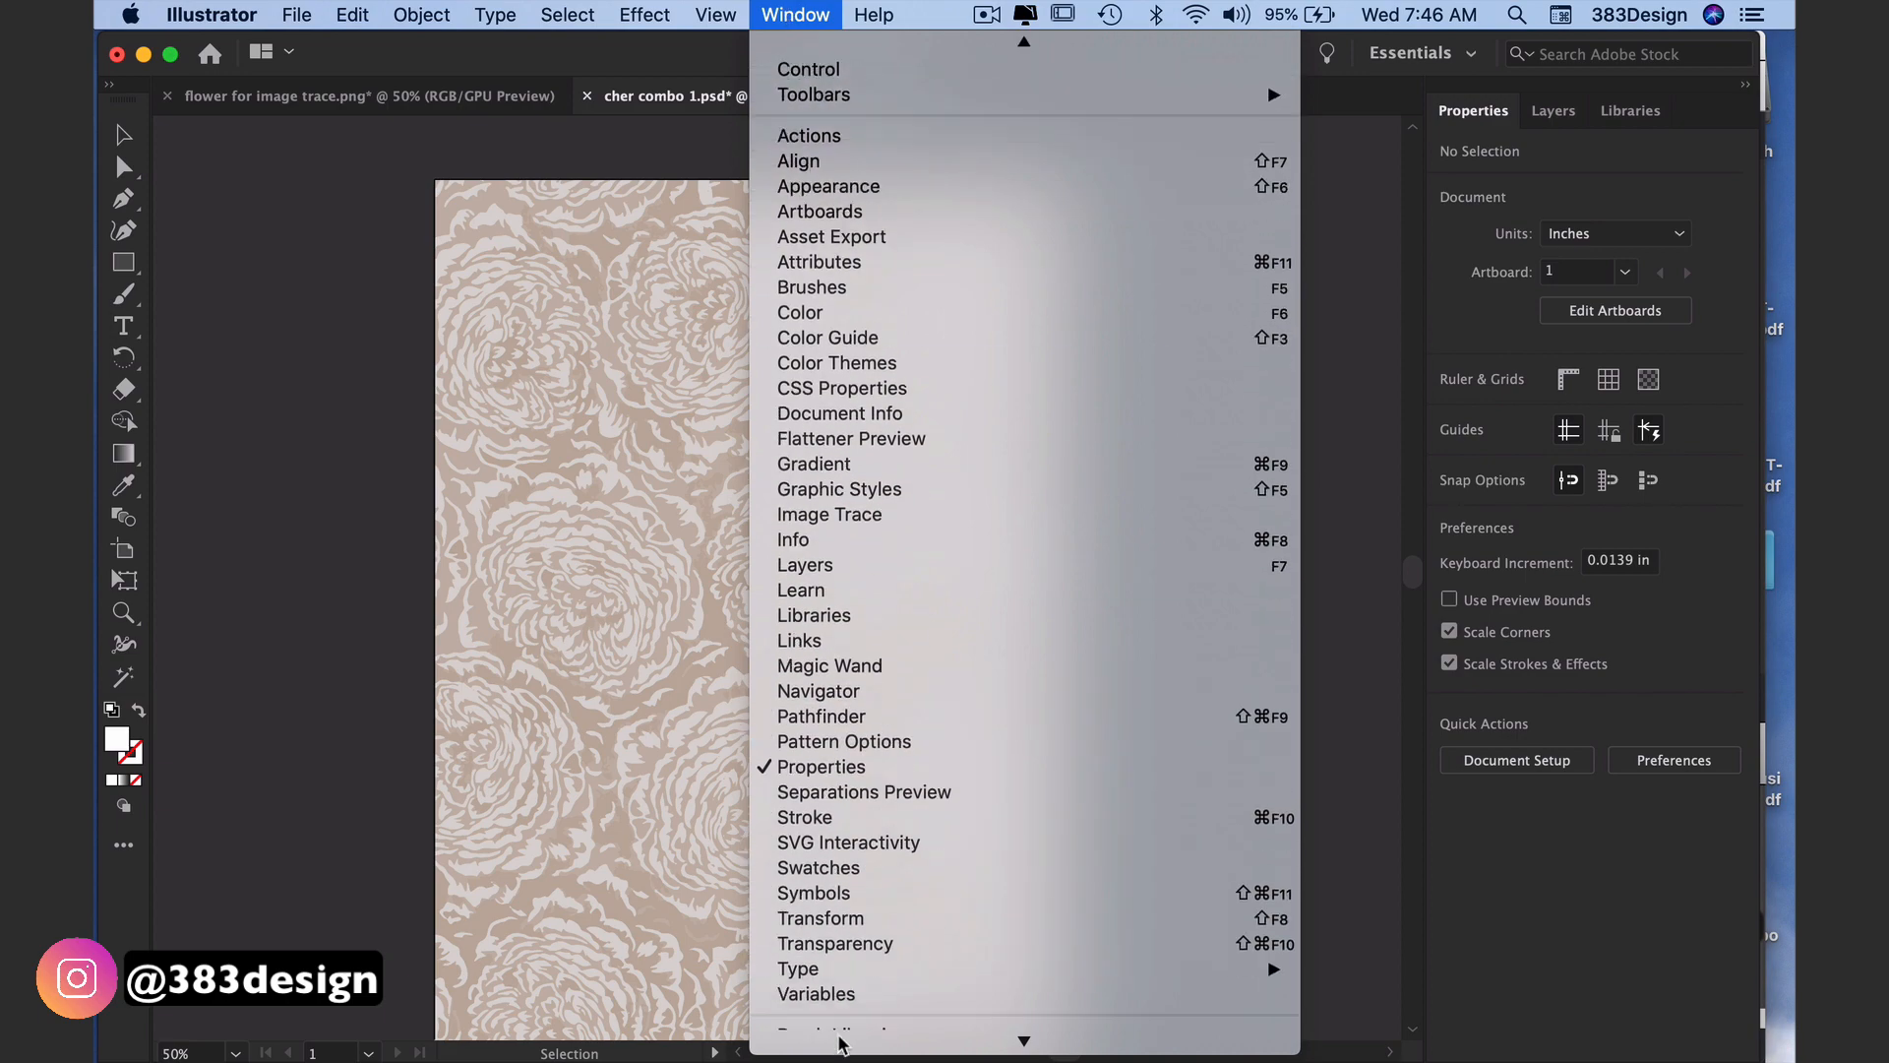
# Step: Create a swatch colour group named Tonal Floral from the selected traced artwork
pyautogui.click(819, 868)
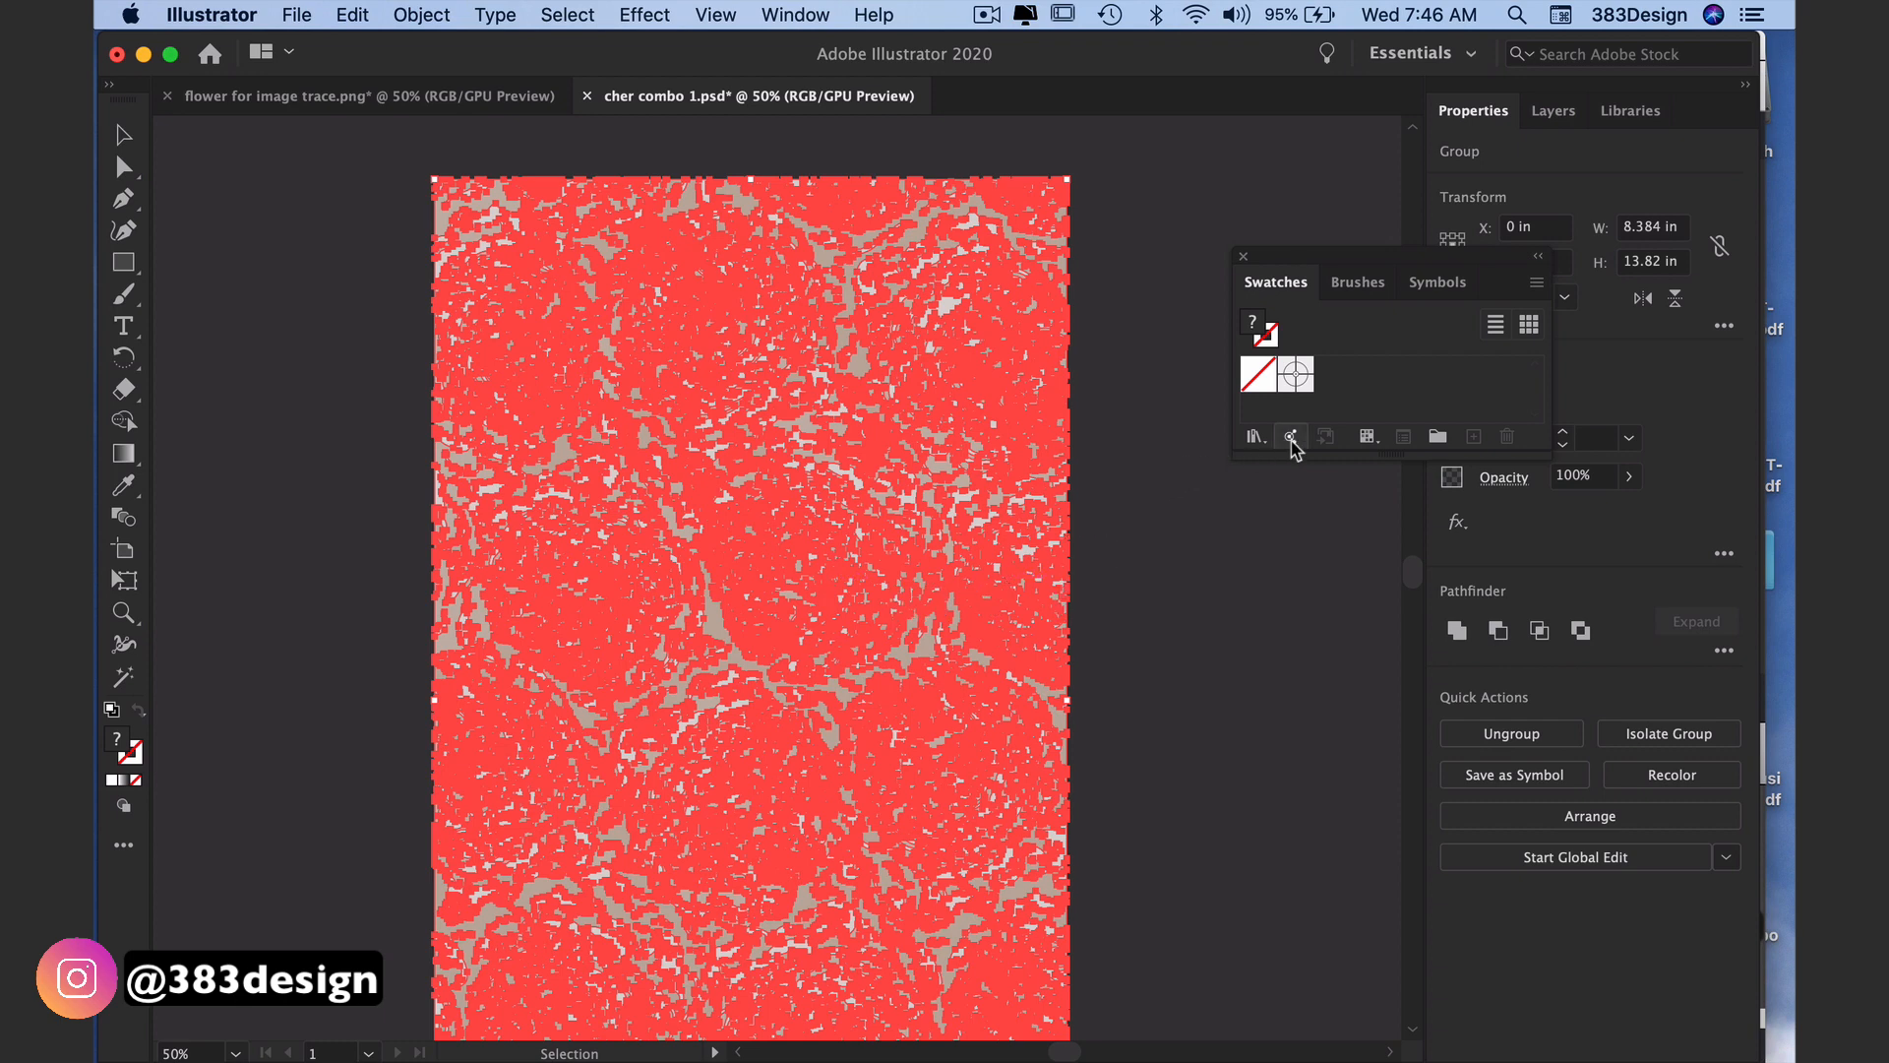
pyautogui.moveTo(1436, 436)
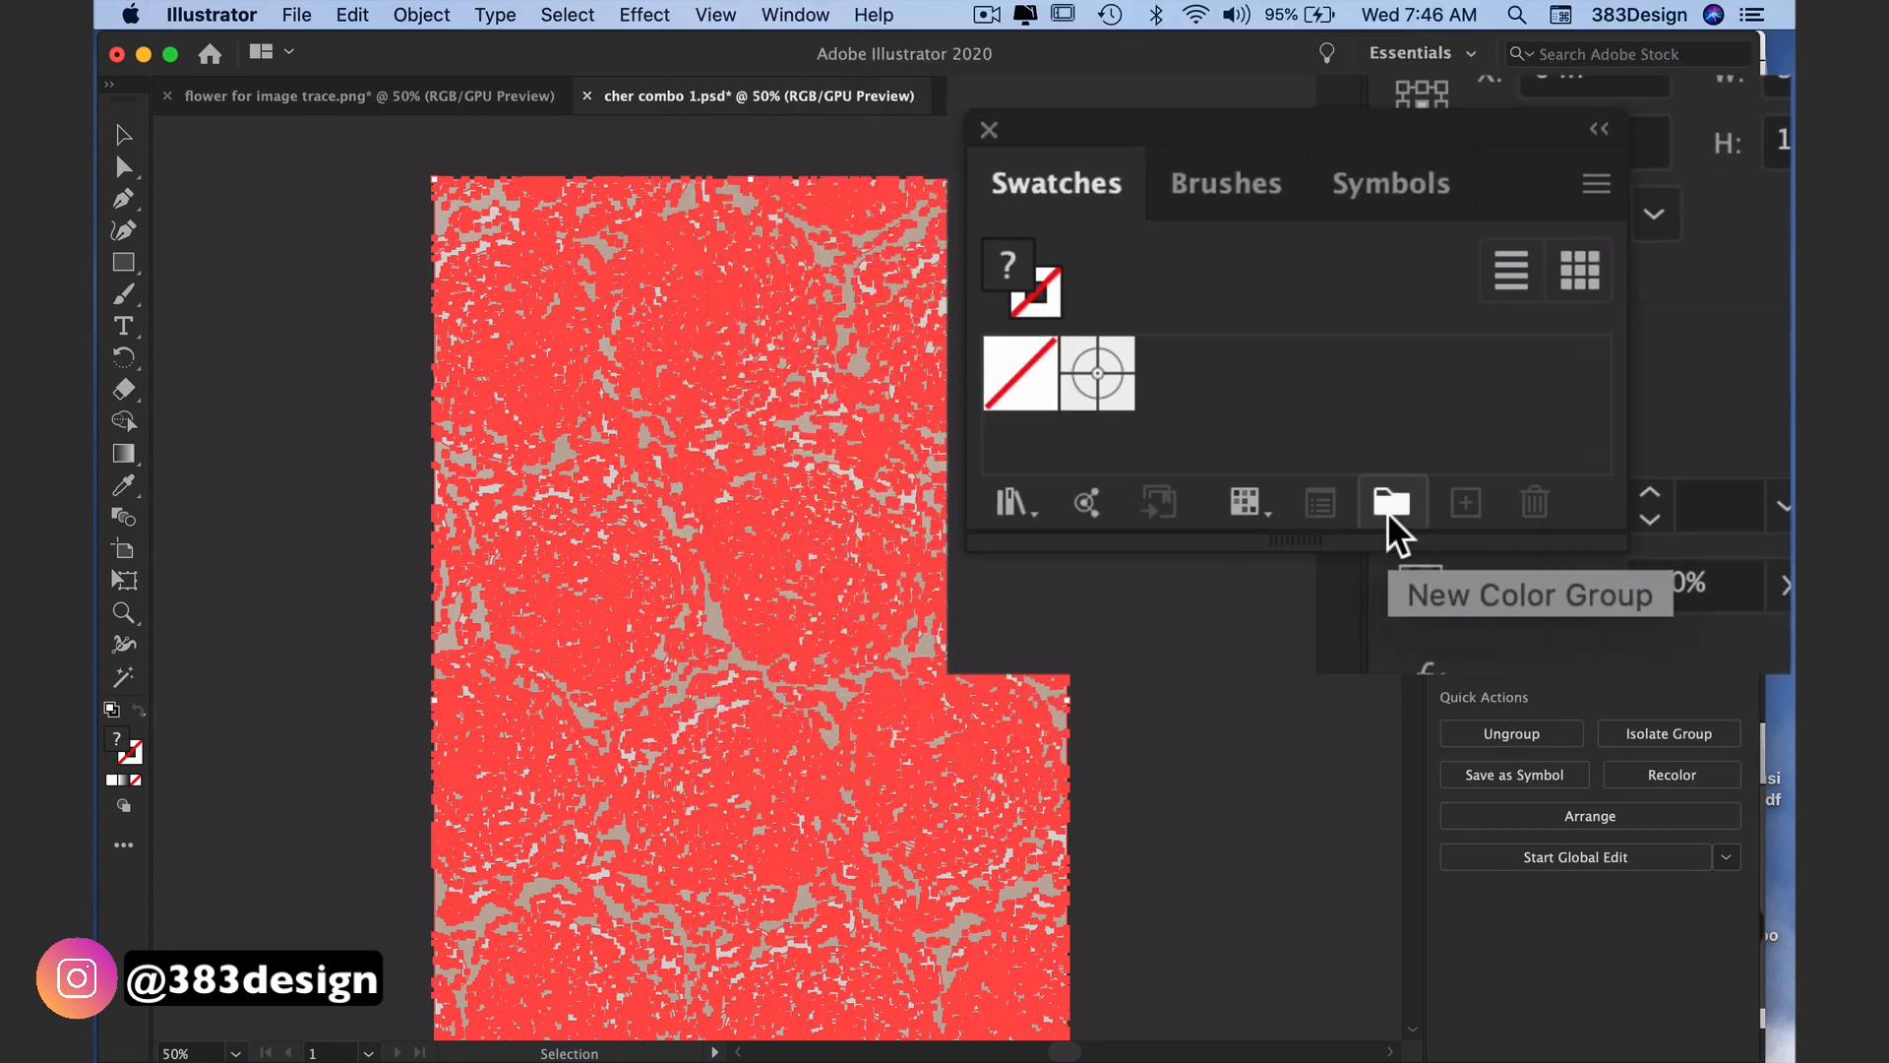
pyautogui.click(1391, 502)
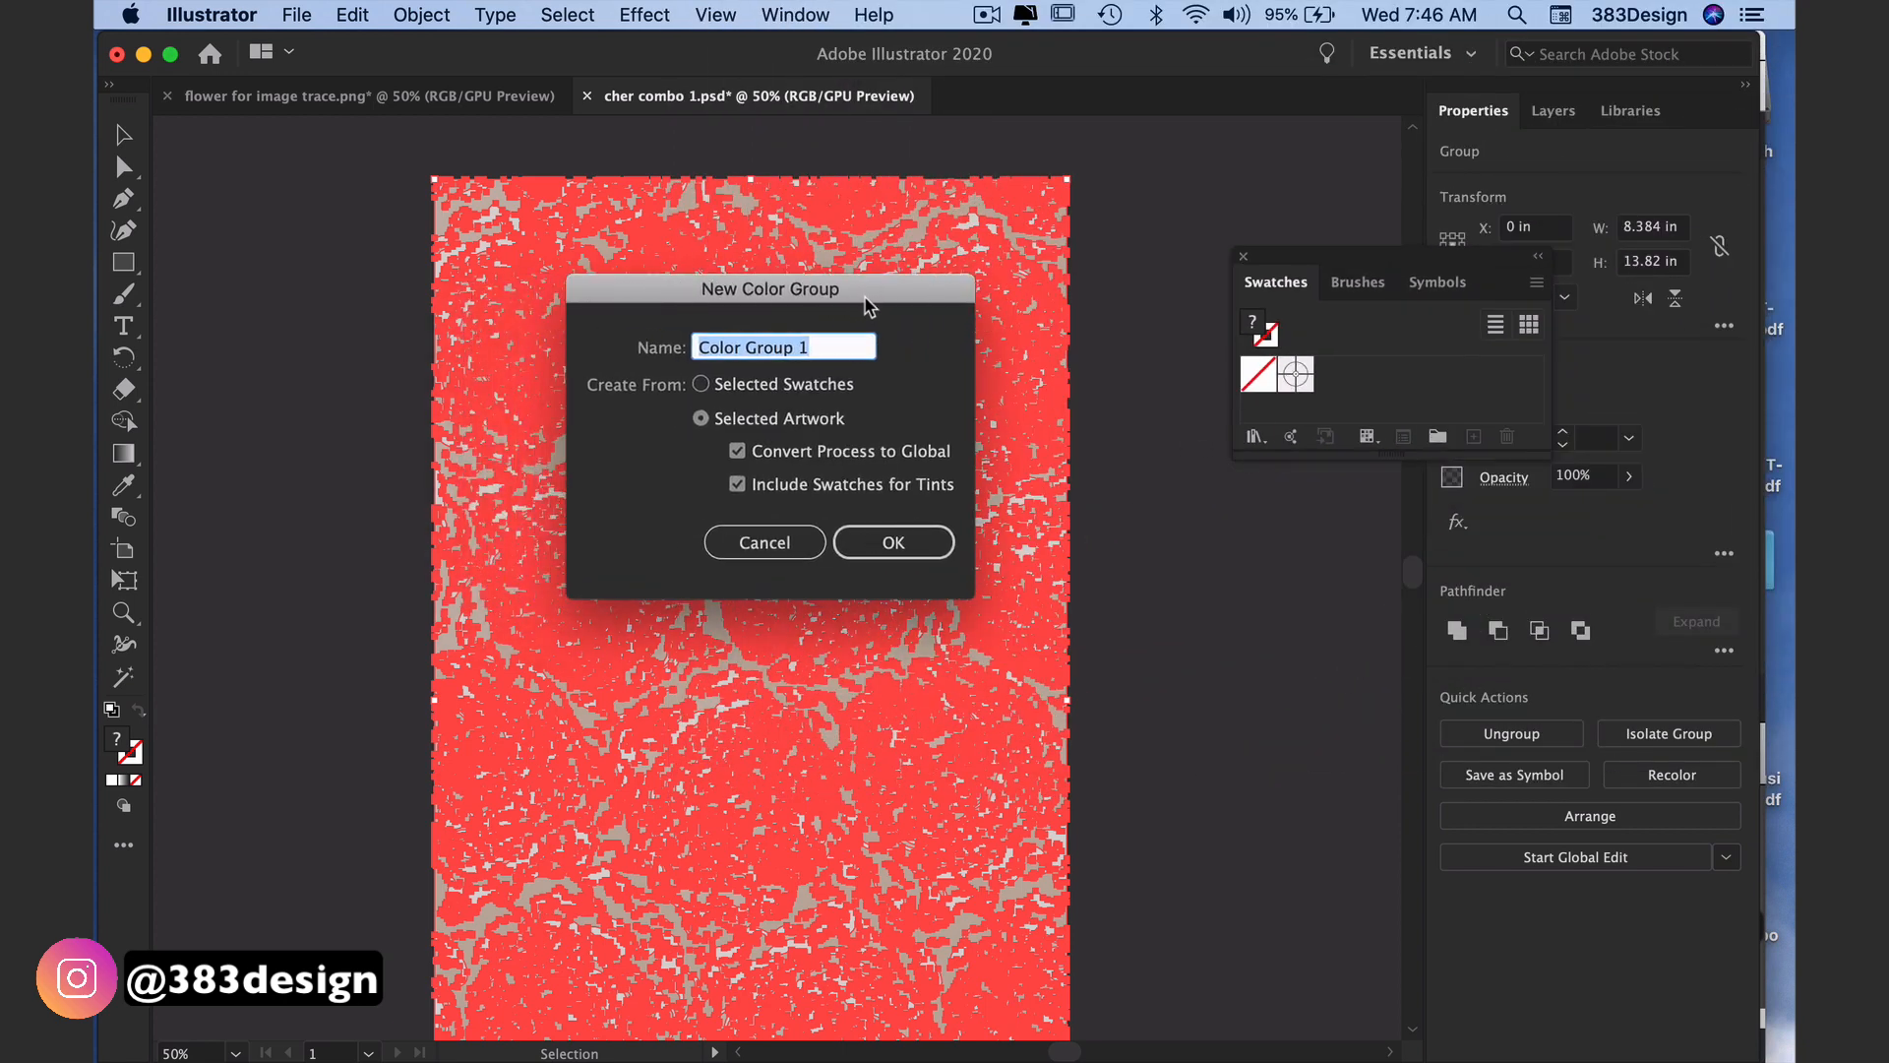
pyautogui.write('Tonal')
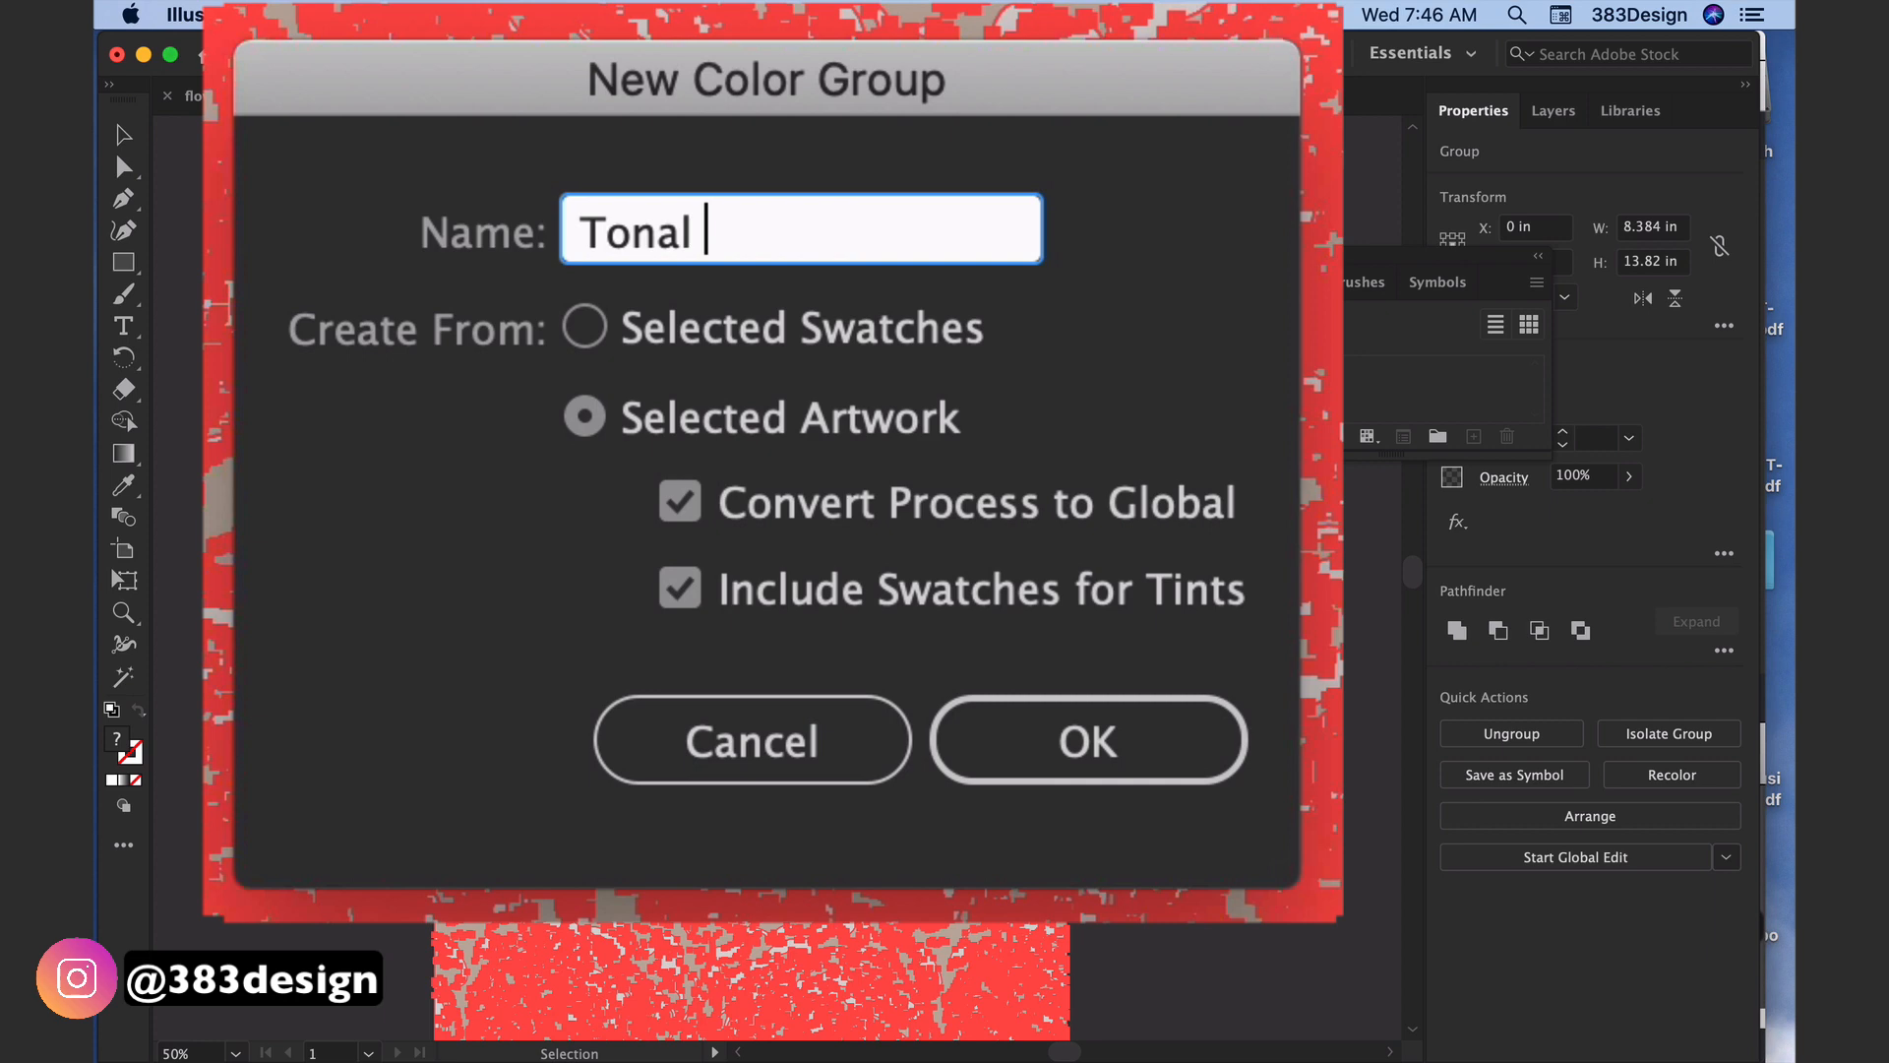
pyautogui.write('Floral')
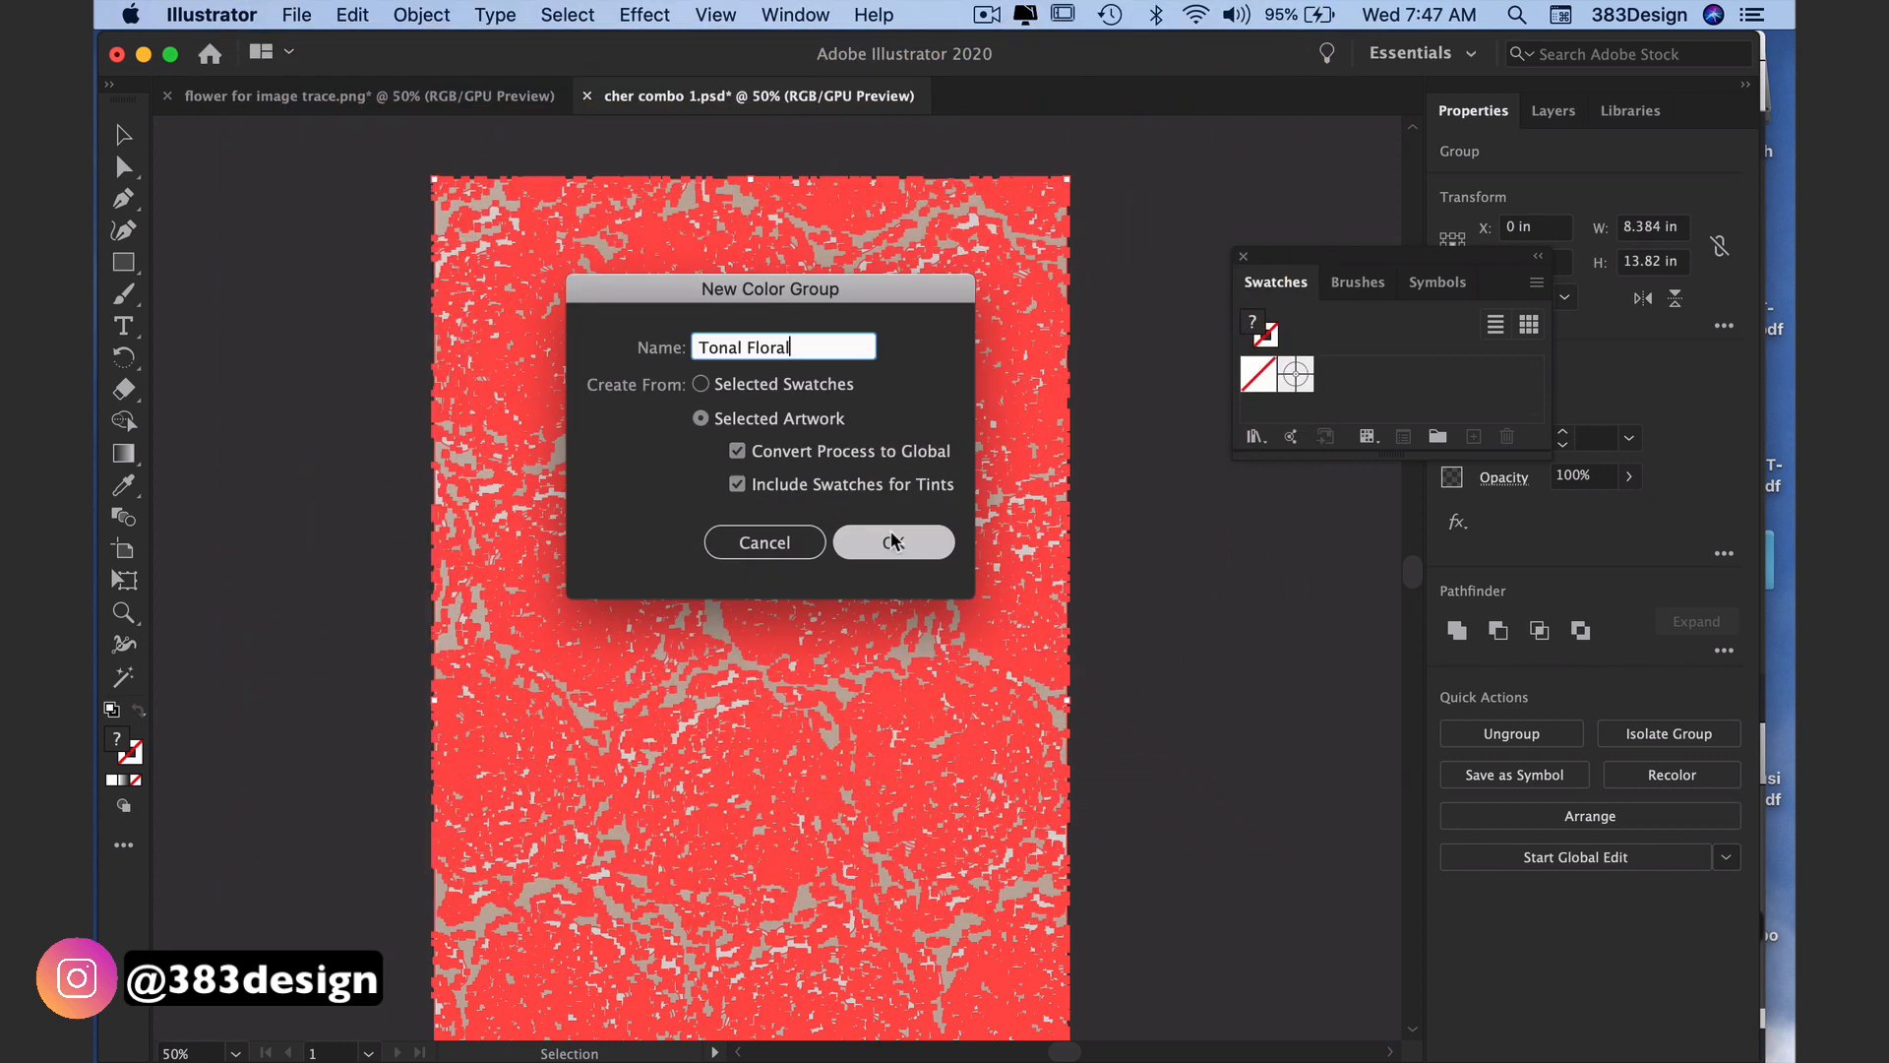
pyautogui.click(892, 543)
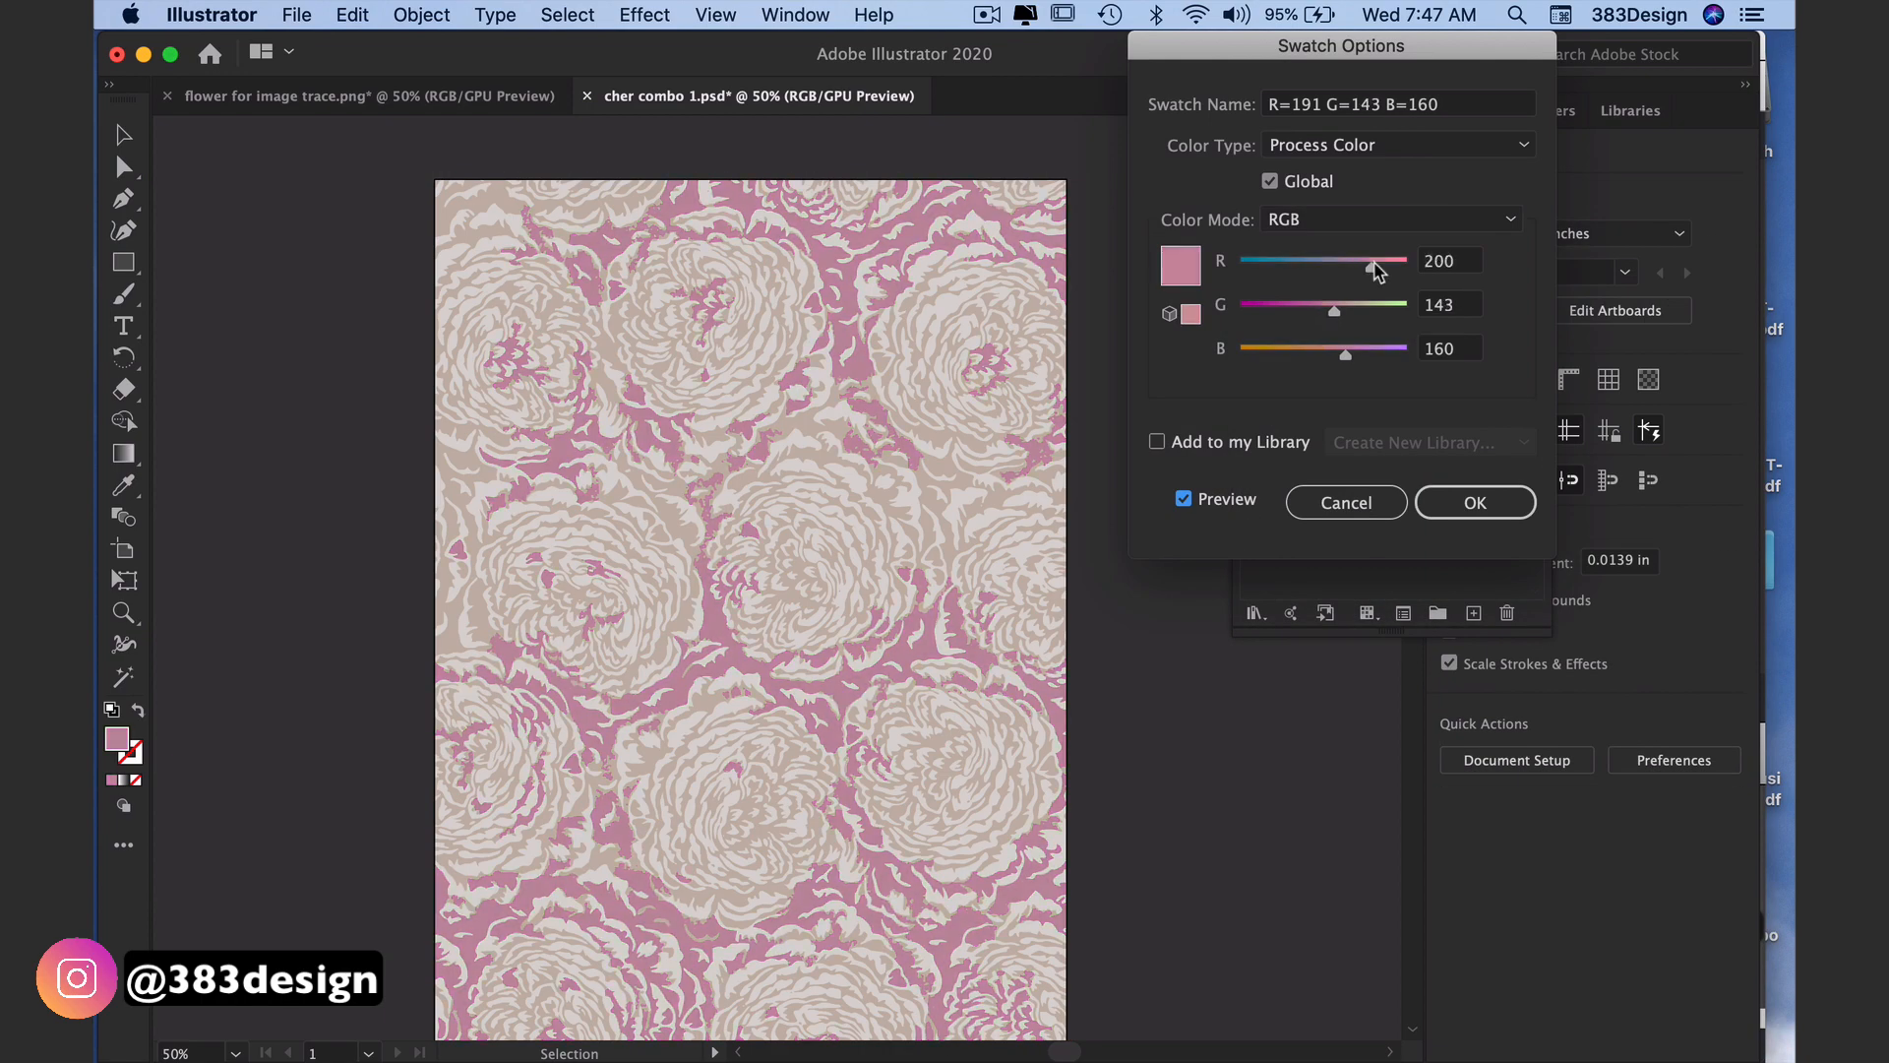
# Step: Apply a brighter pink to the background swatch through its global Swatch Options
pyautogui.click(1474, 502)
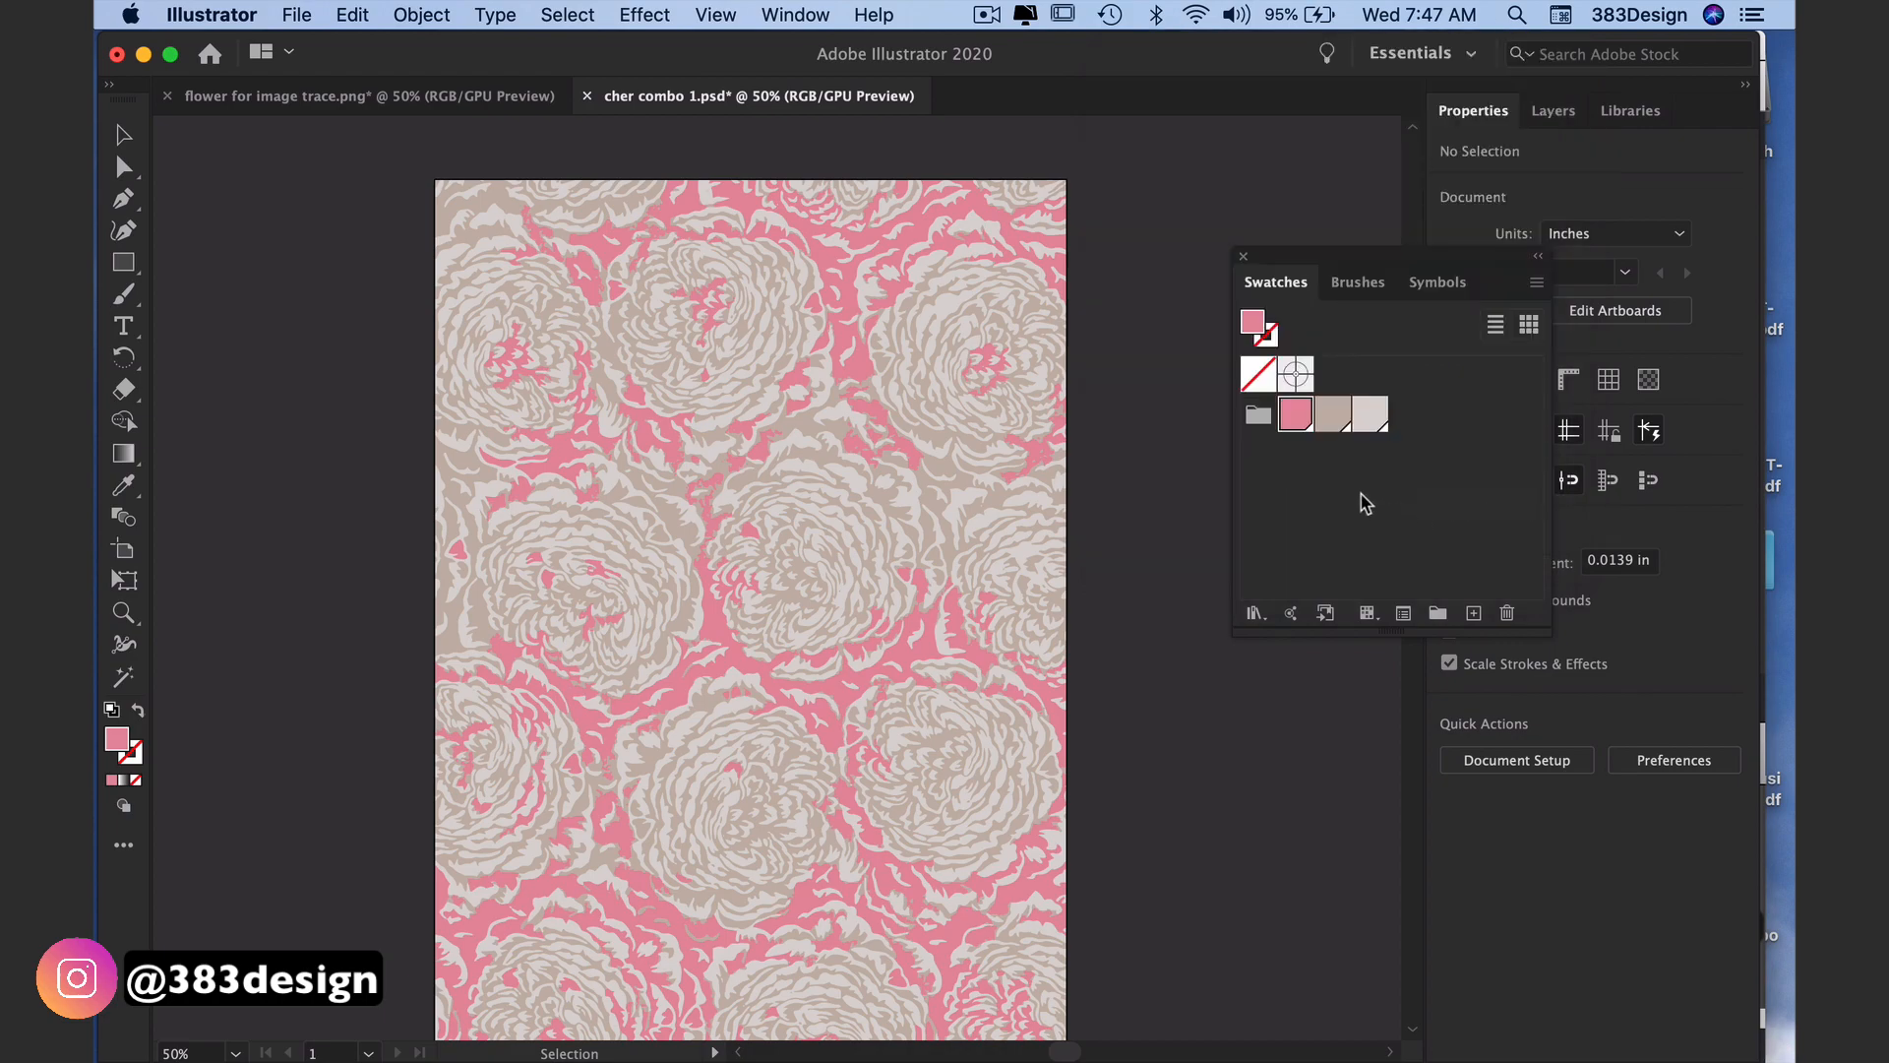
pyautogui.click(1334, 415)
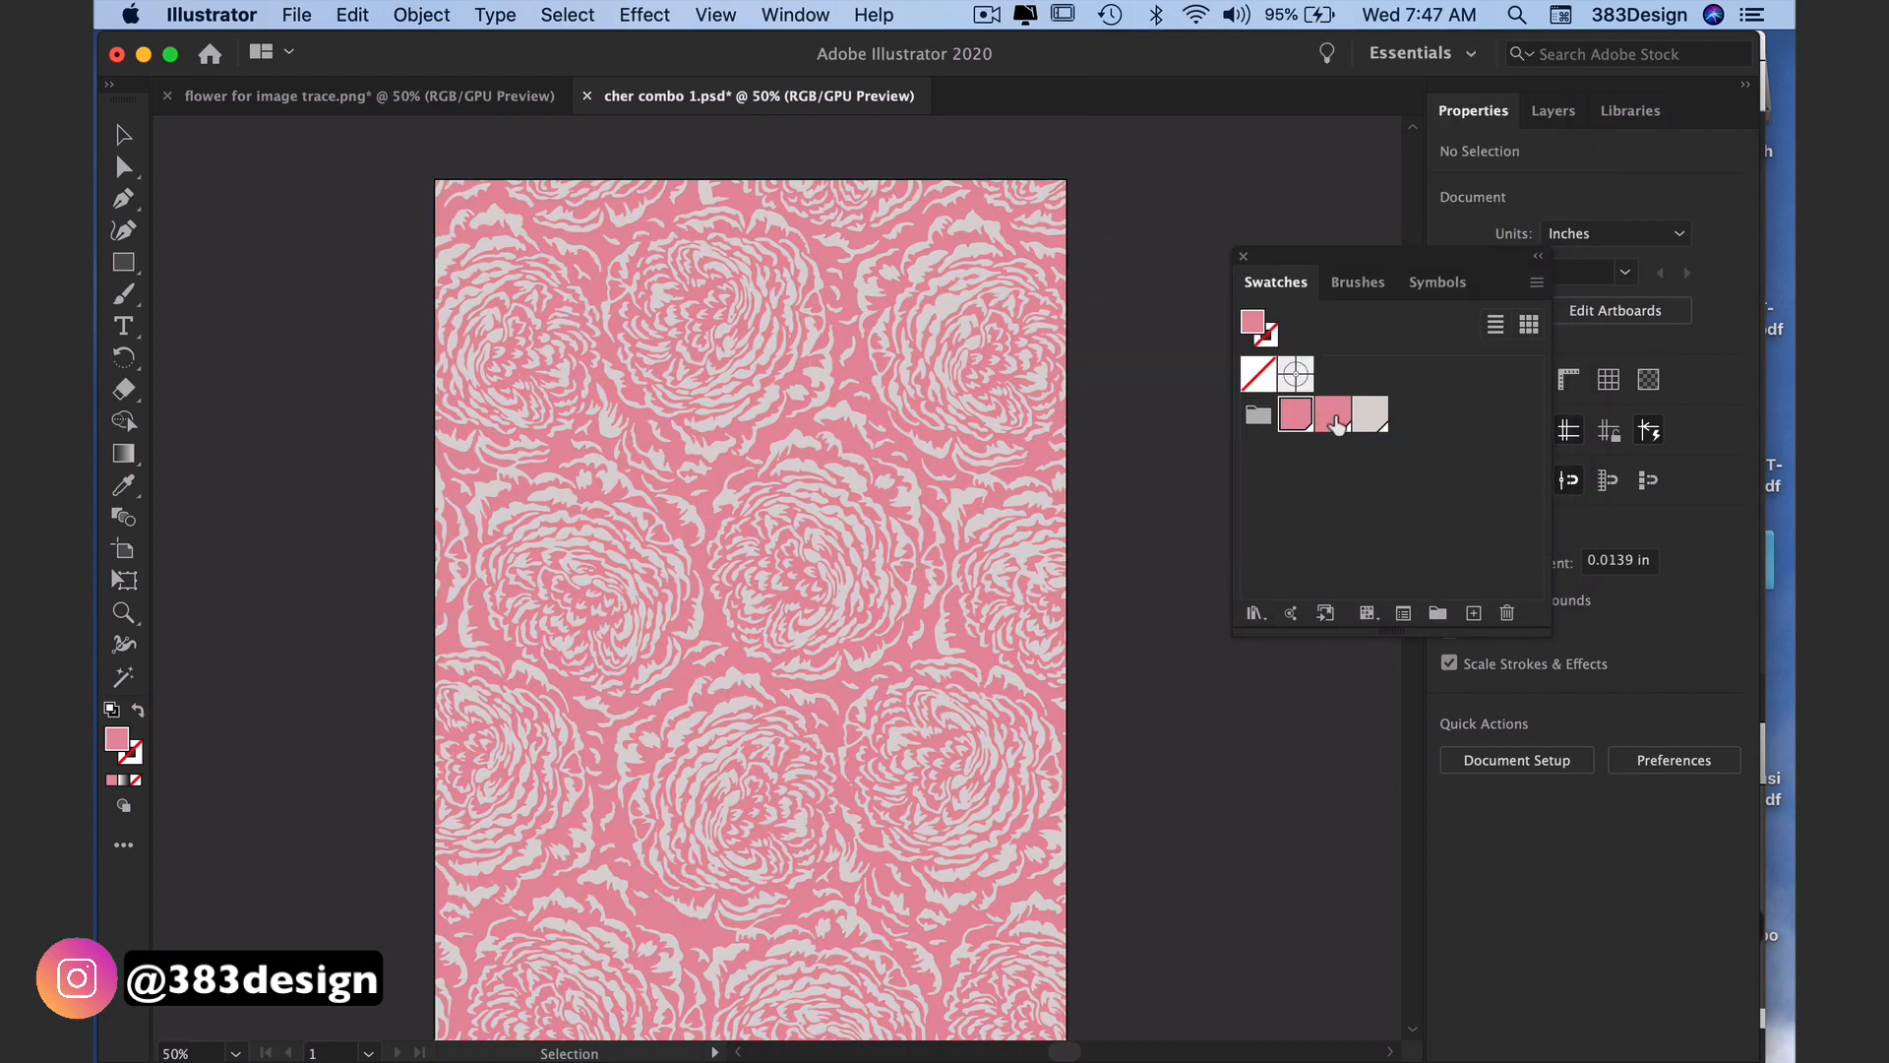